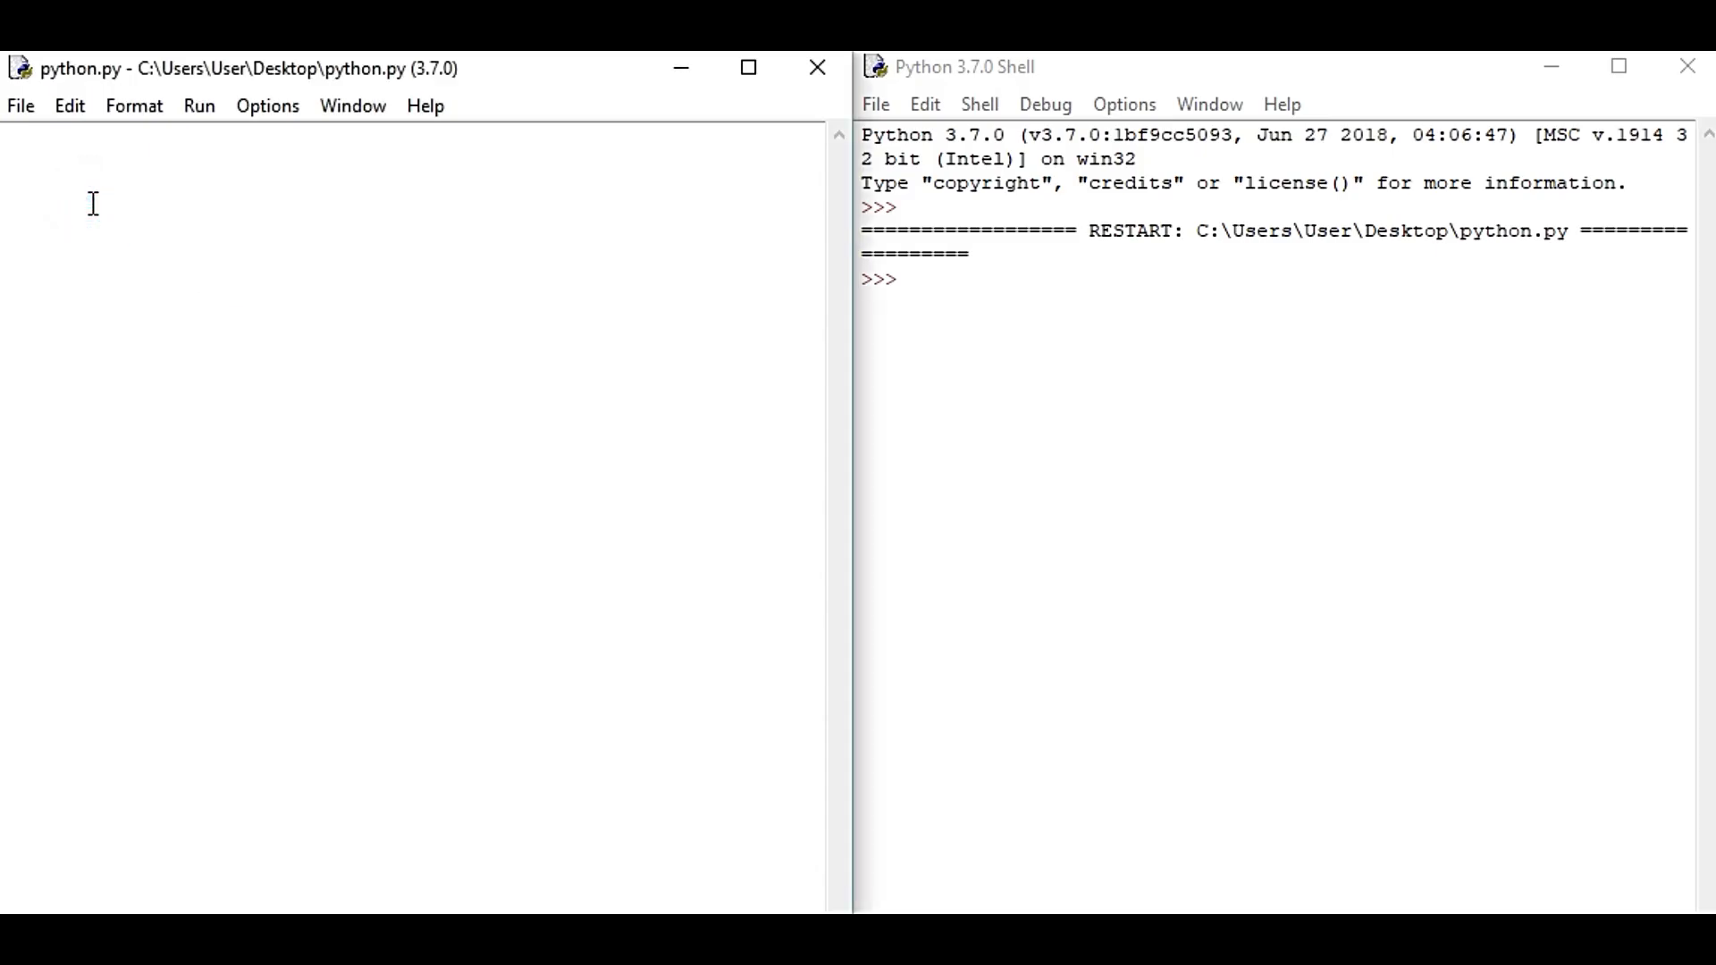
# Write 'import datetime' on the first line of python.py, correcting a typo.
pyautogui.write('import')
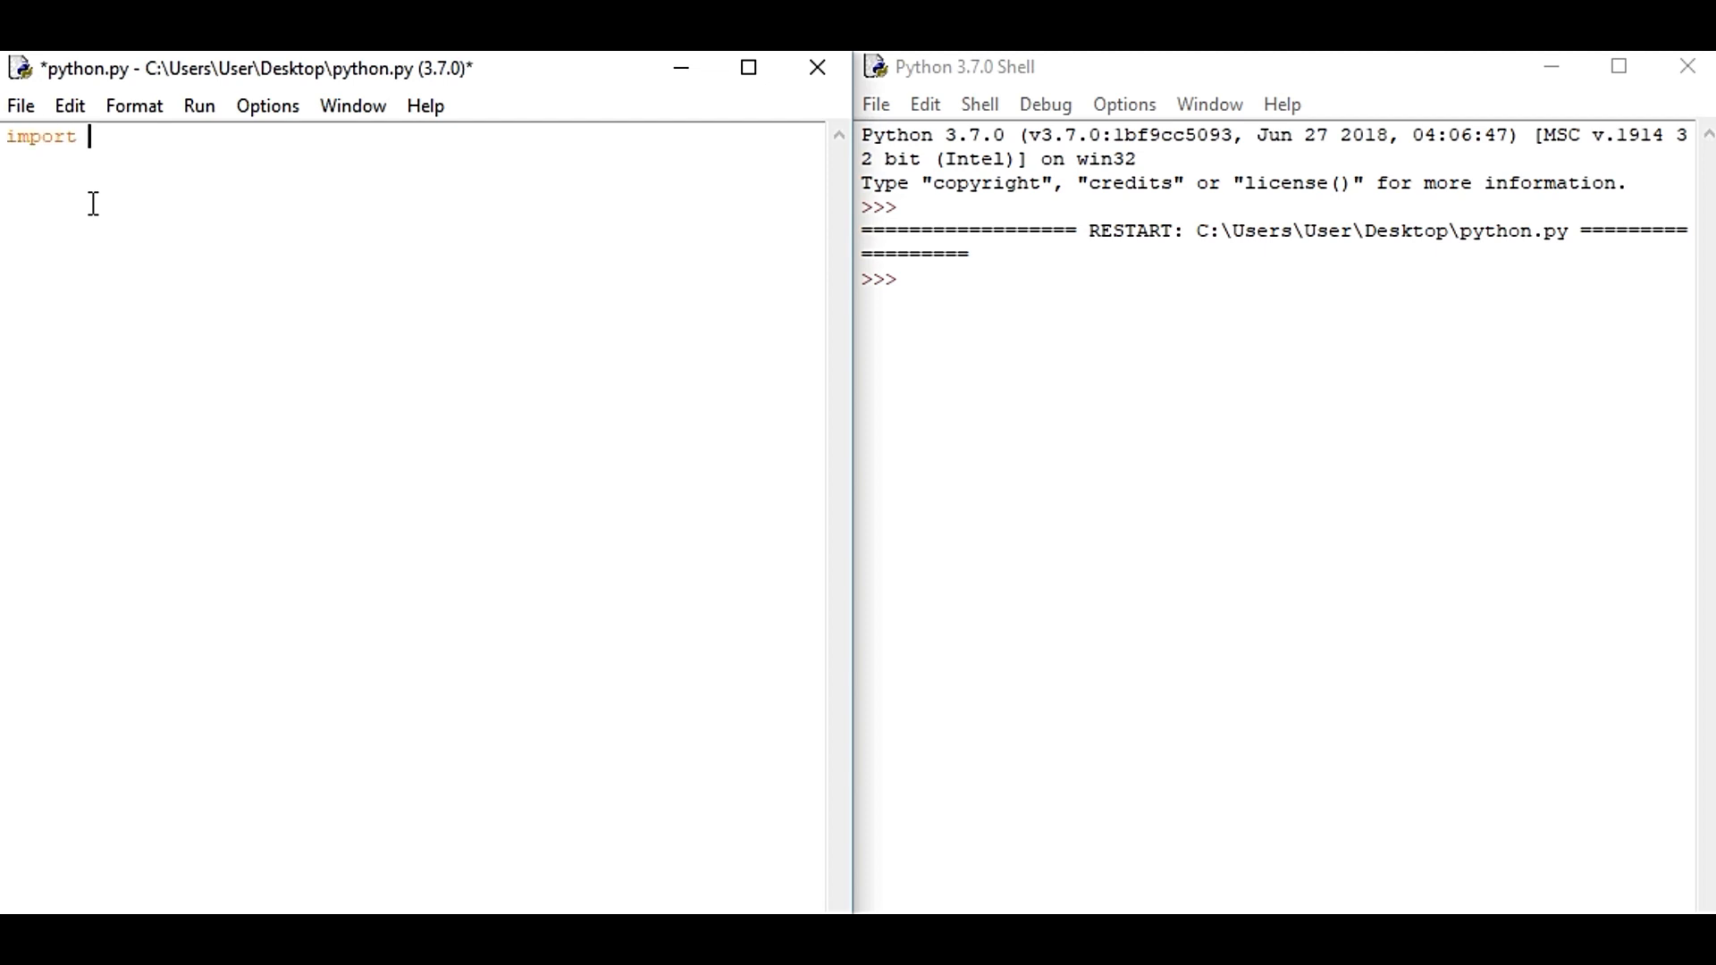
pyautogui.write('sat')
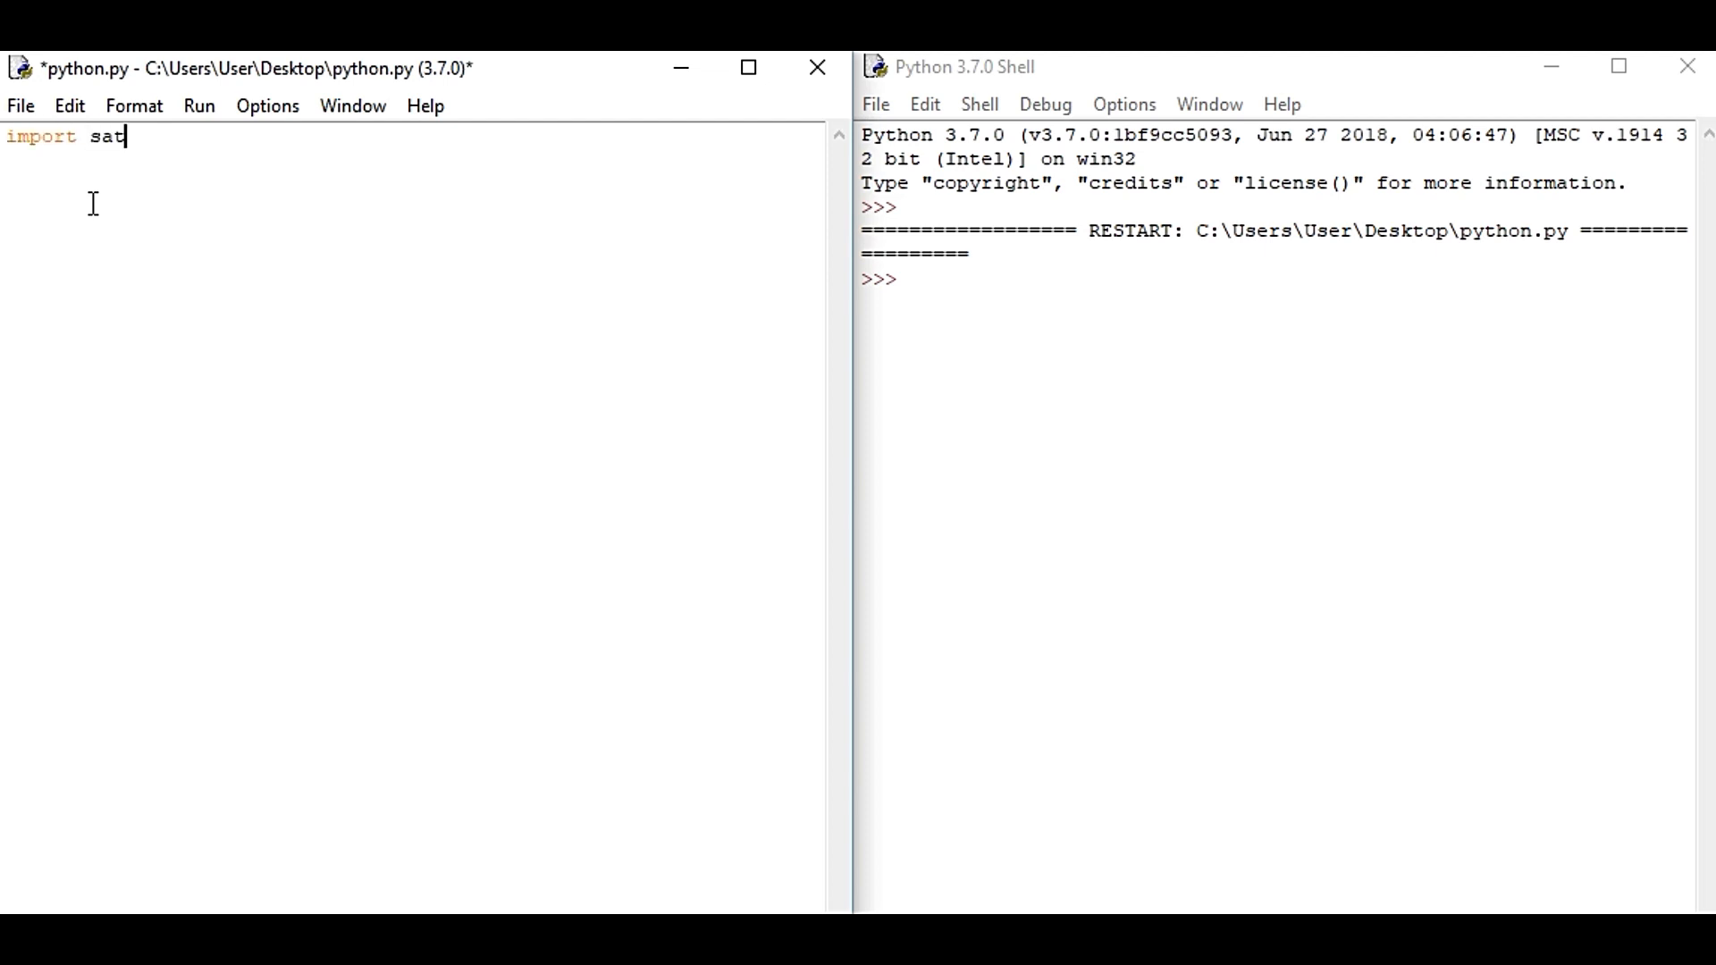
pyautogui.press('BackSpace')
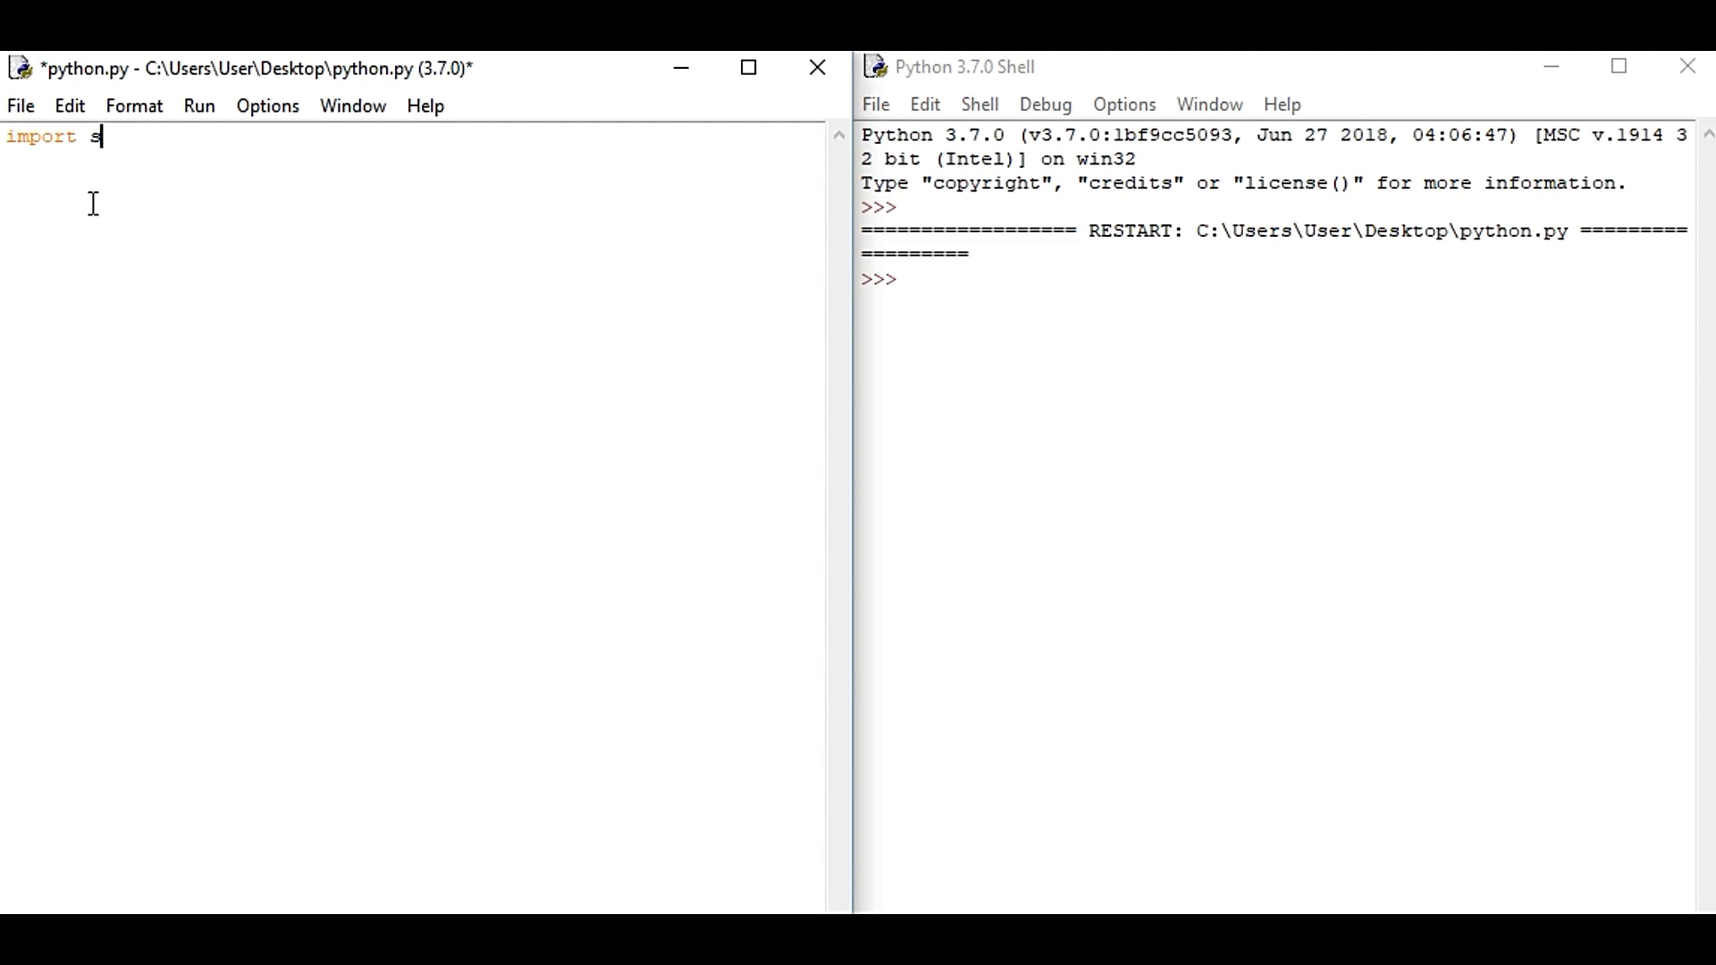
pyautogui.write('atet')
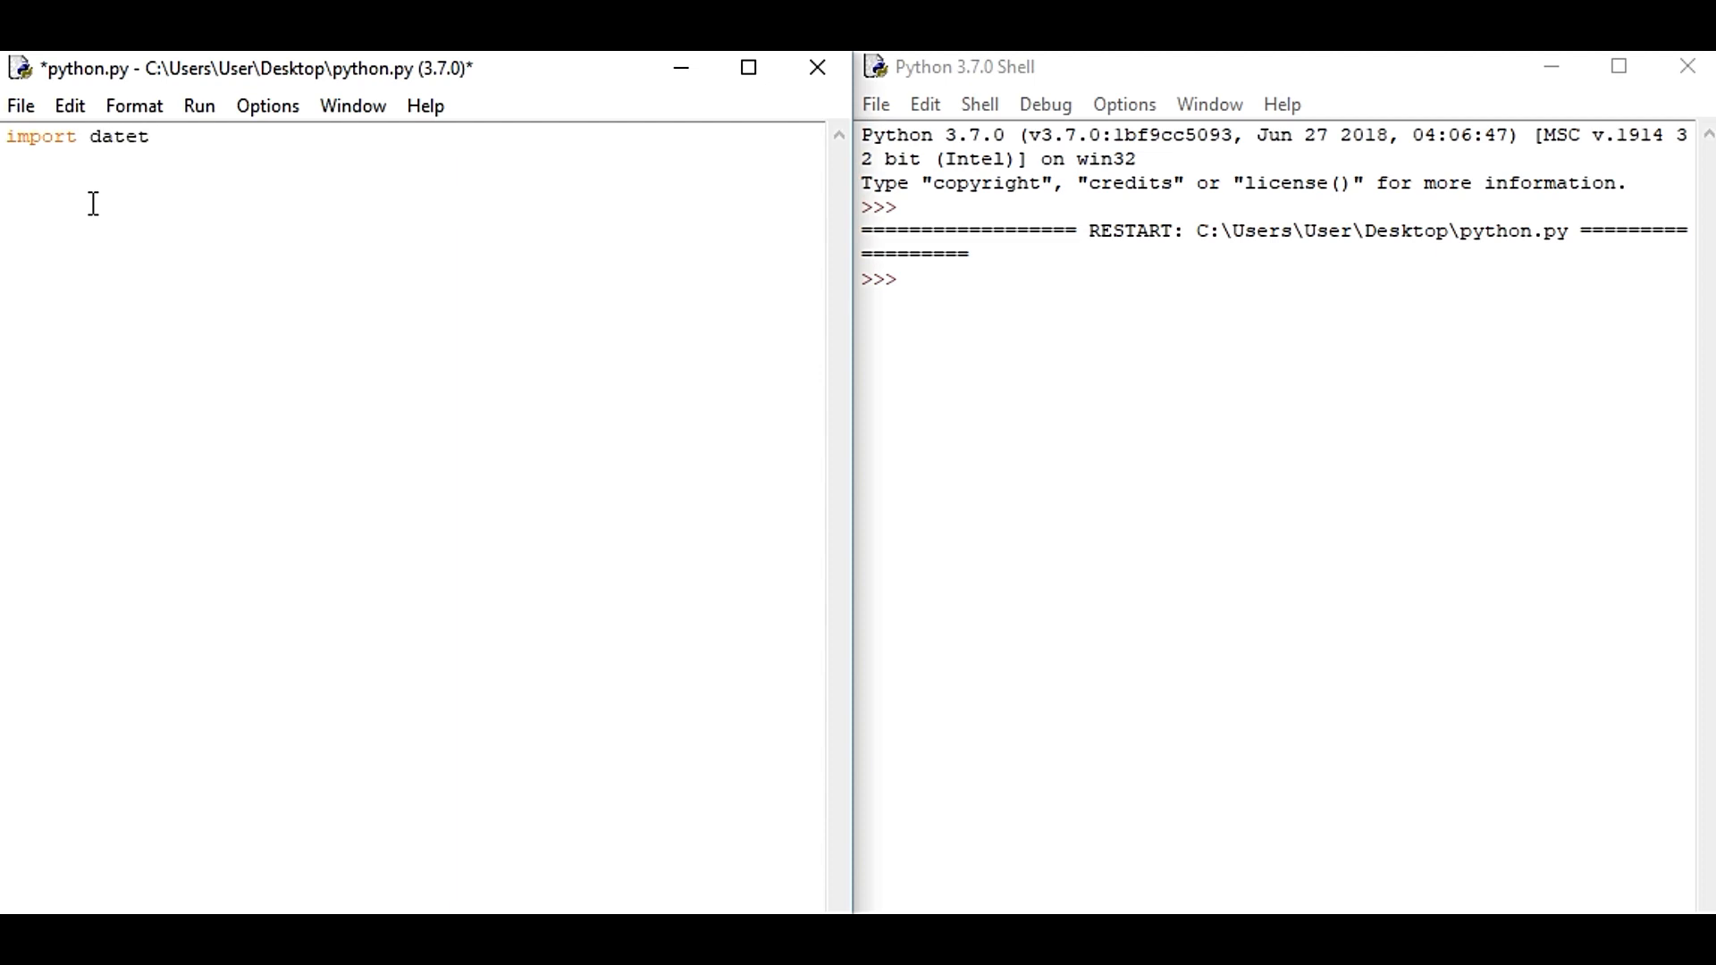
pyautogui.write('ime')
pyautogui.write('n')
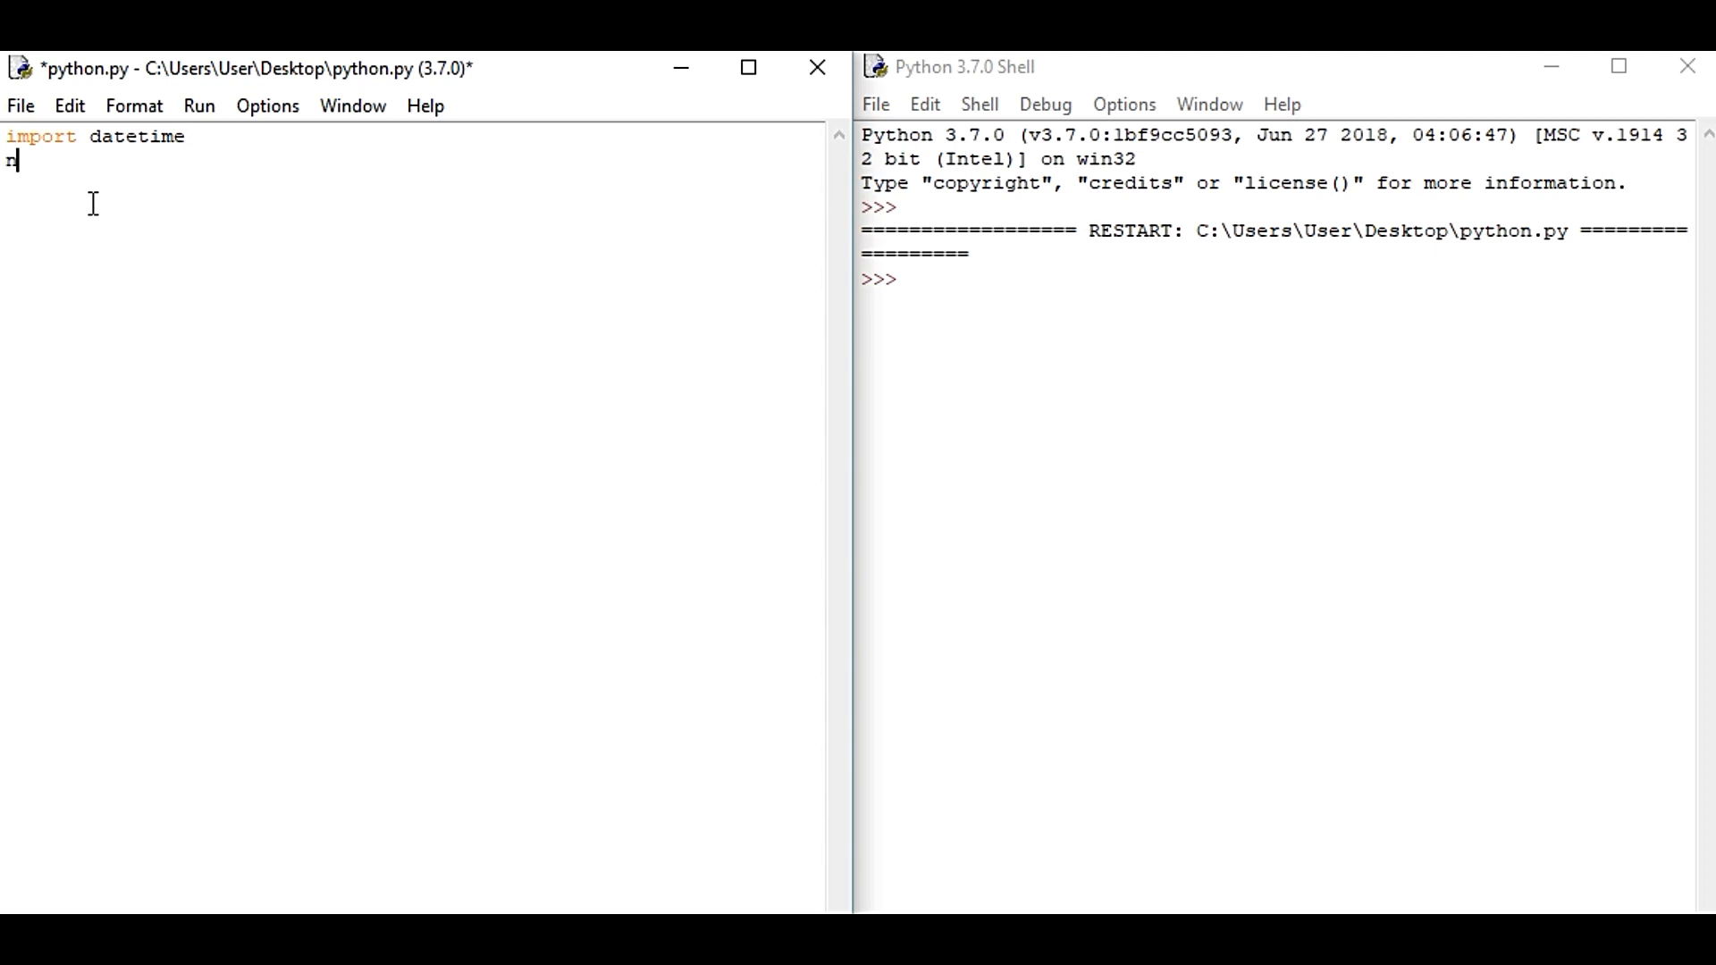
# Assign now=datetime.datetime.now() on the second line.
pyautogui.write('ow')
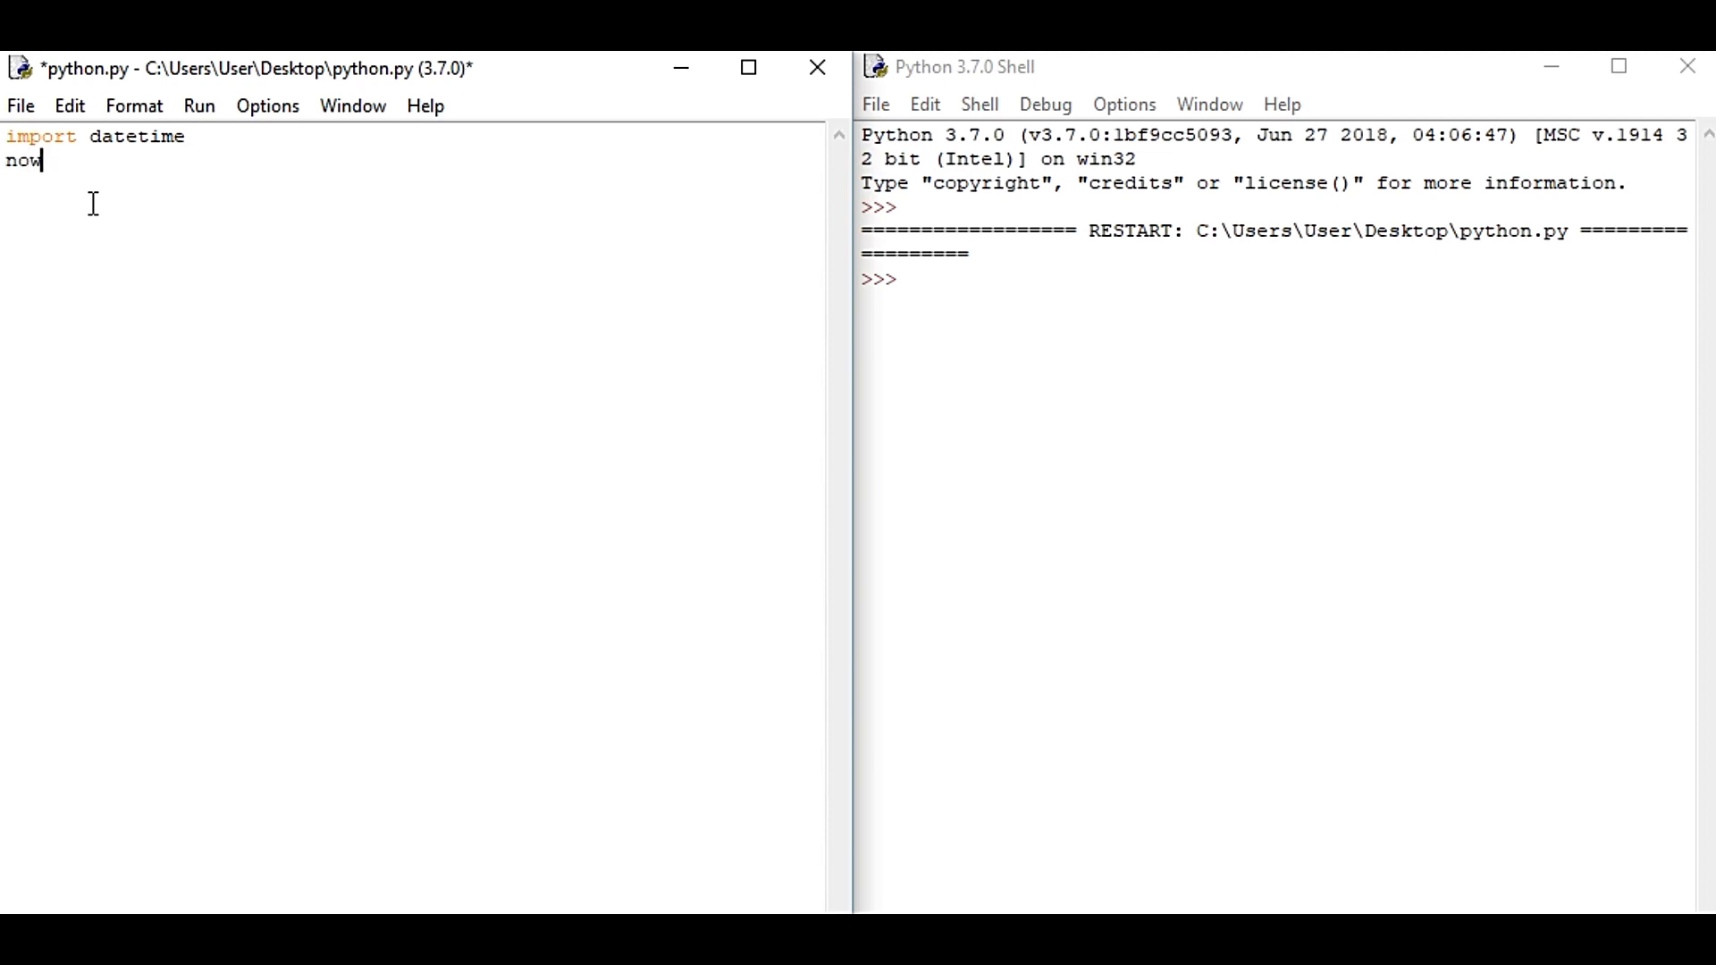
pyautogui.write('=d')
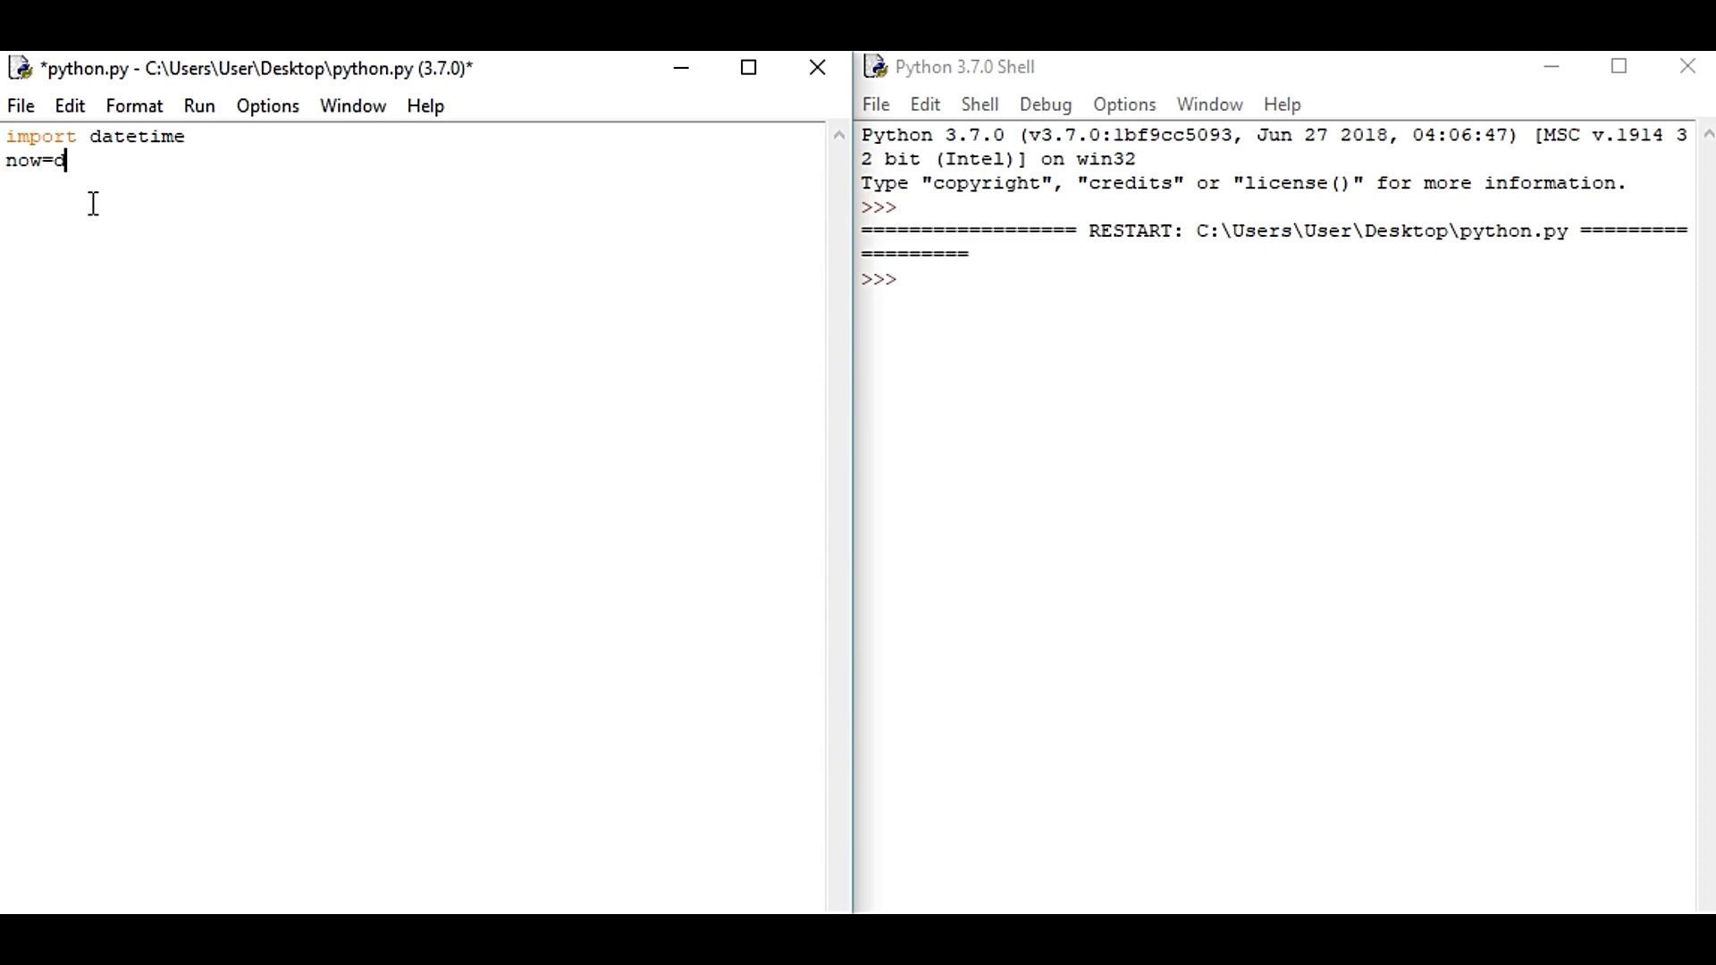
pyautogui.write('atet')
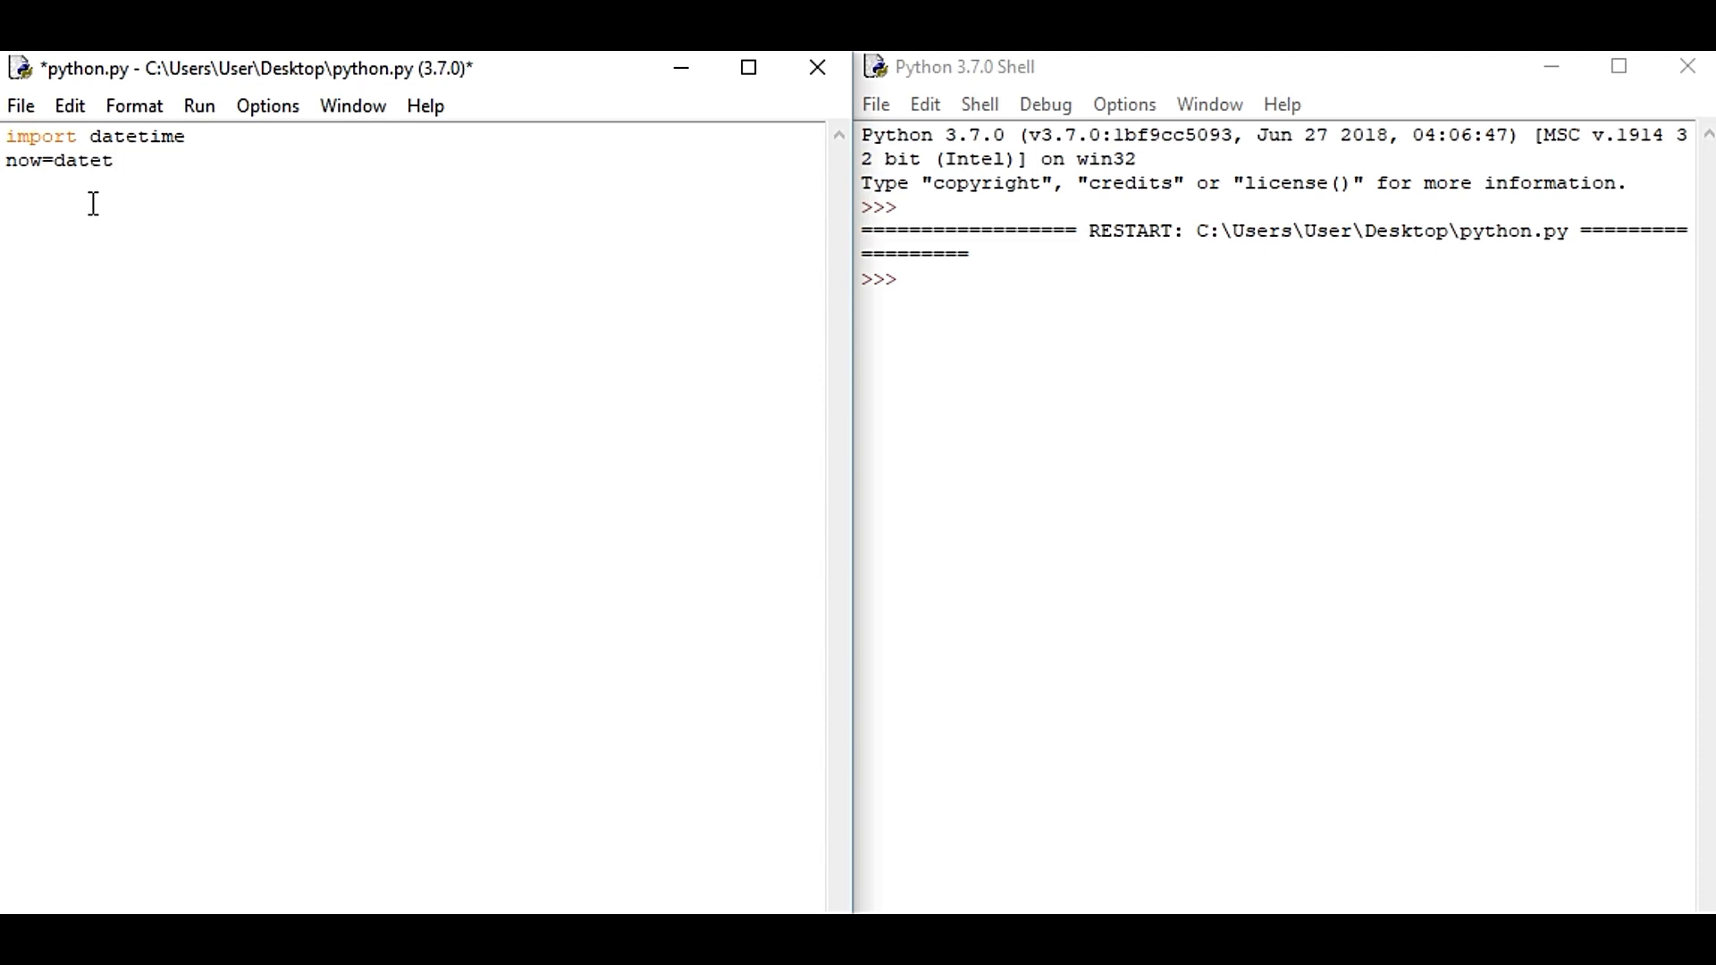
pyautogui.write('ime')
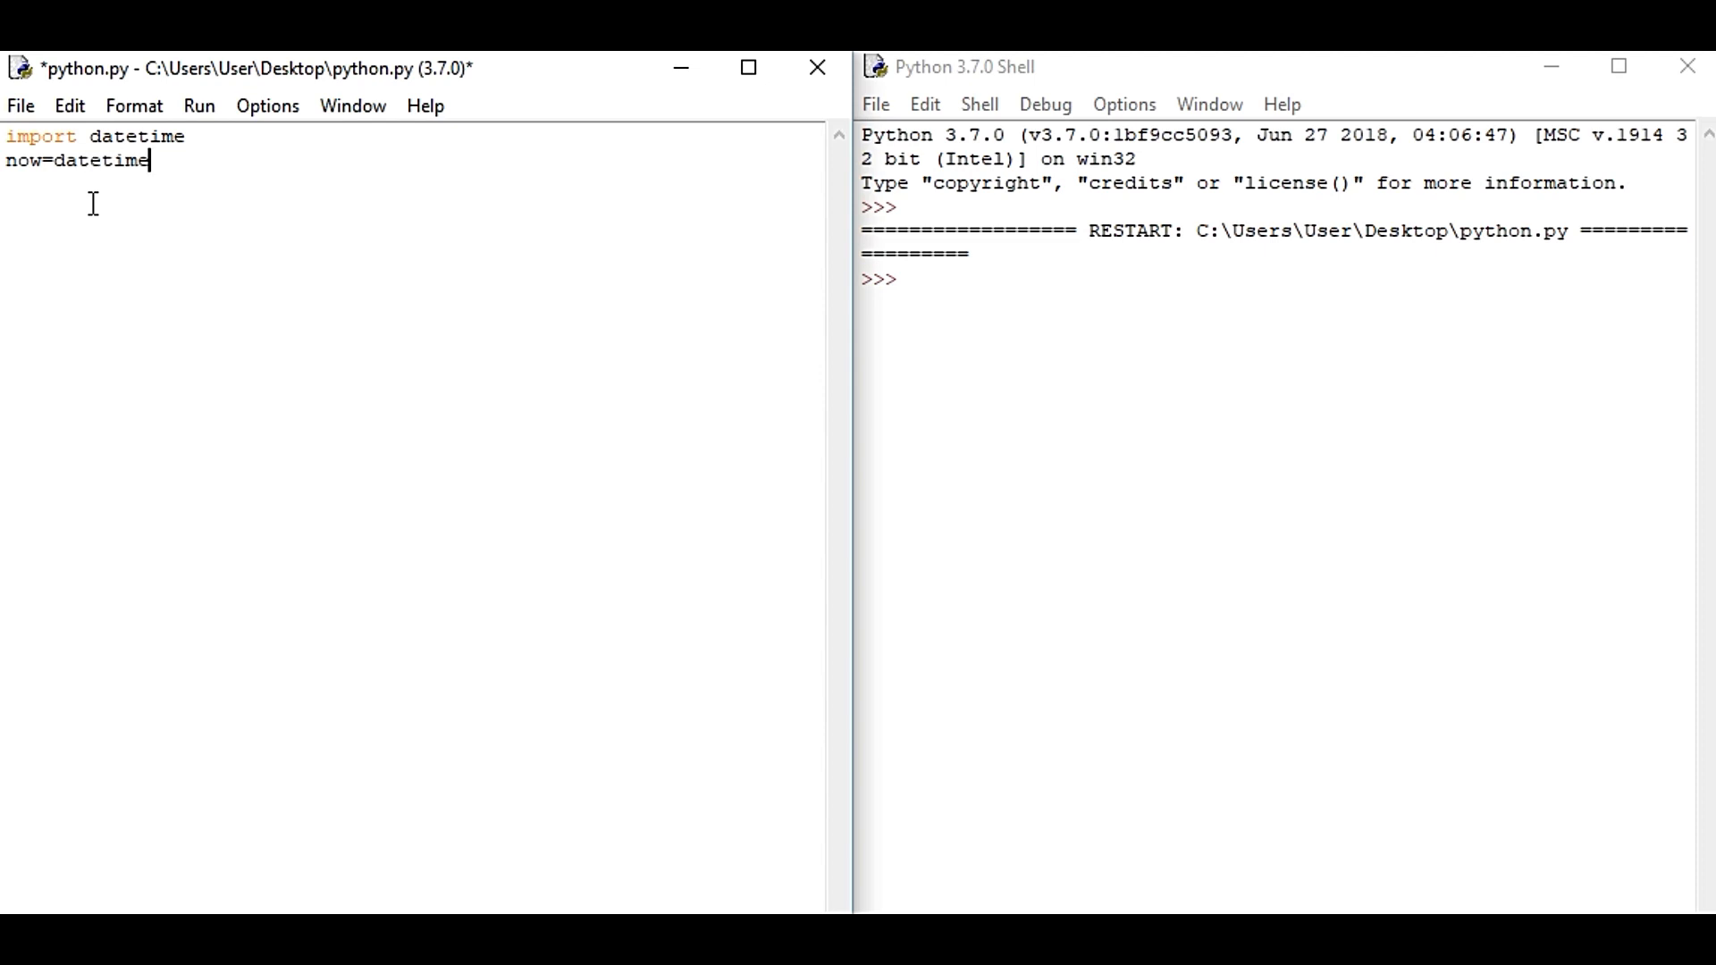
pyautogui.write('.date')
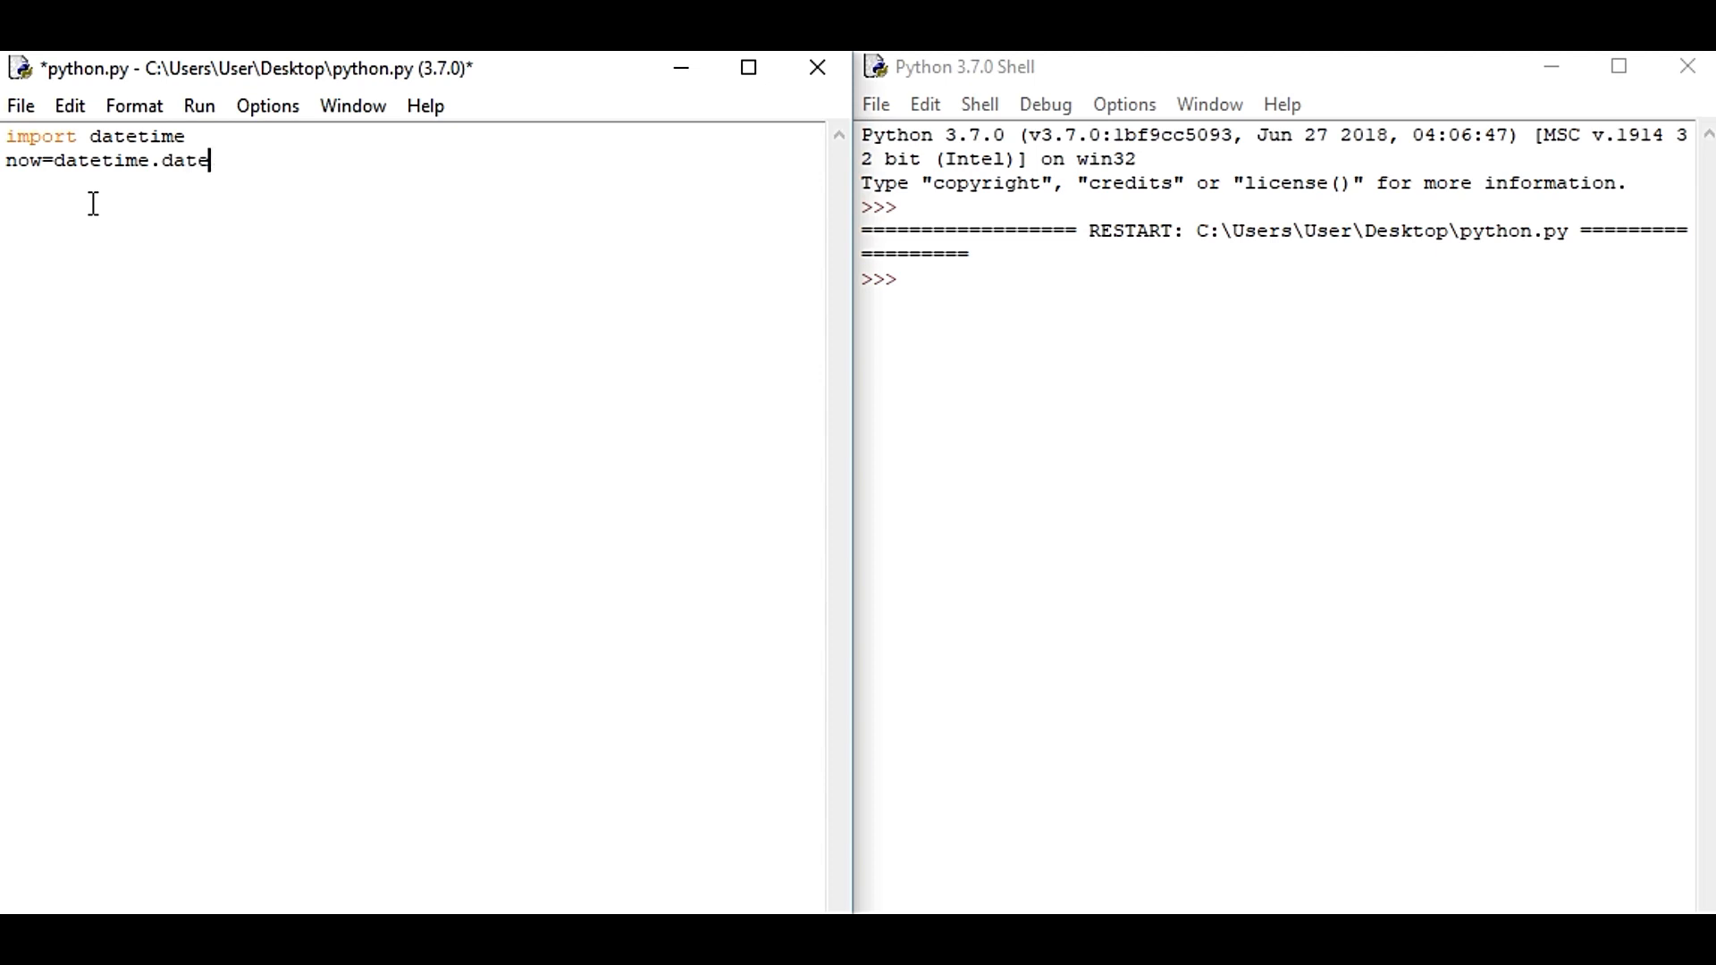
pyautogui.write('time.n')
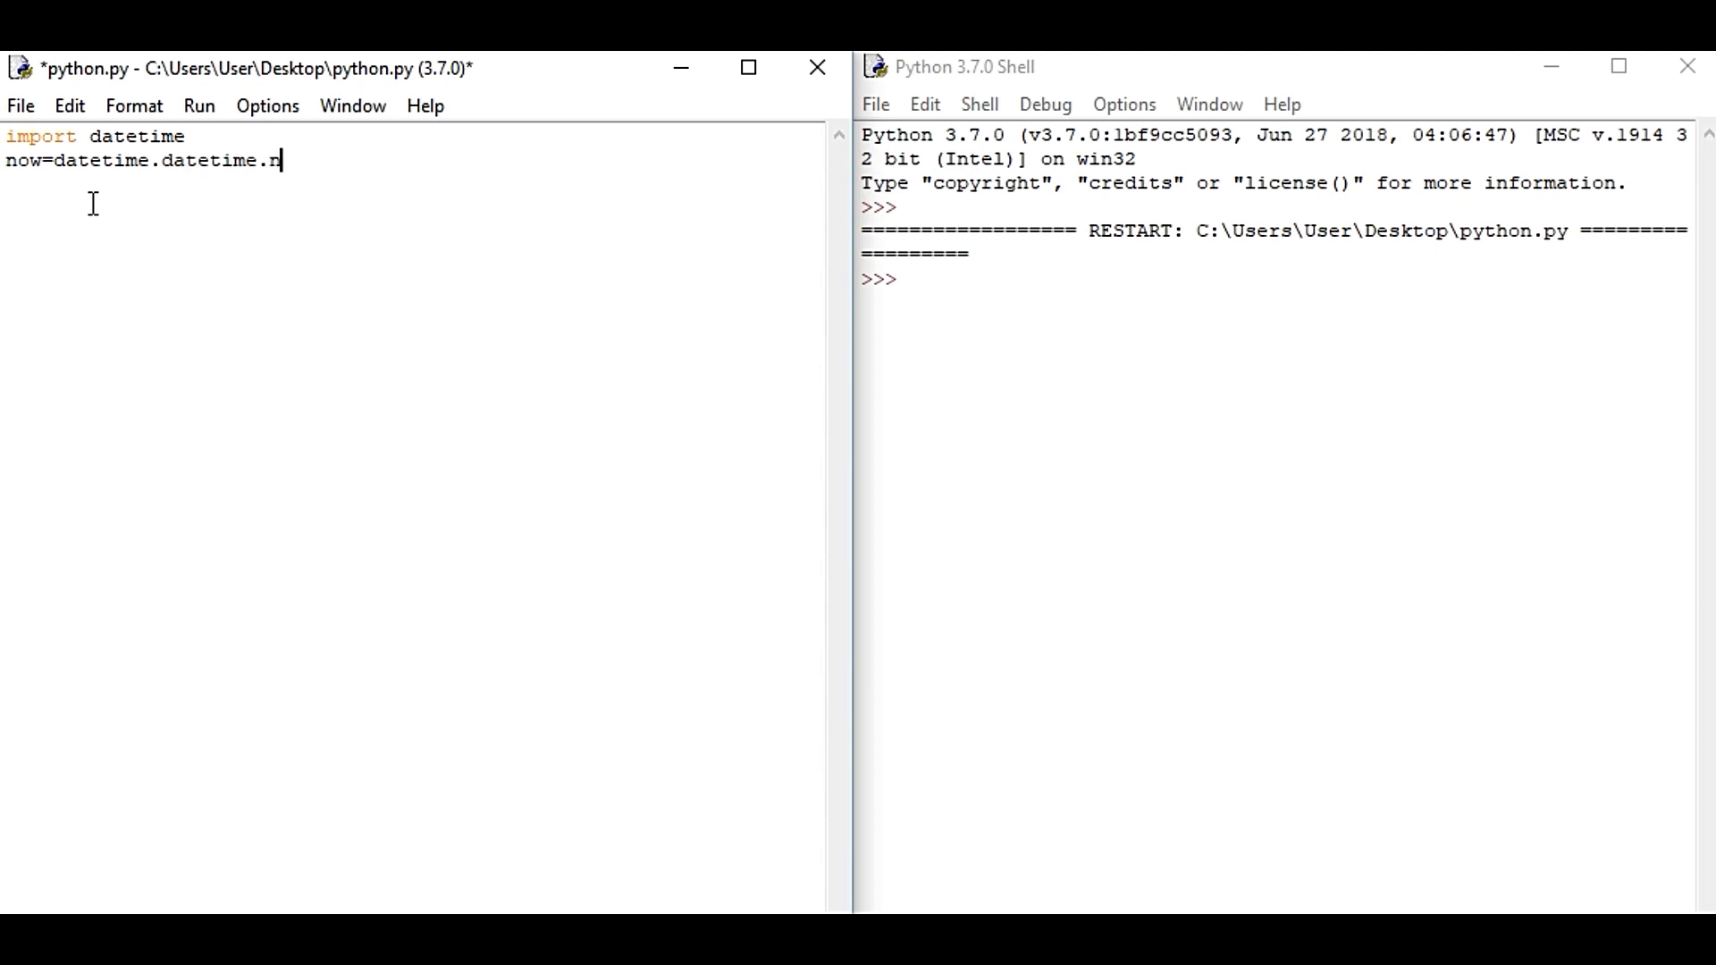
pyautogui.write('ow')
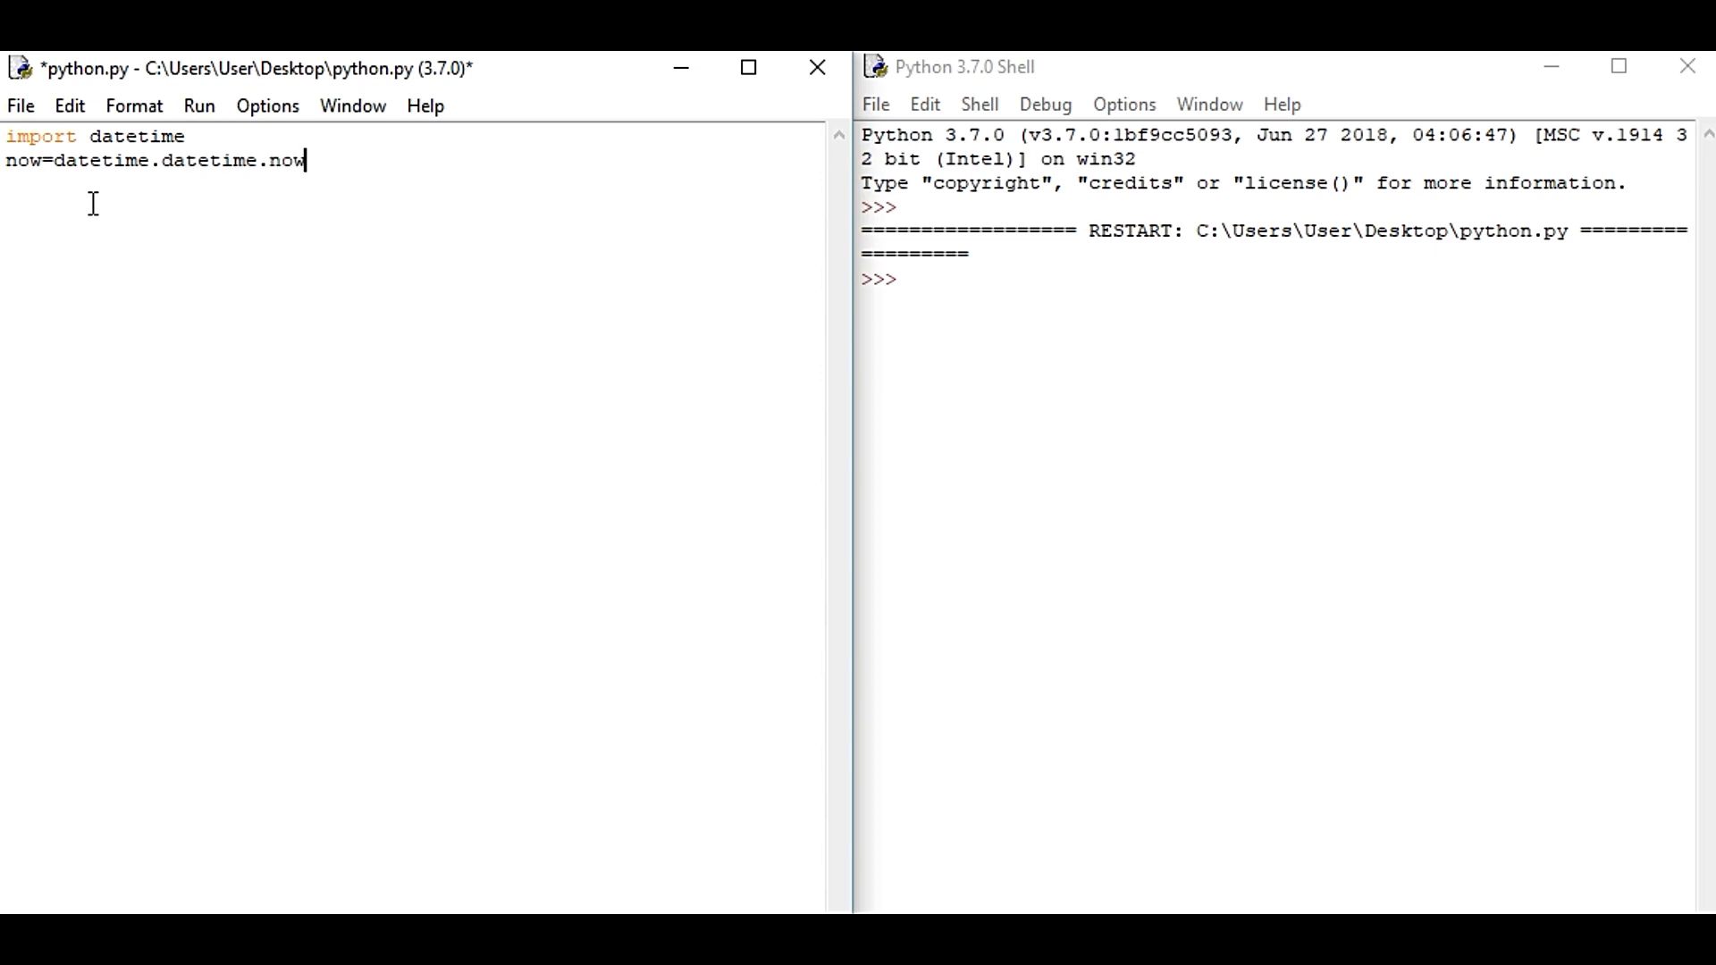
pyautogui.write('()')
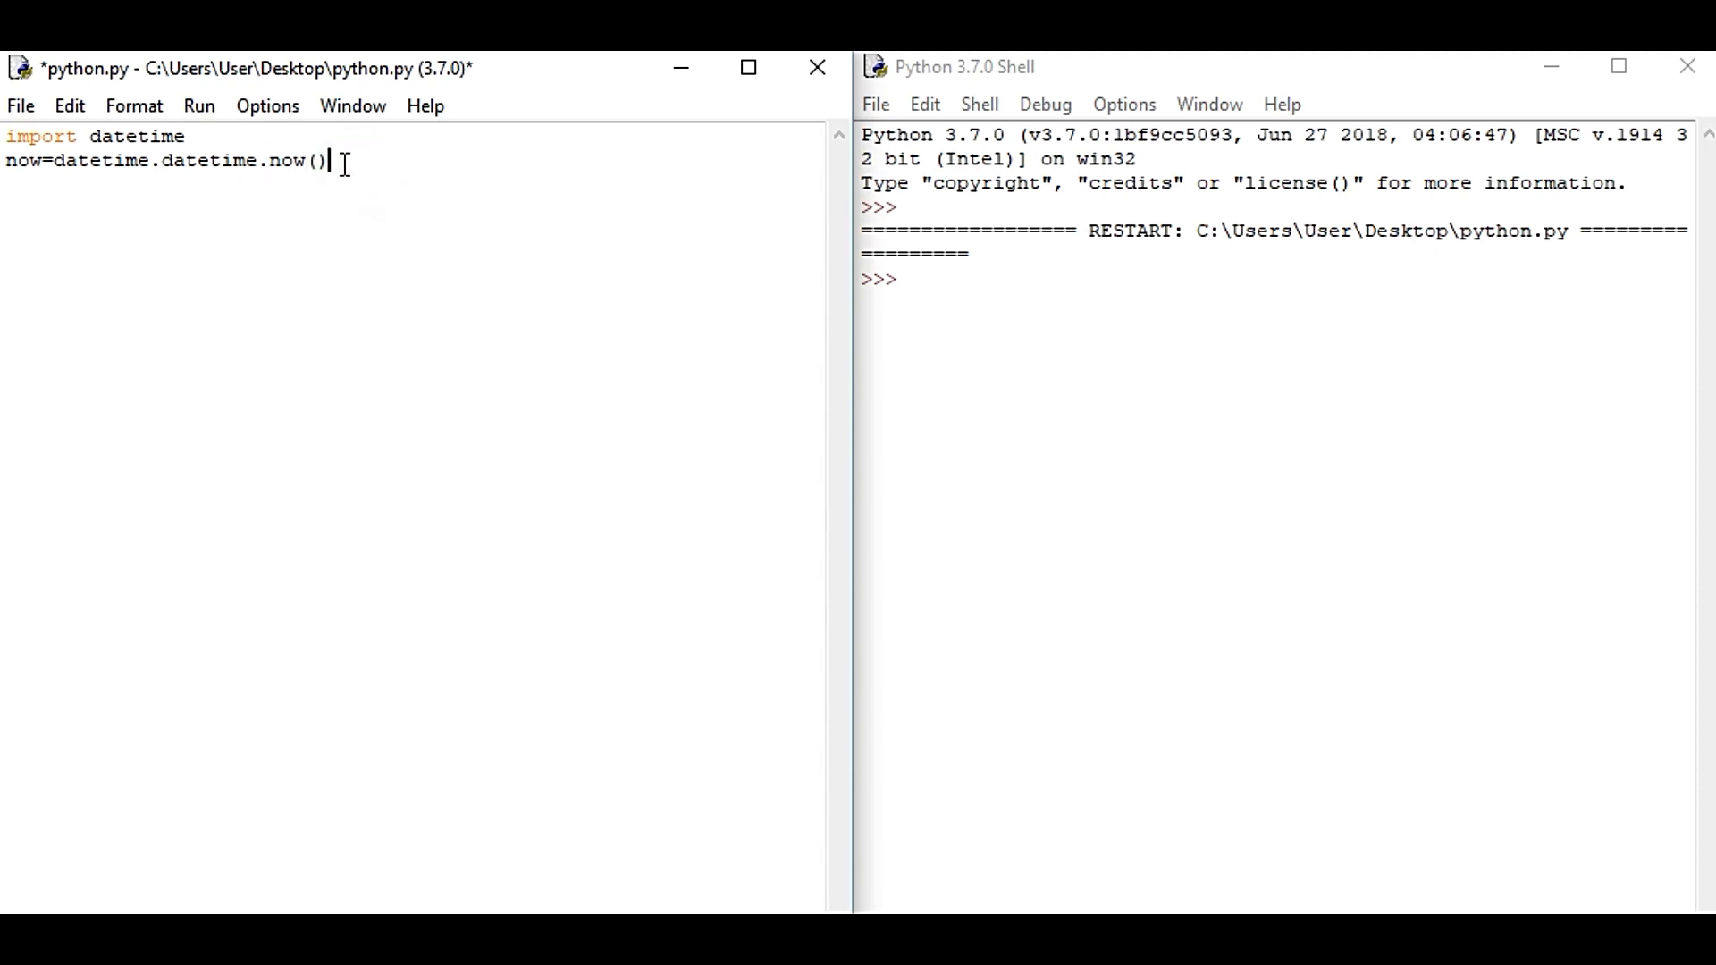
# Add print("current date and time") and print(now) lines below the now assignment.
pyautogui.press('enter')
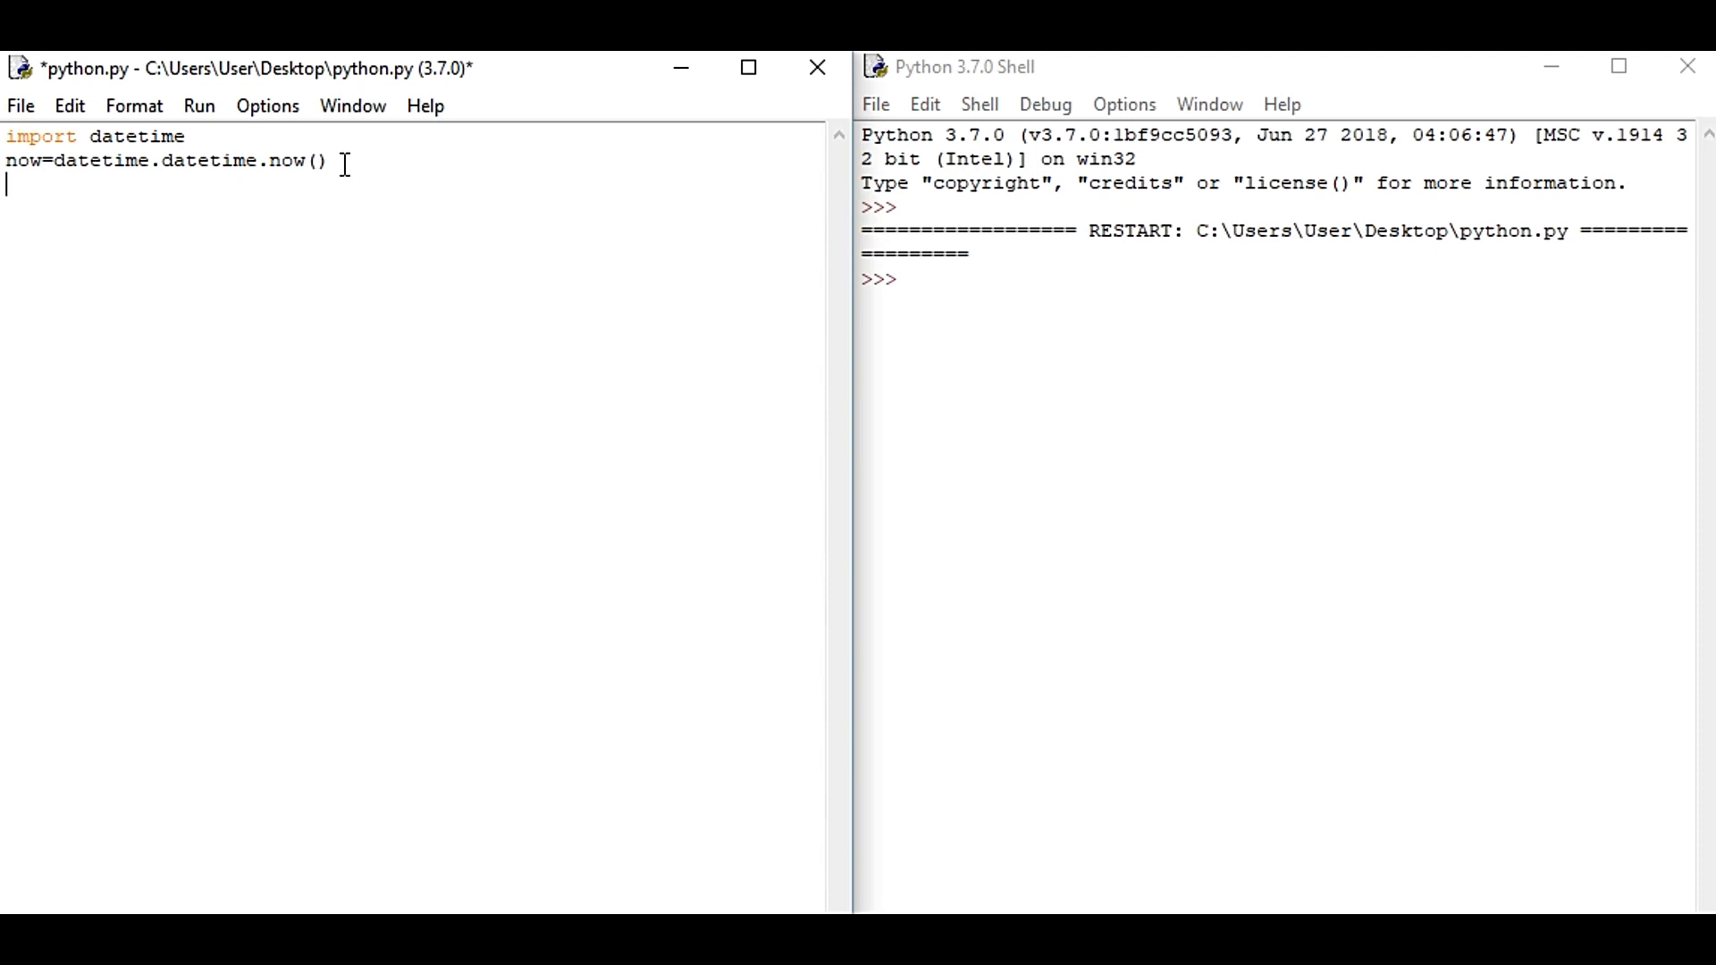
pyautogui.write('print')
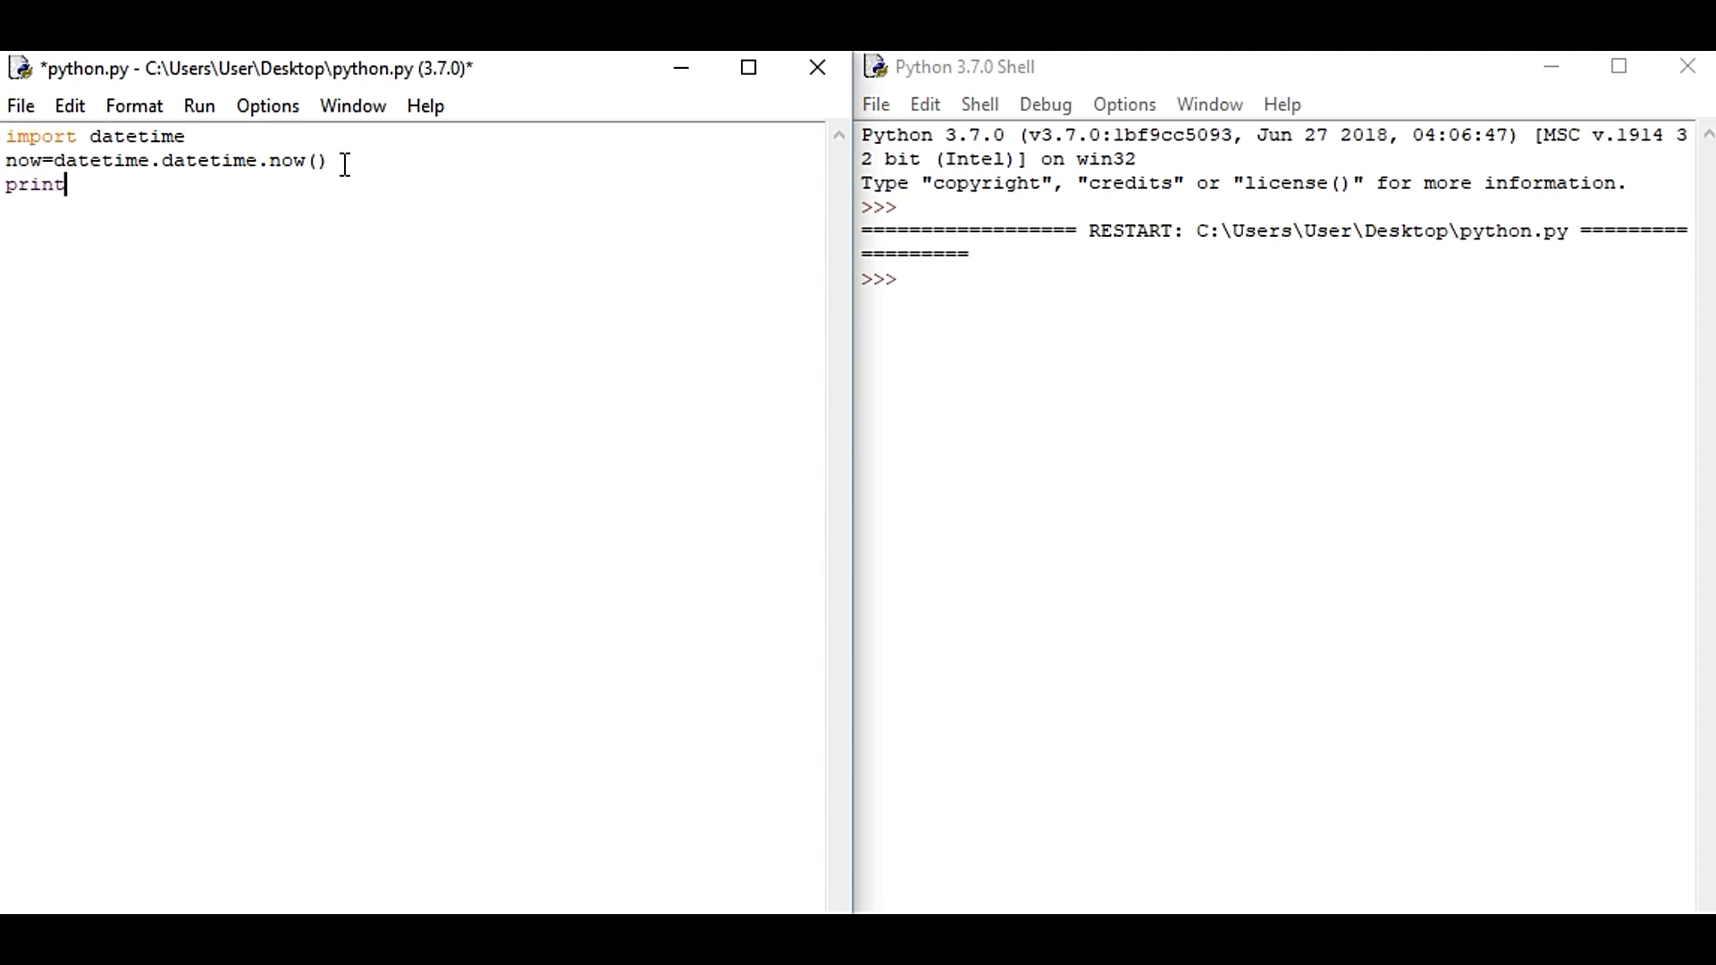
pyautogui.write('(')
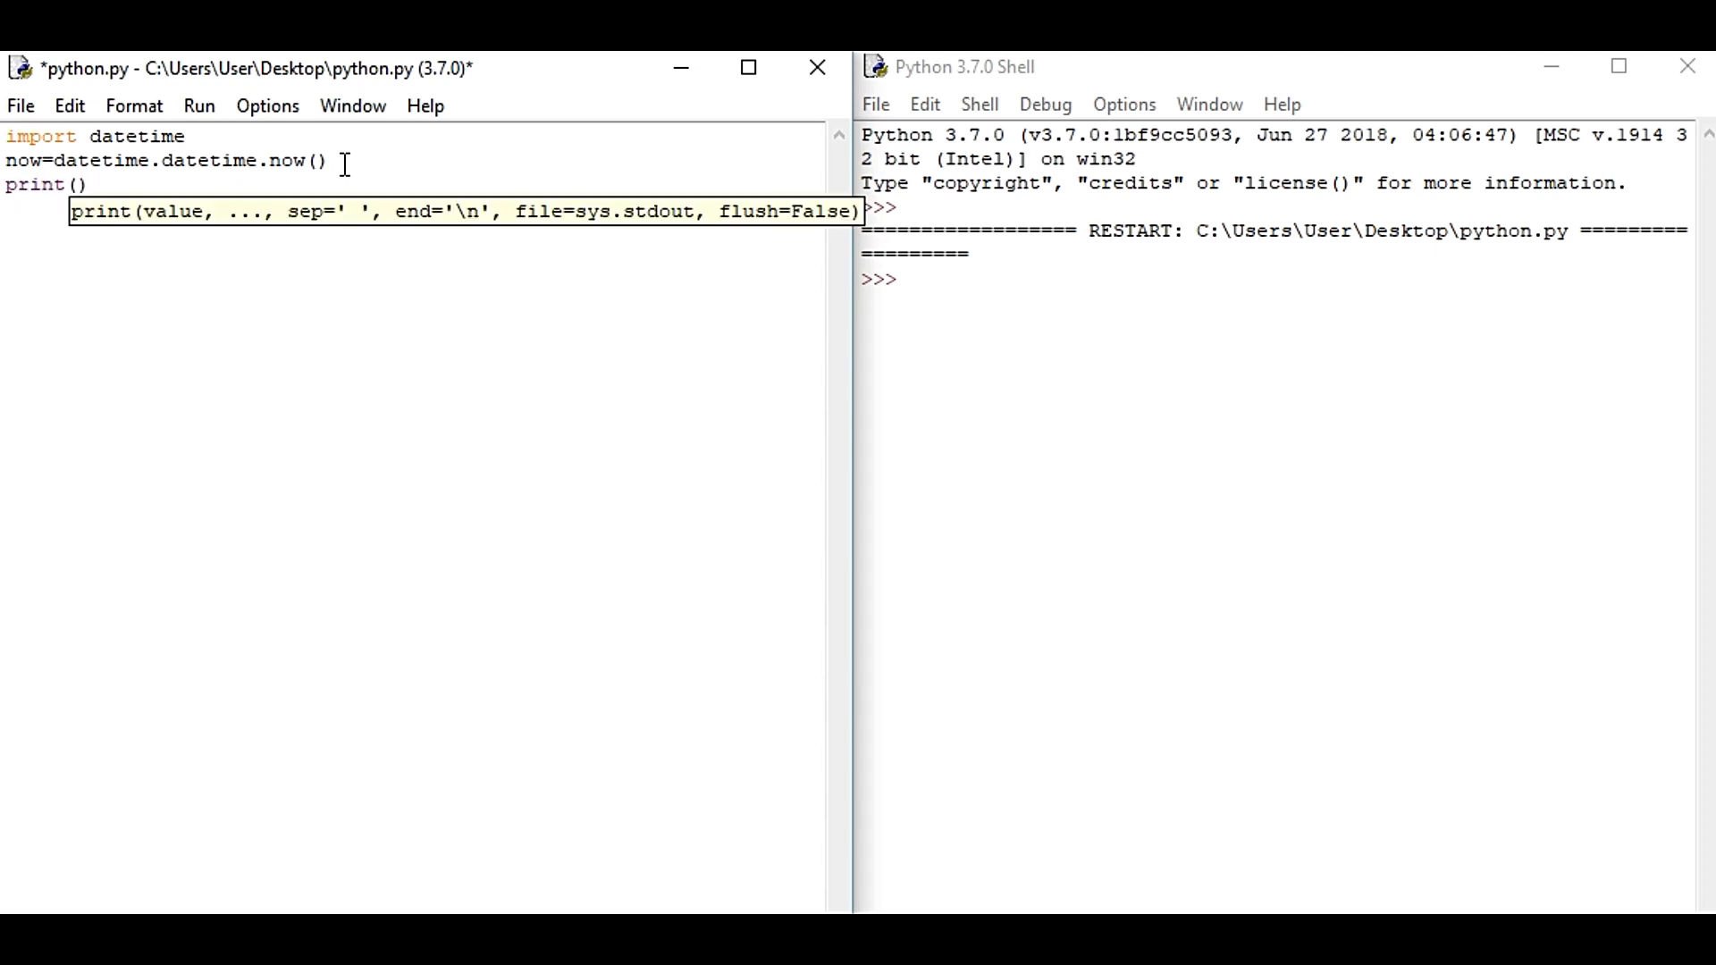
pyautogui.write('""')
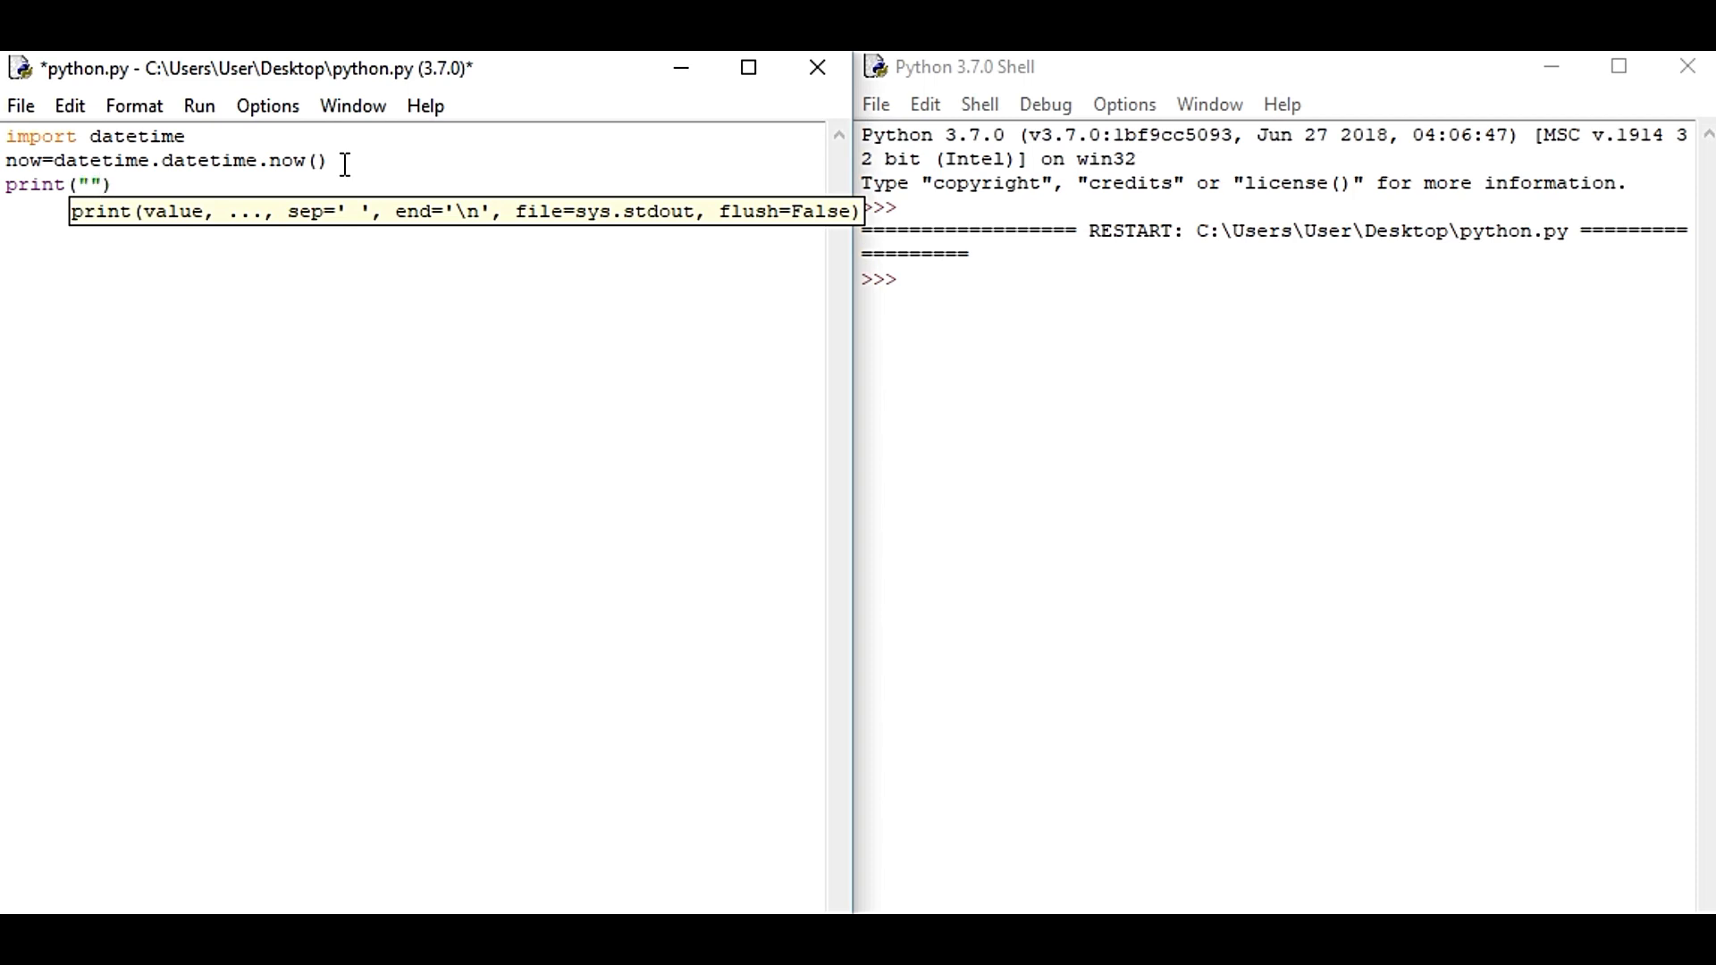
pyautogui.write('curren')
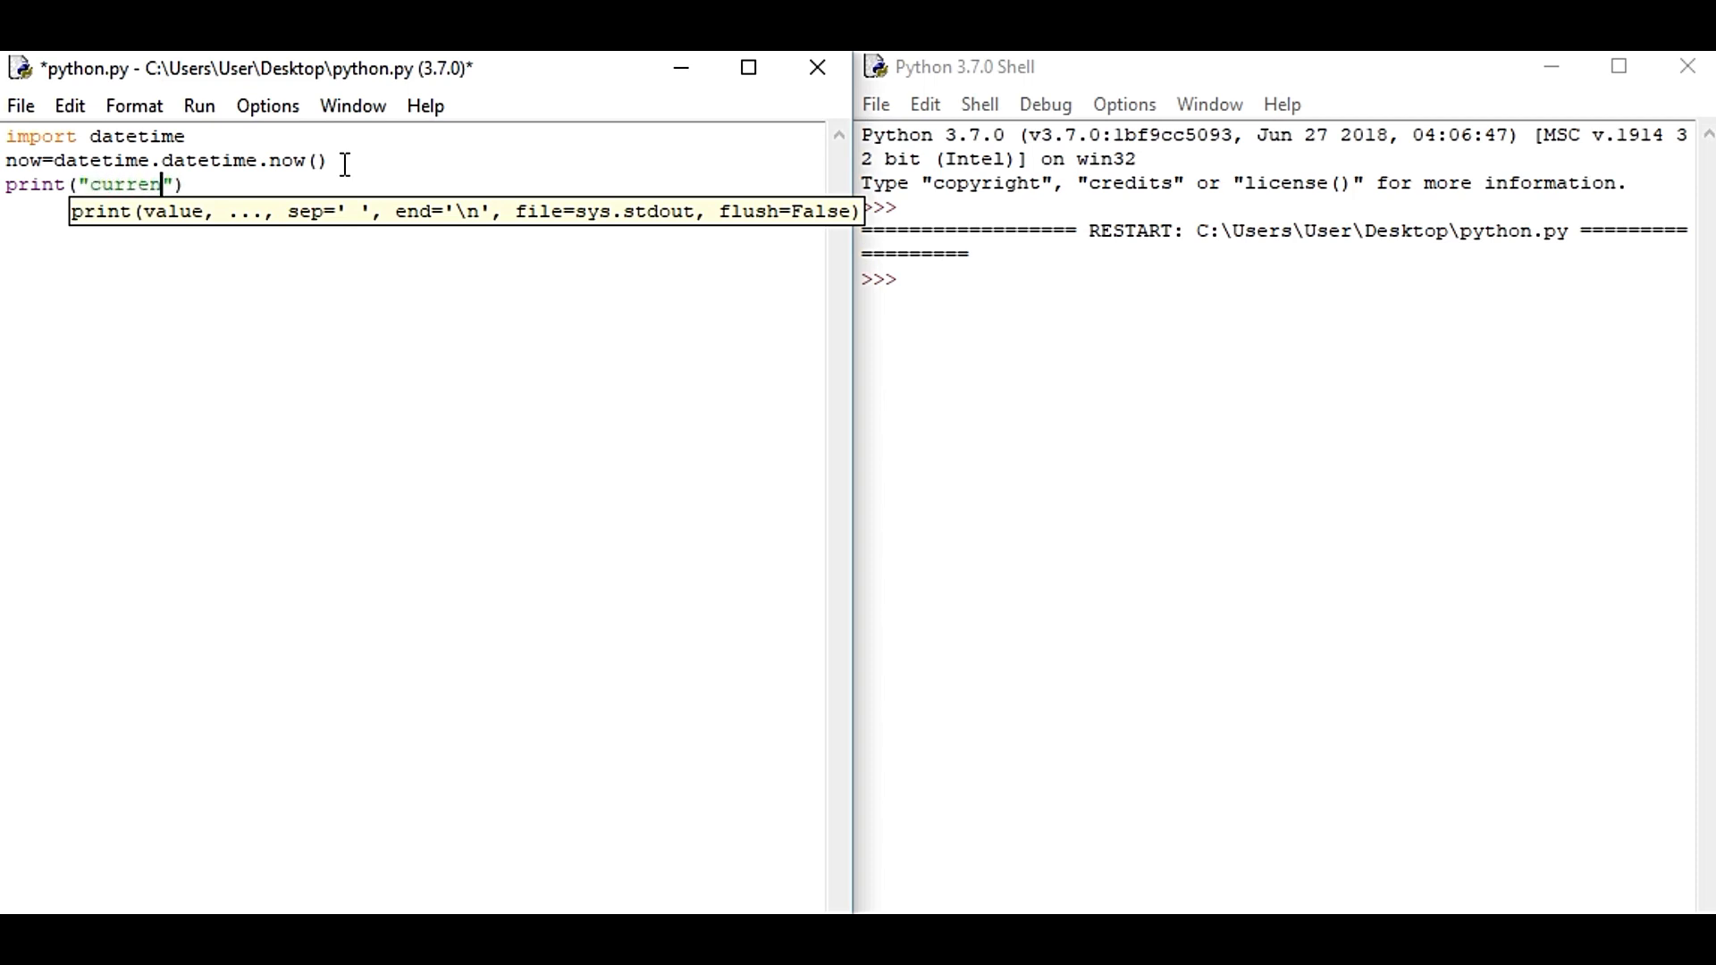
pyautogui.write('t date')
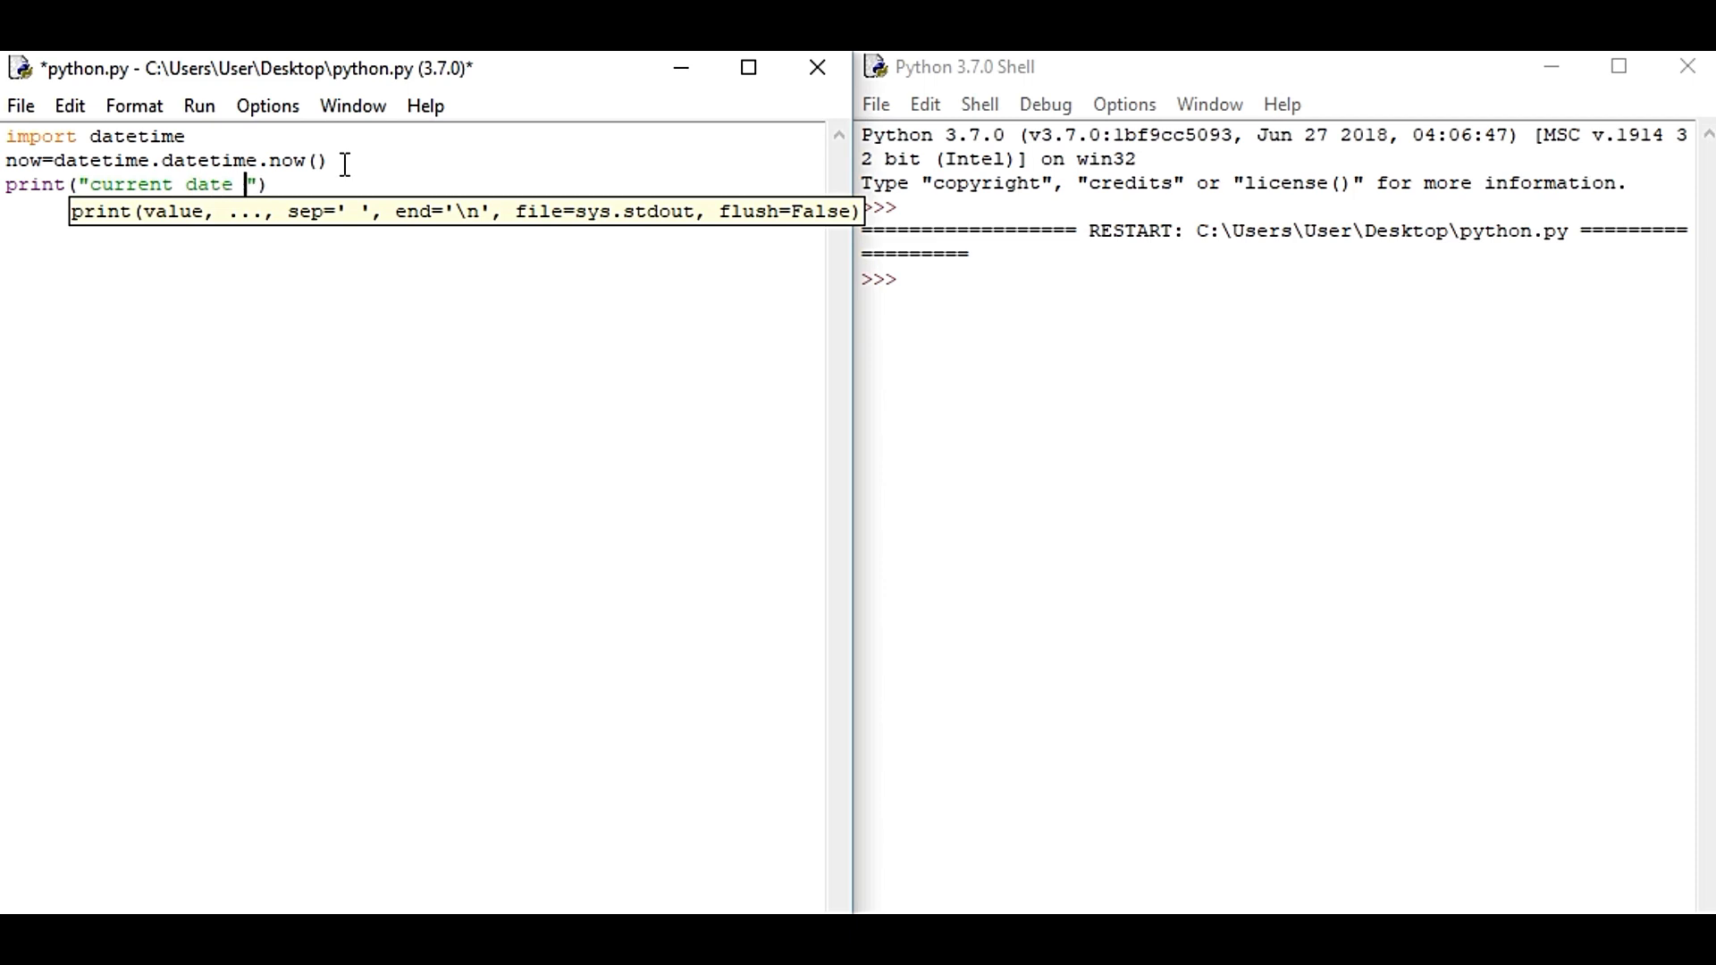
pyautogui.write('and')
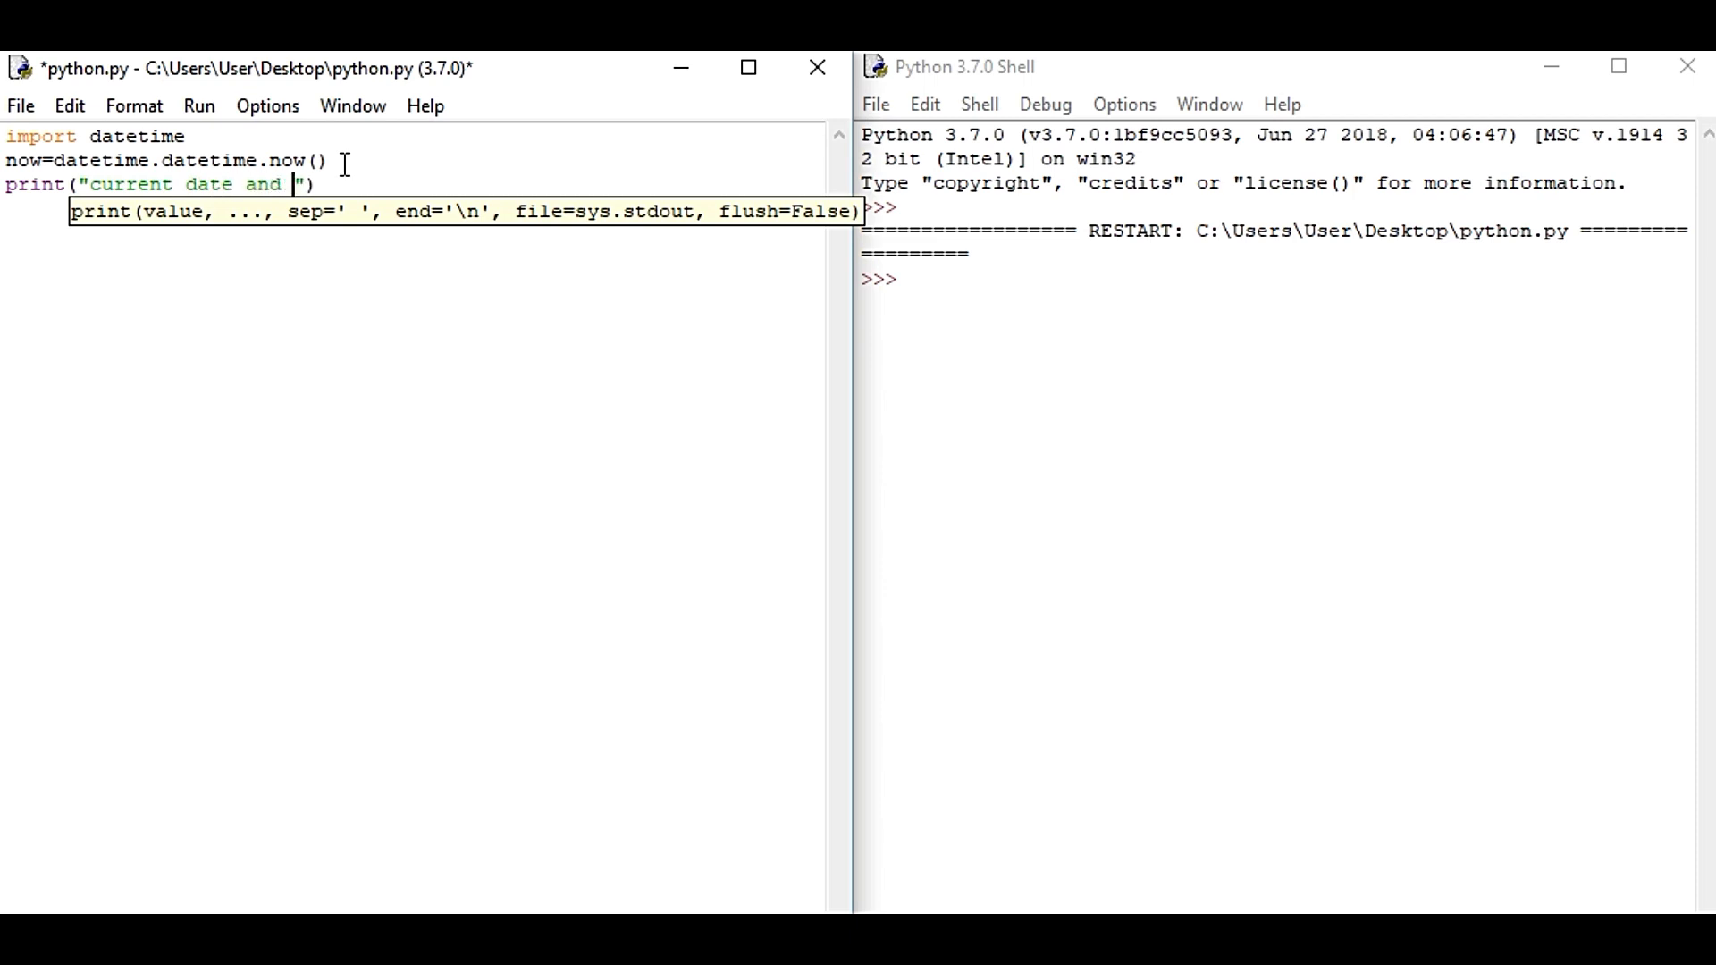
pyautogui.write('time')
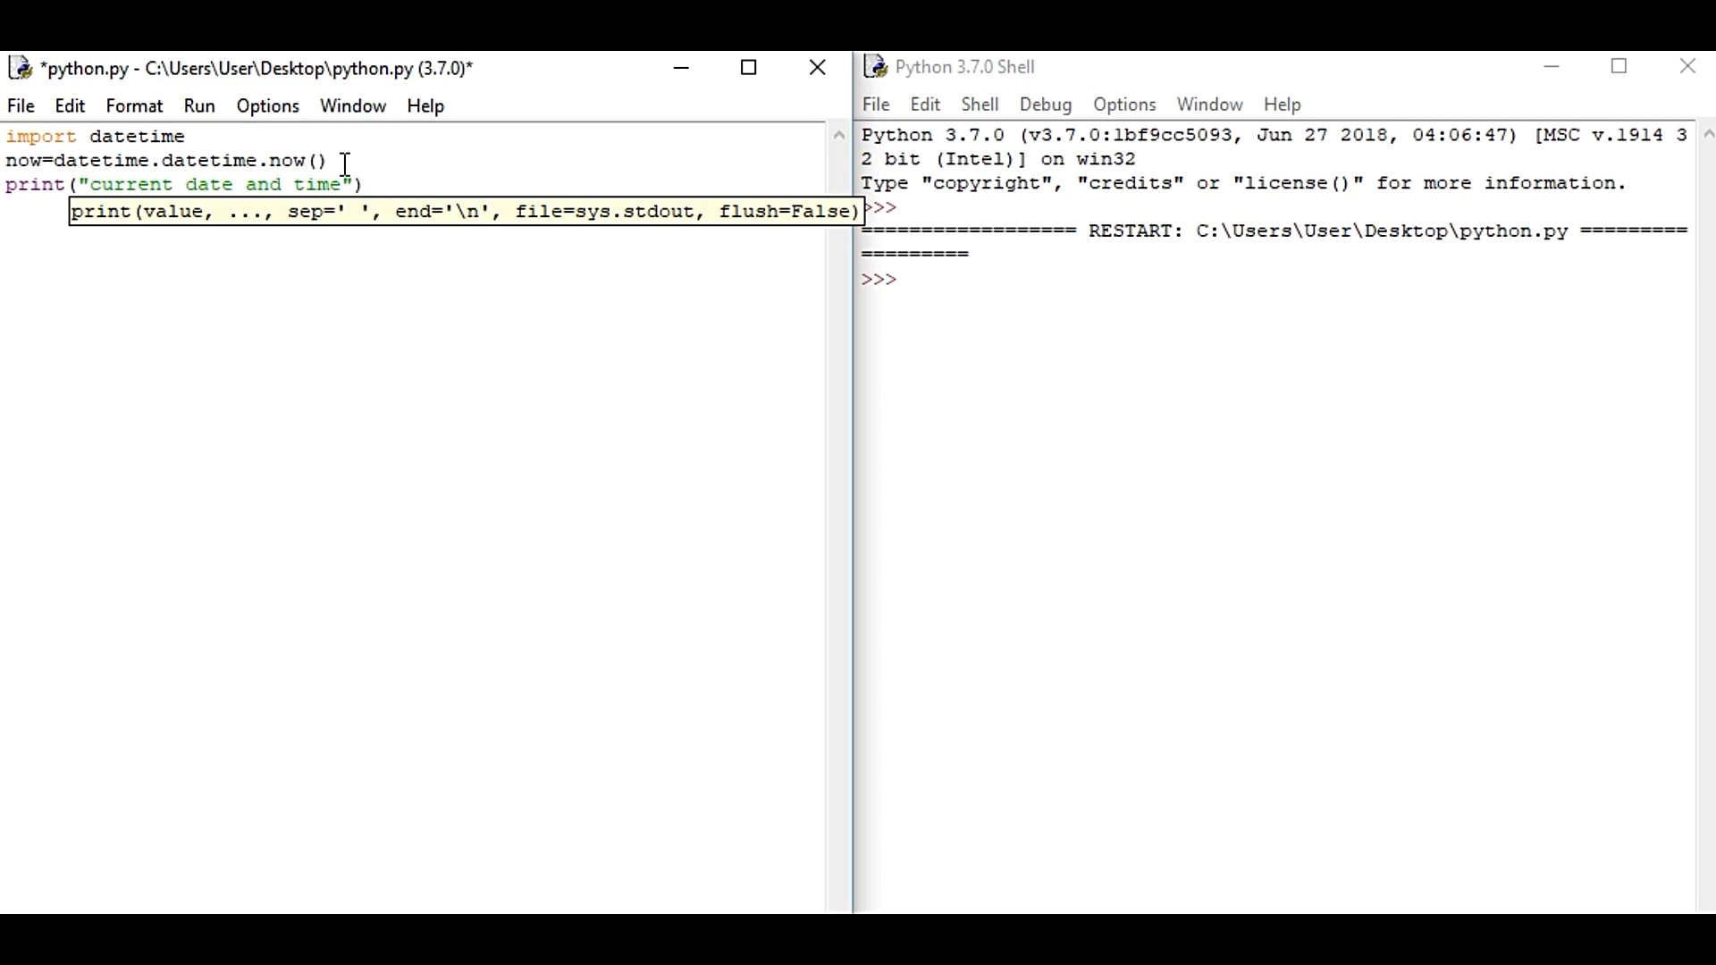
pyautogui.write('pri')
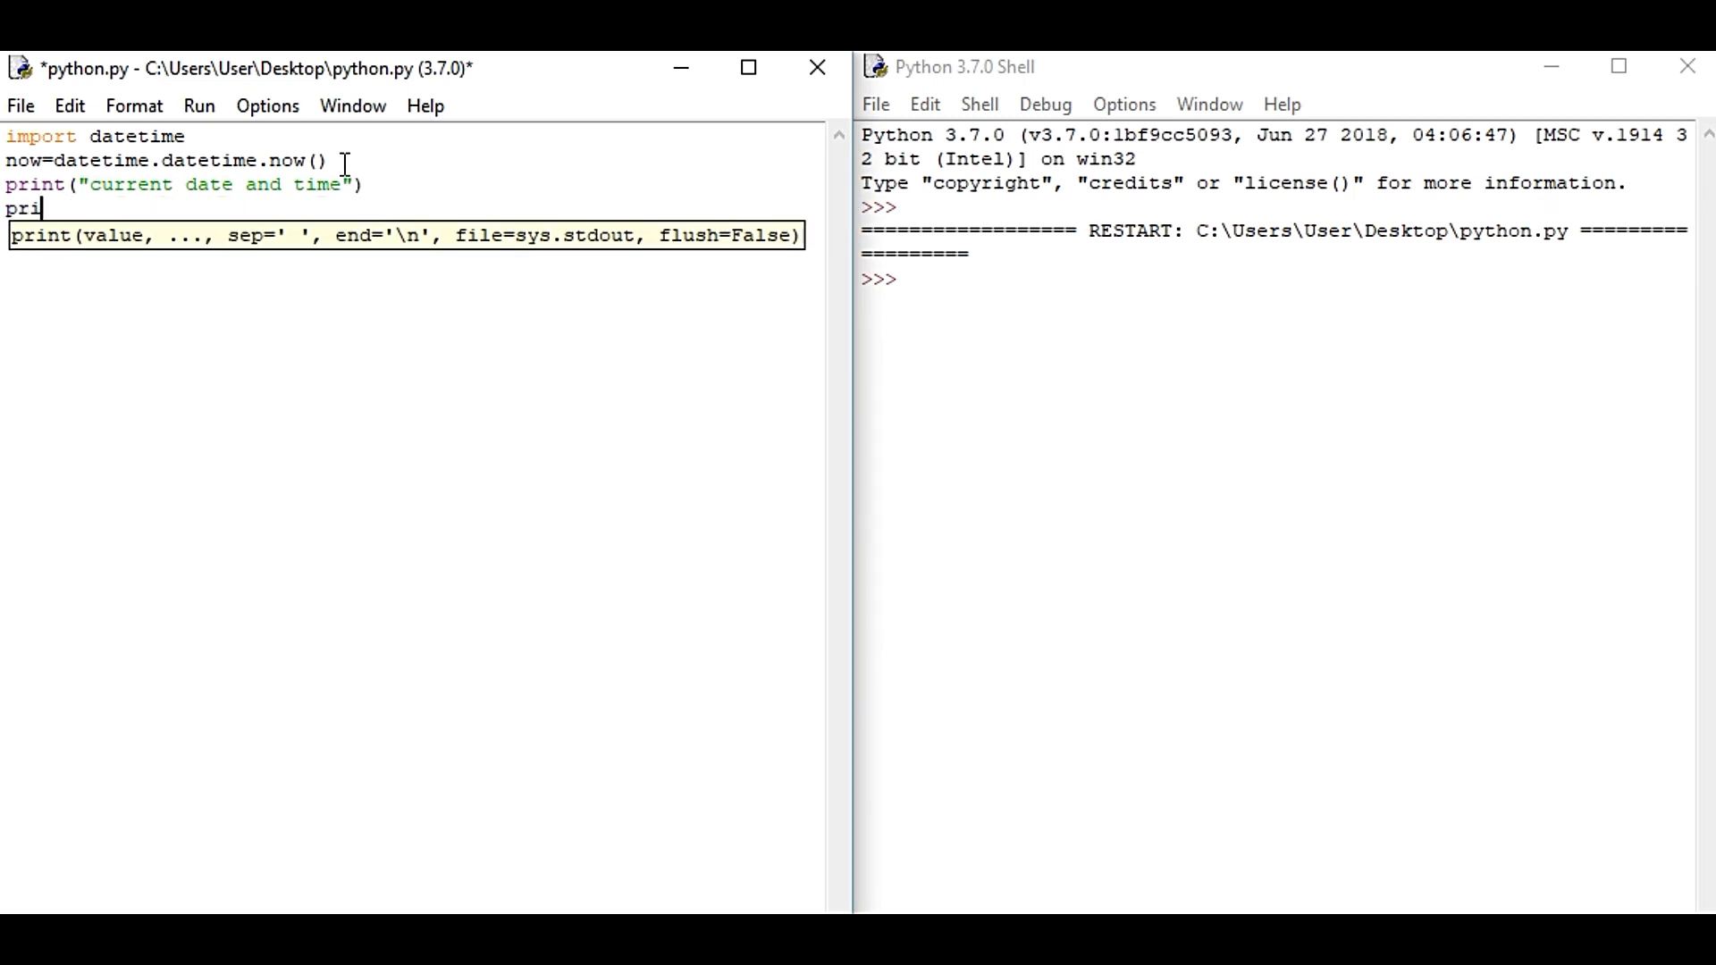
pyautogui.write('nt()')
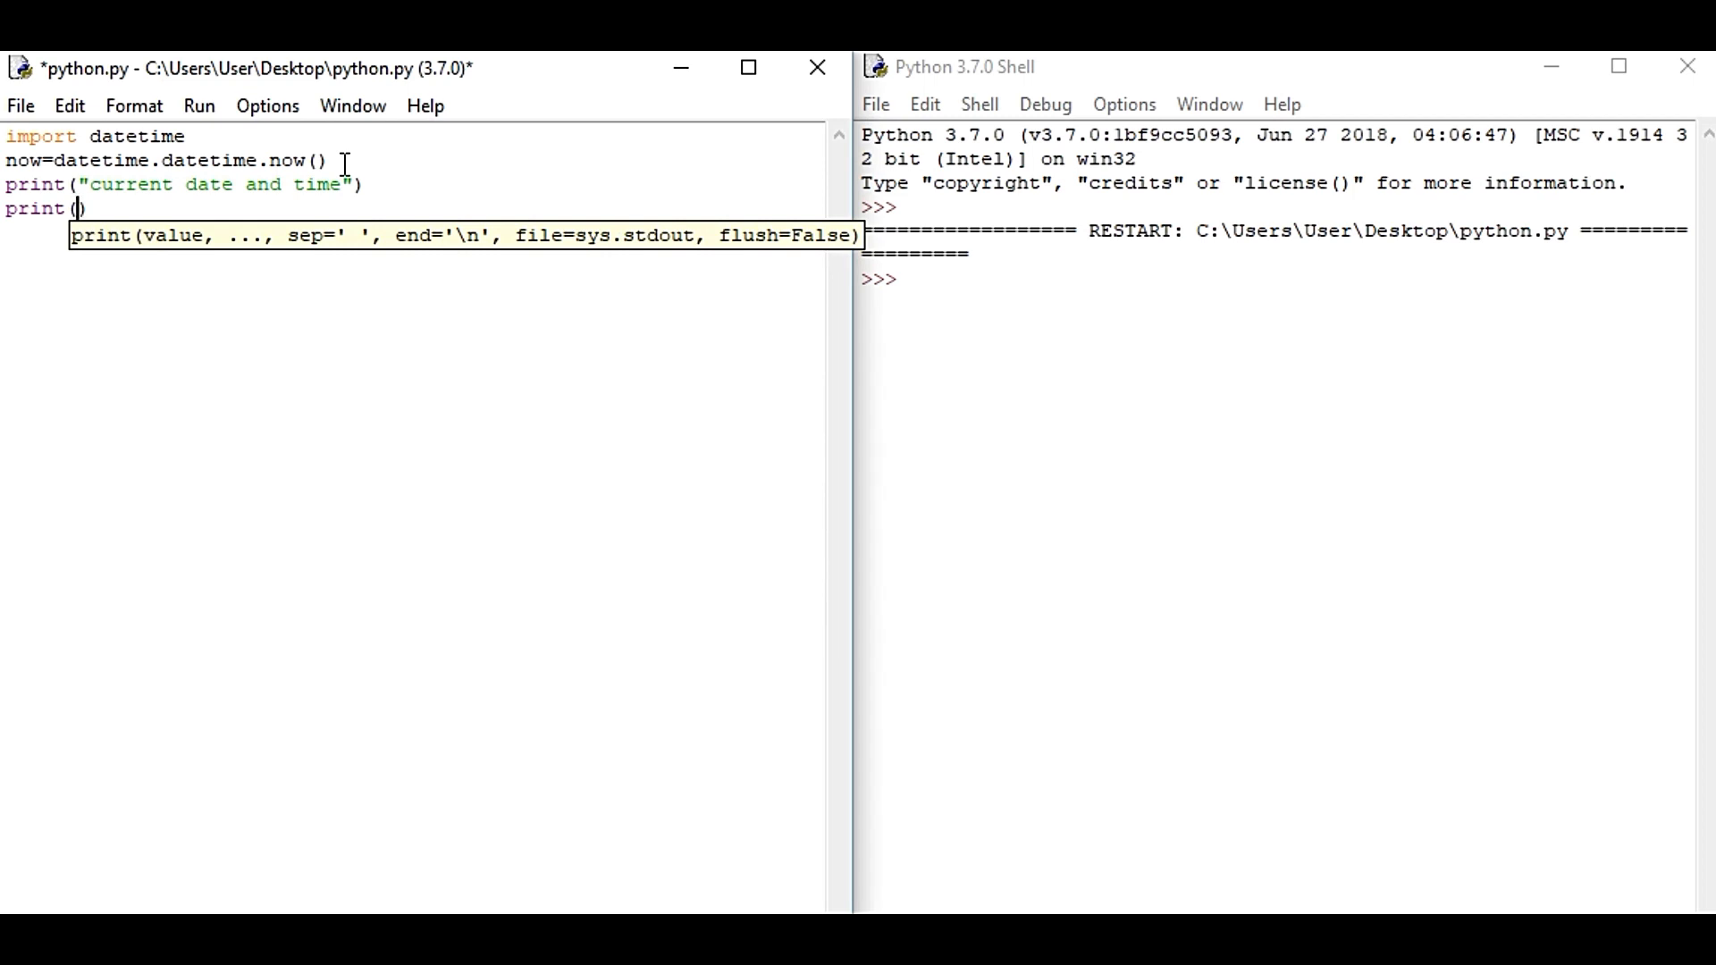
pyautogui.write('now')
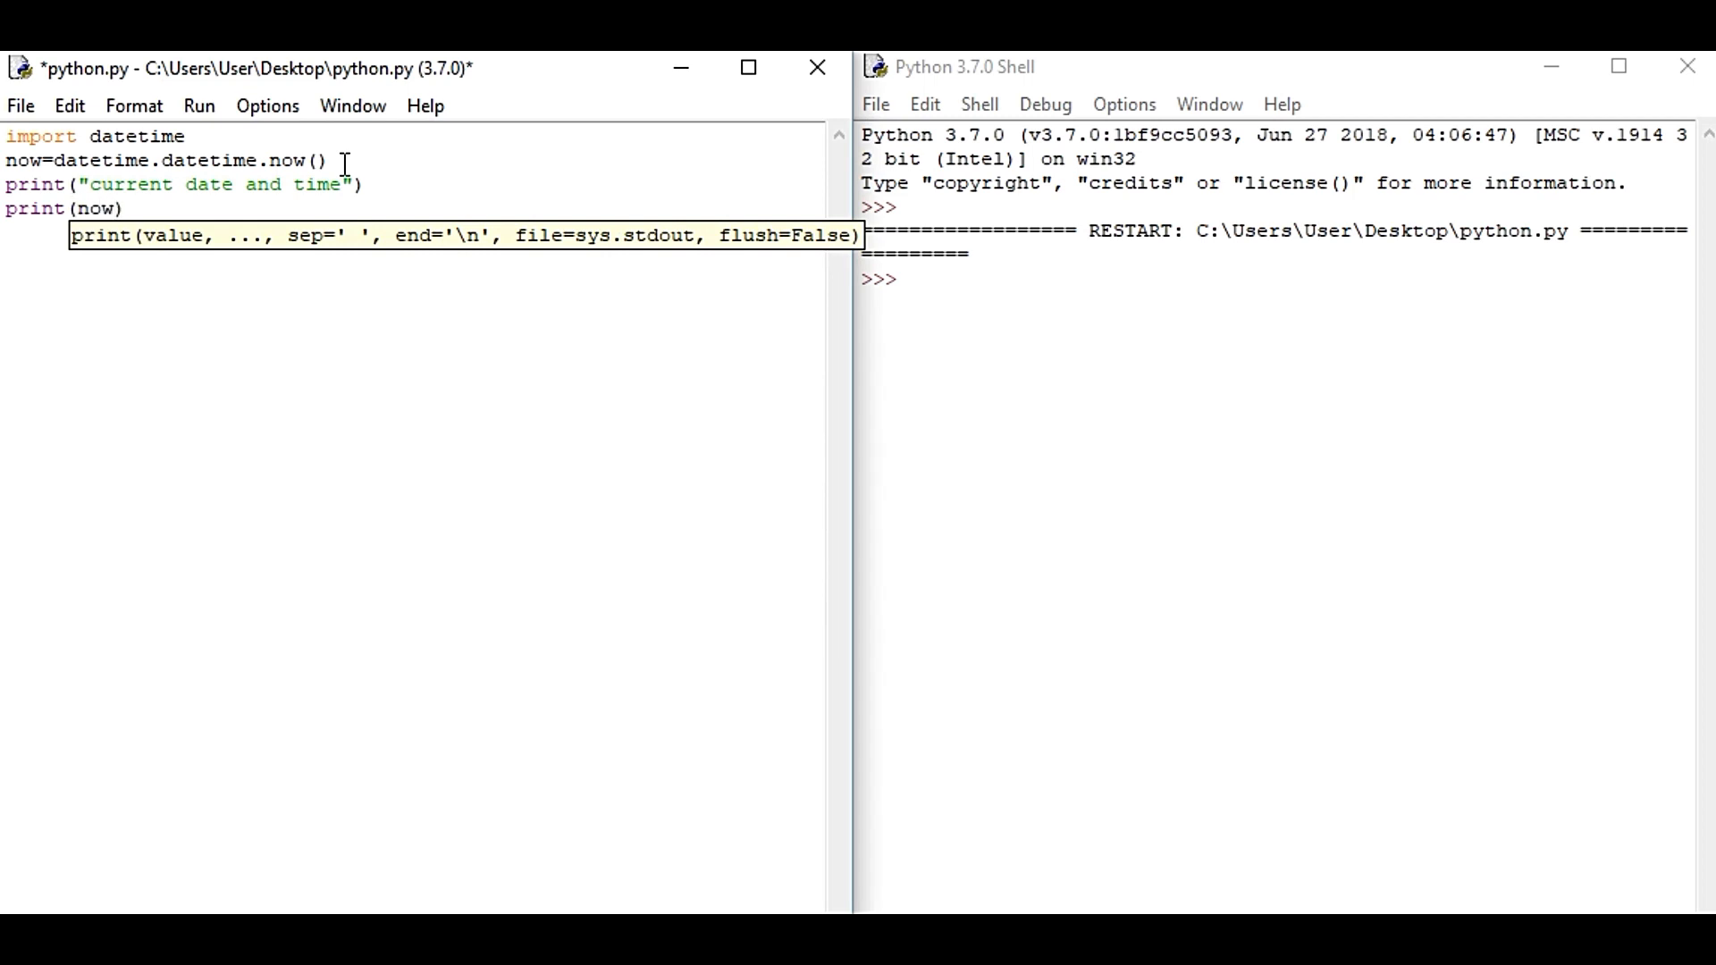
# Wrap now in .strftime with the format string begun as "%y-%m-%".
pyautogui.write('.')
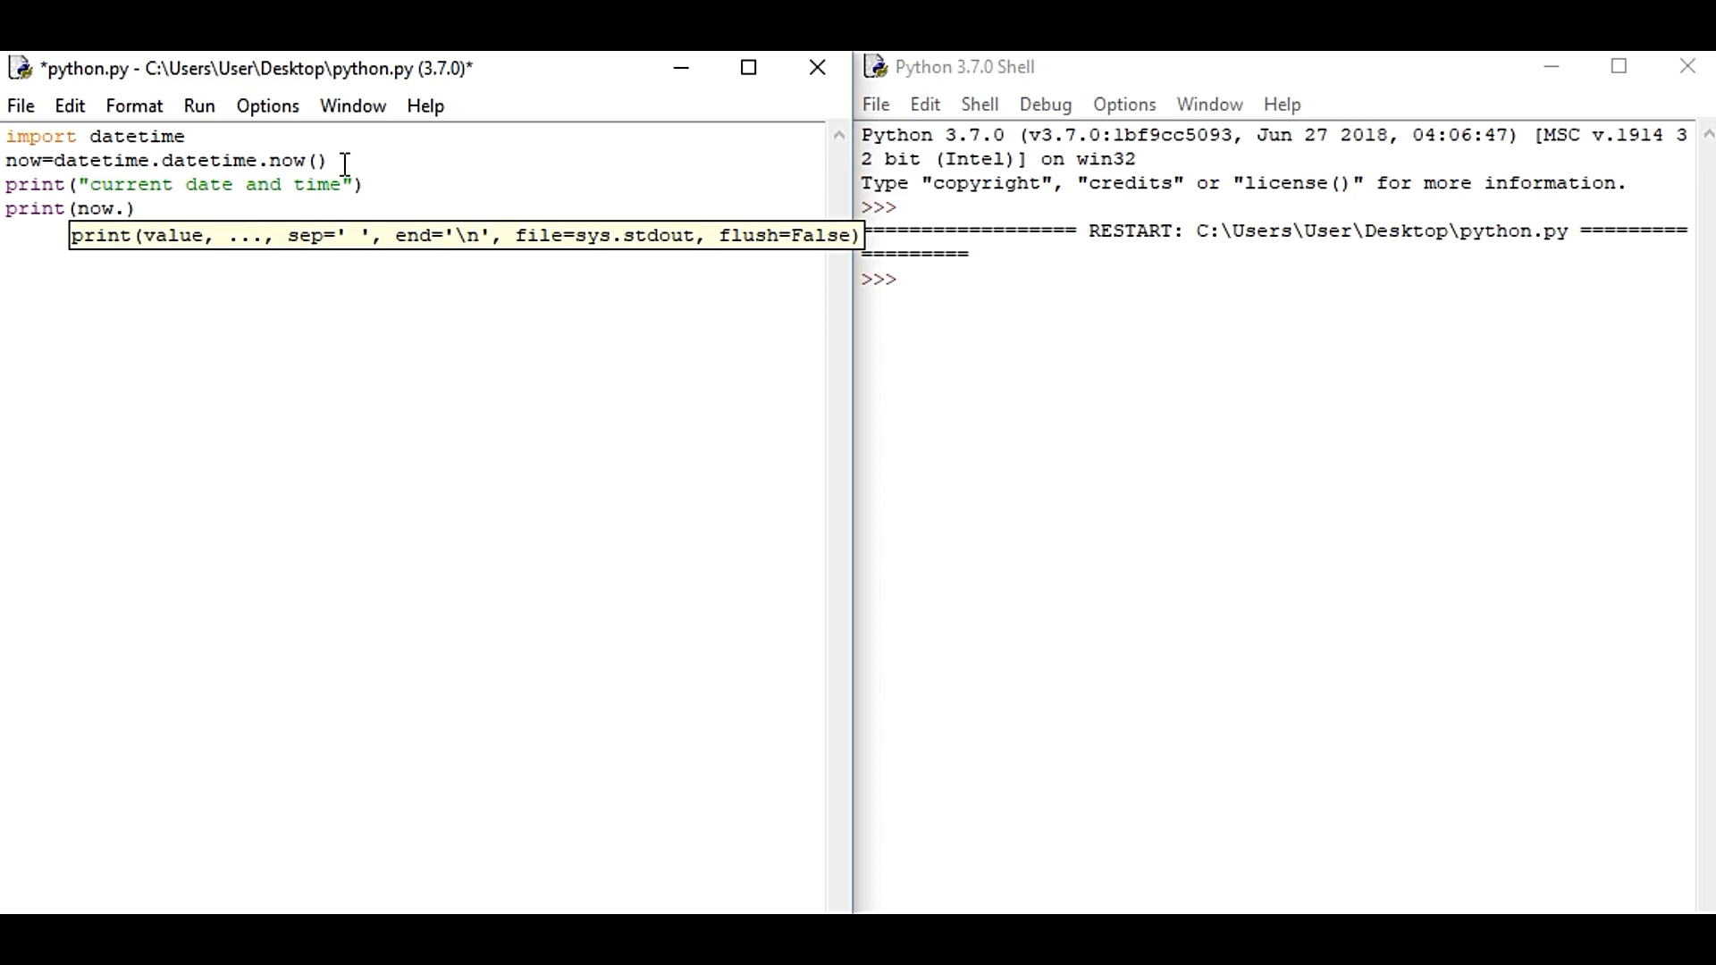
pyautogui.write('st')
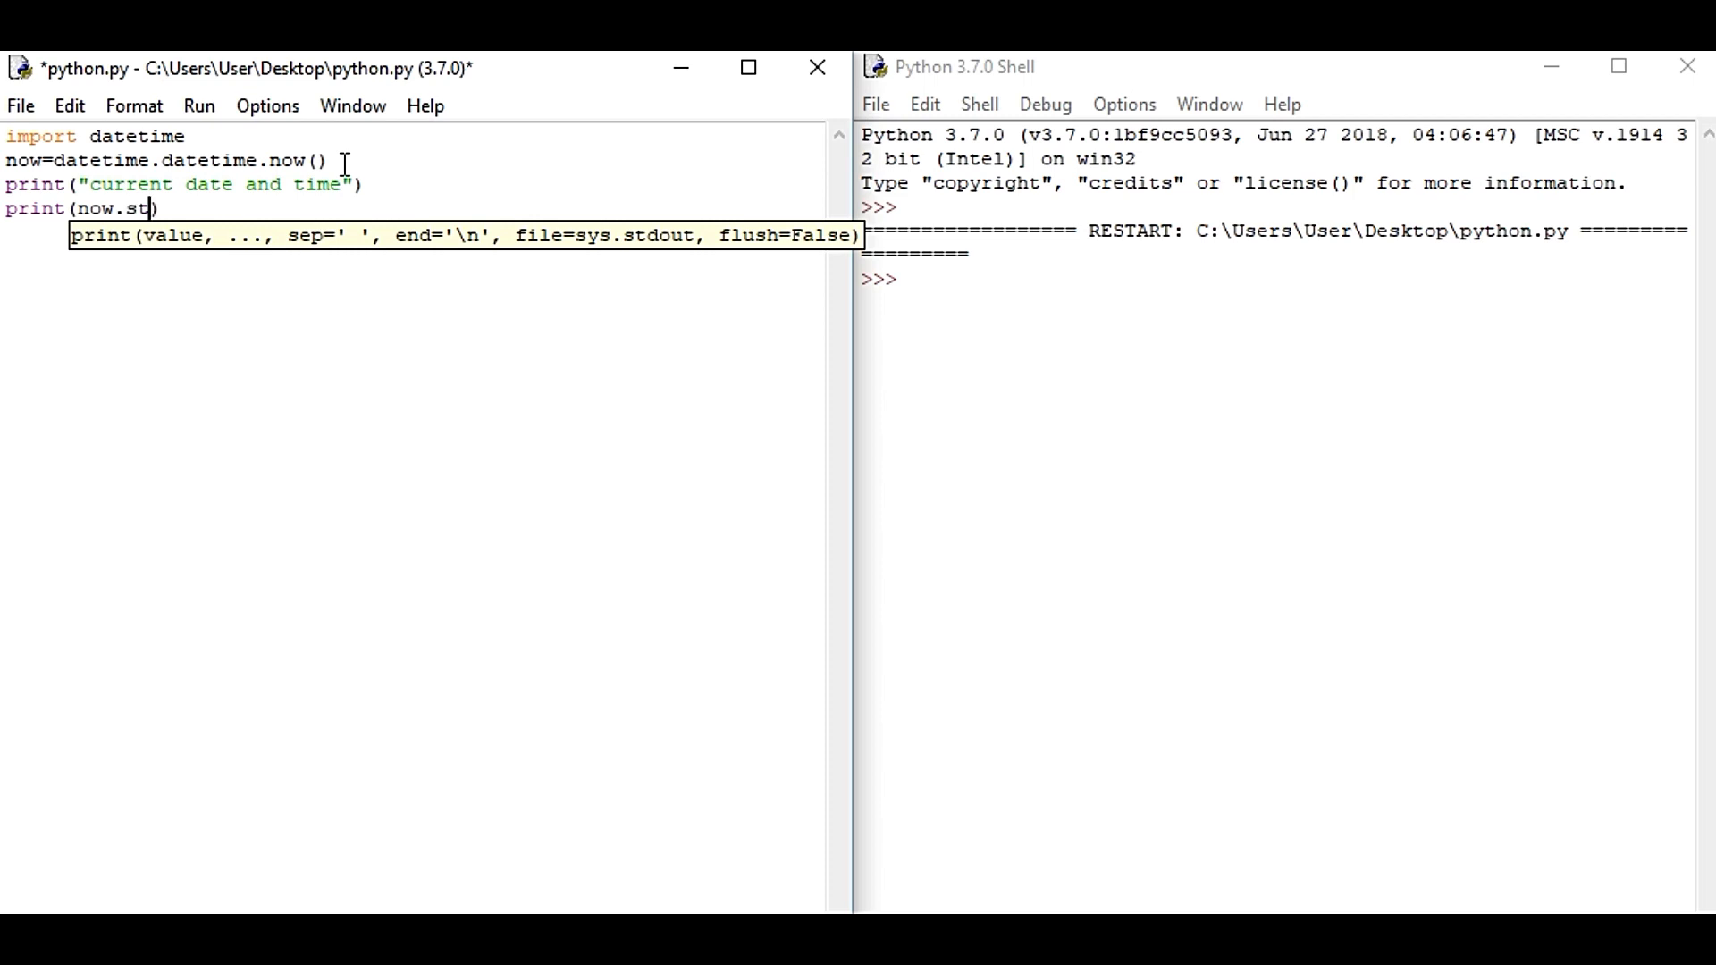
pyautogui.write('f')
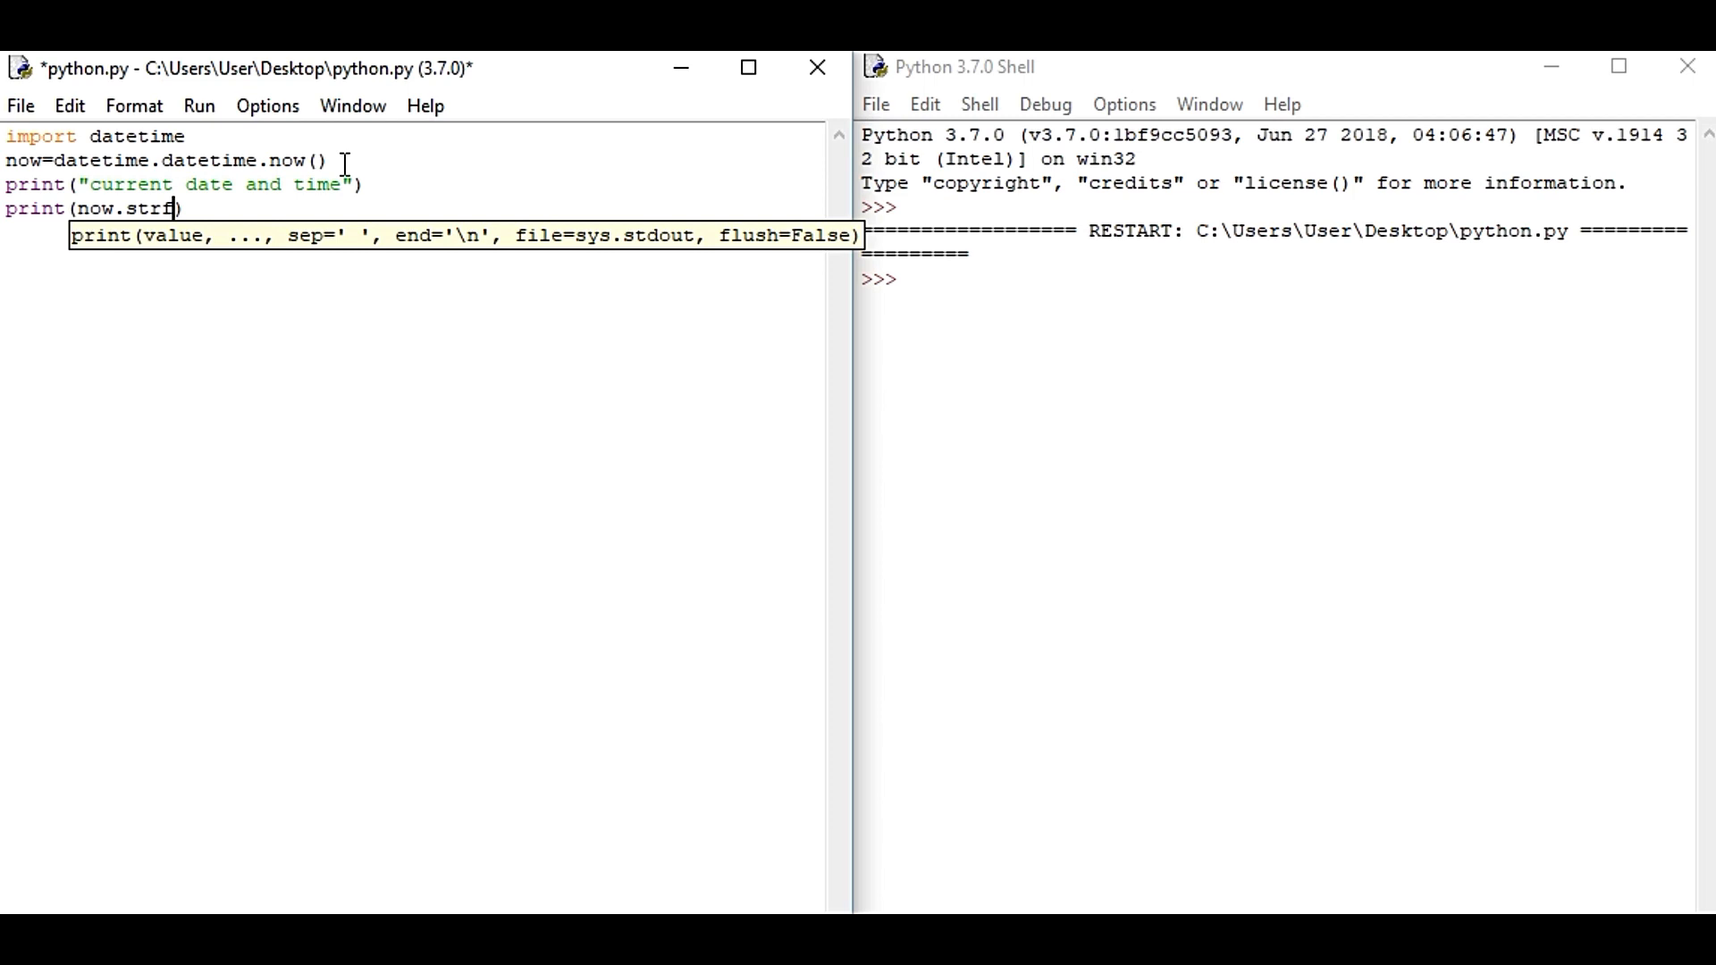
pyautogui.write('time')
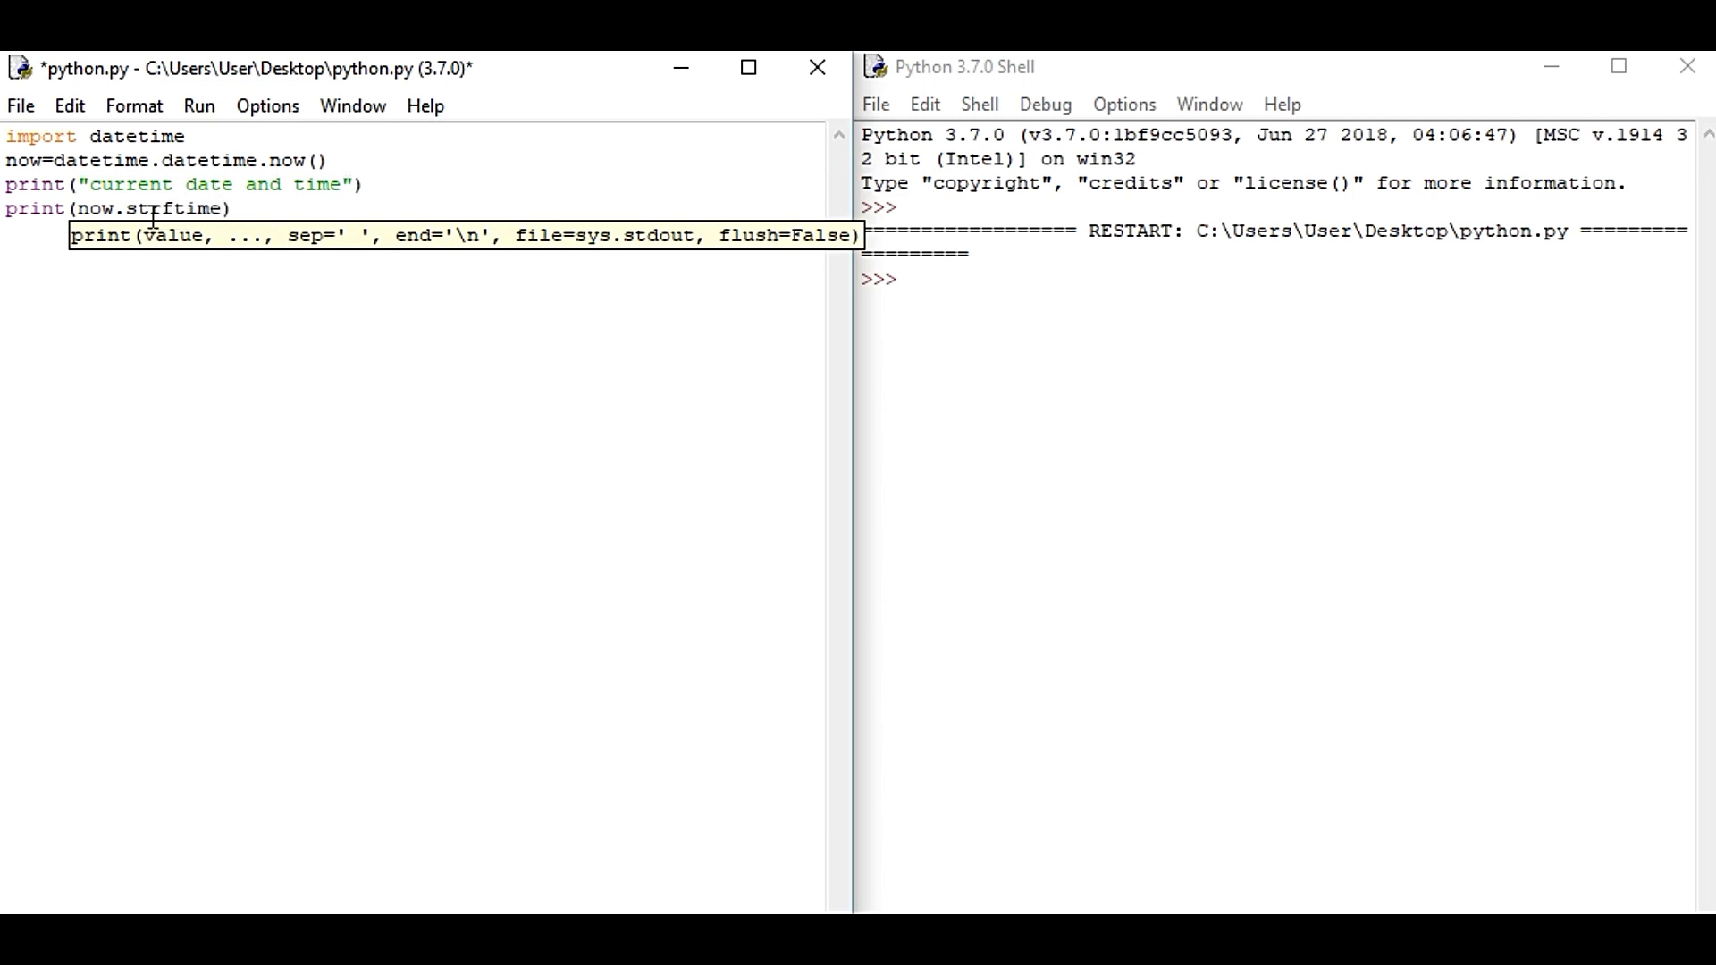
pyautogui.moveTo(263, 235)
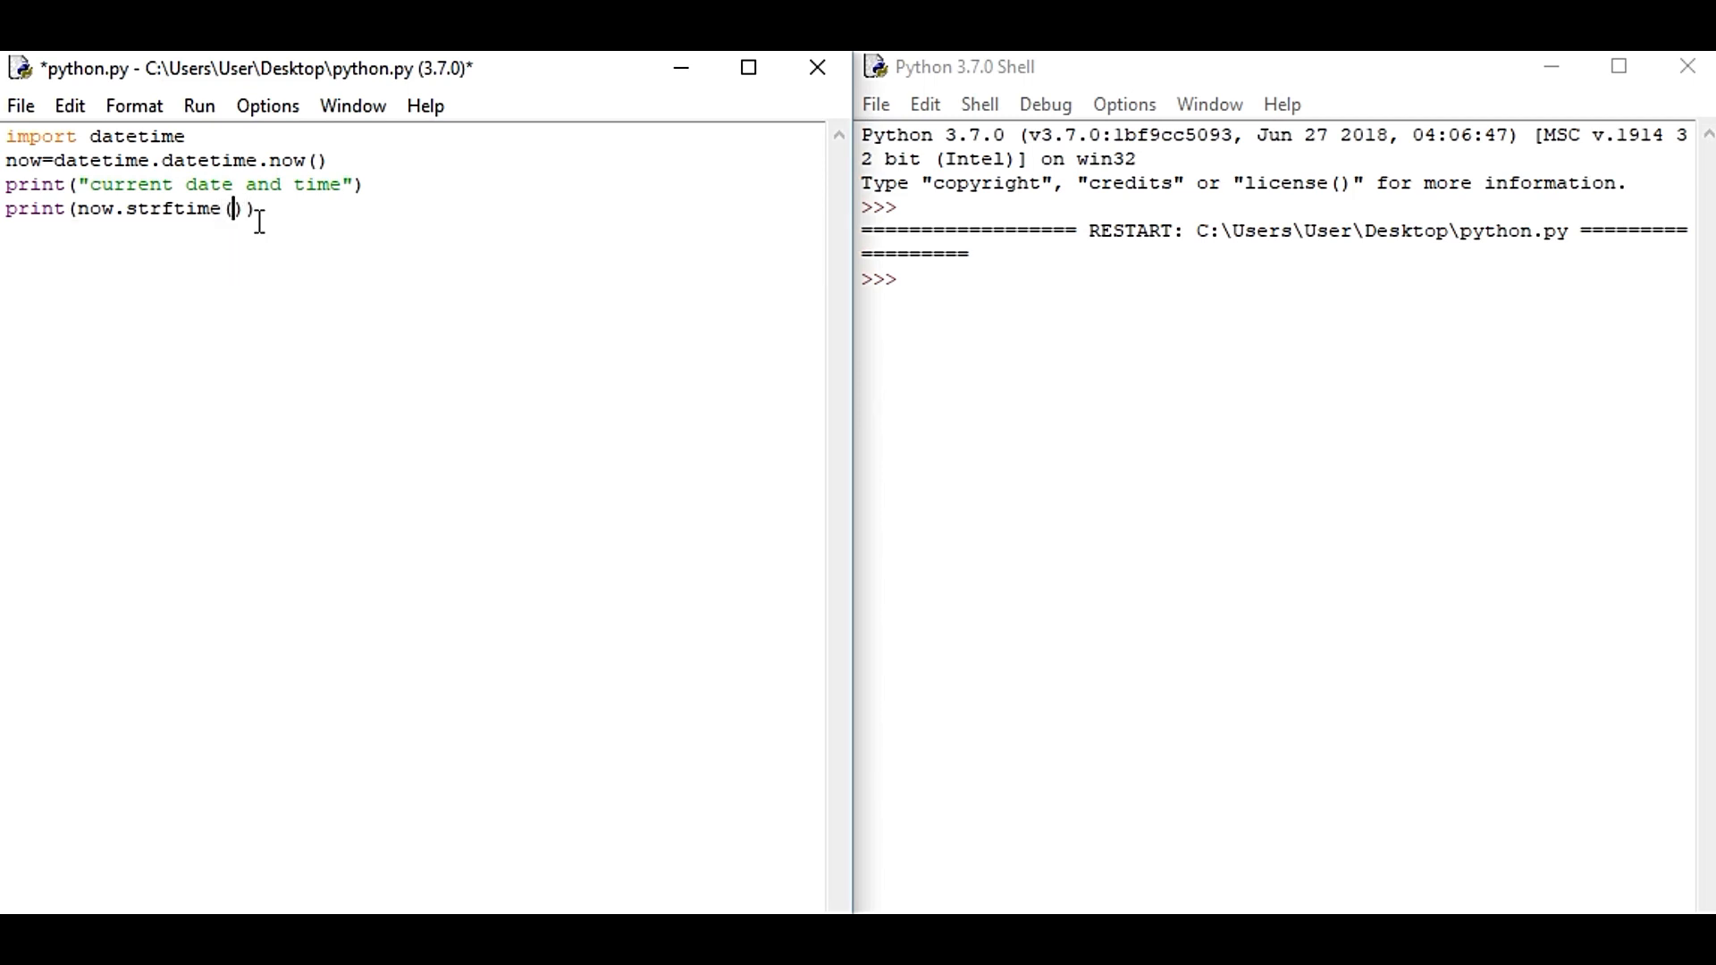
pyautogui.write('"')
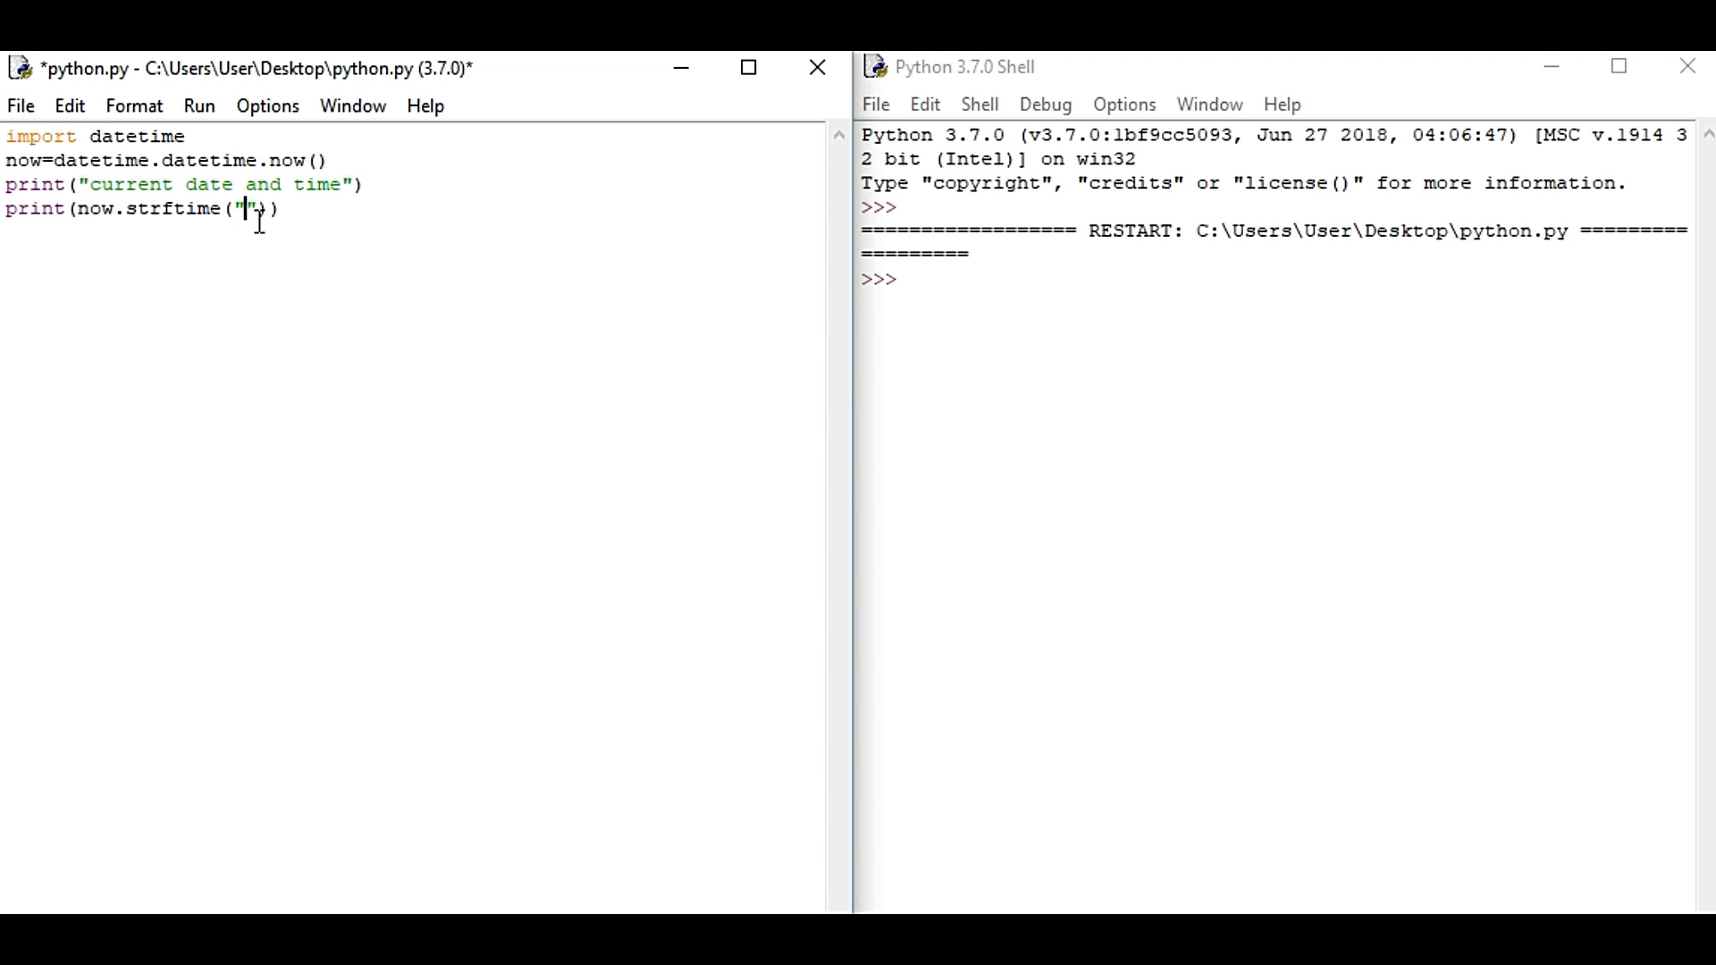
pyautogui.write('%y')
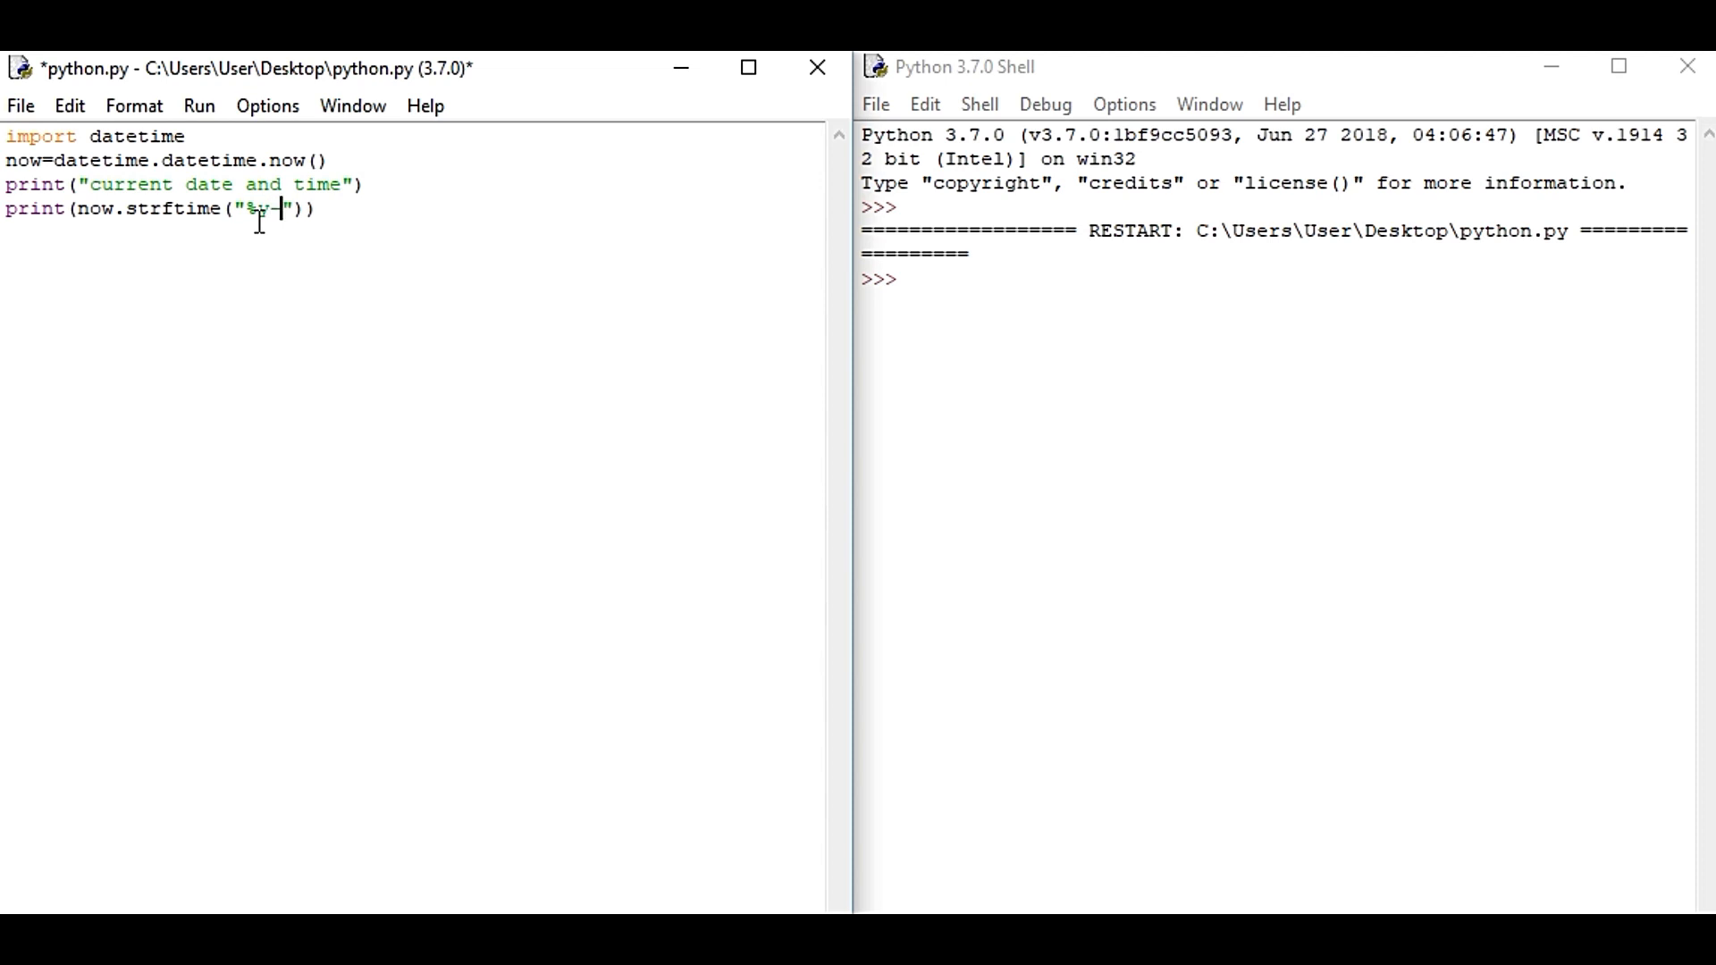
pyautogui.write('-%')
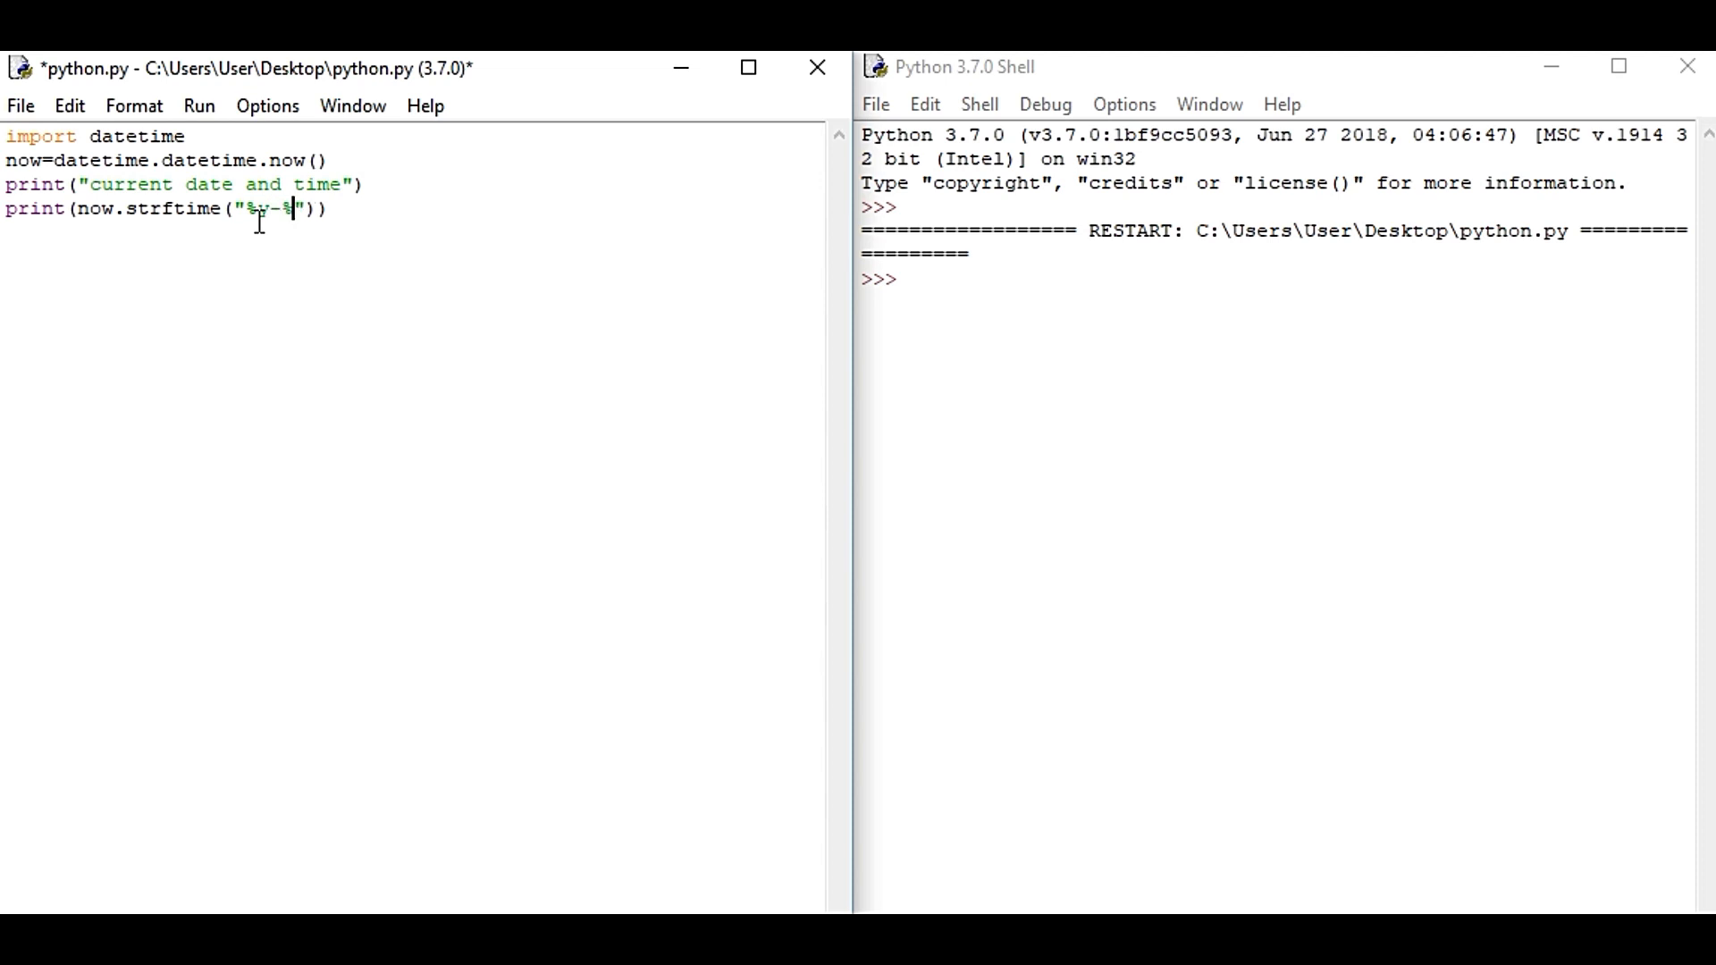
pyautogui.write('m')
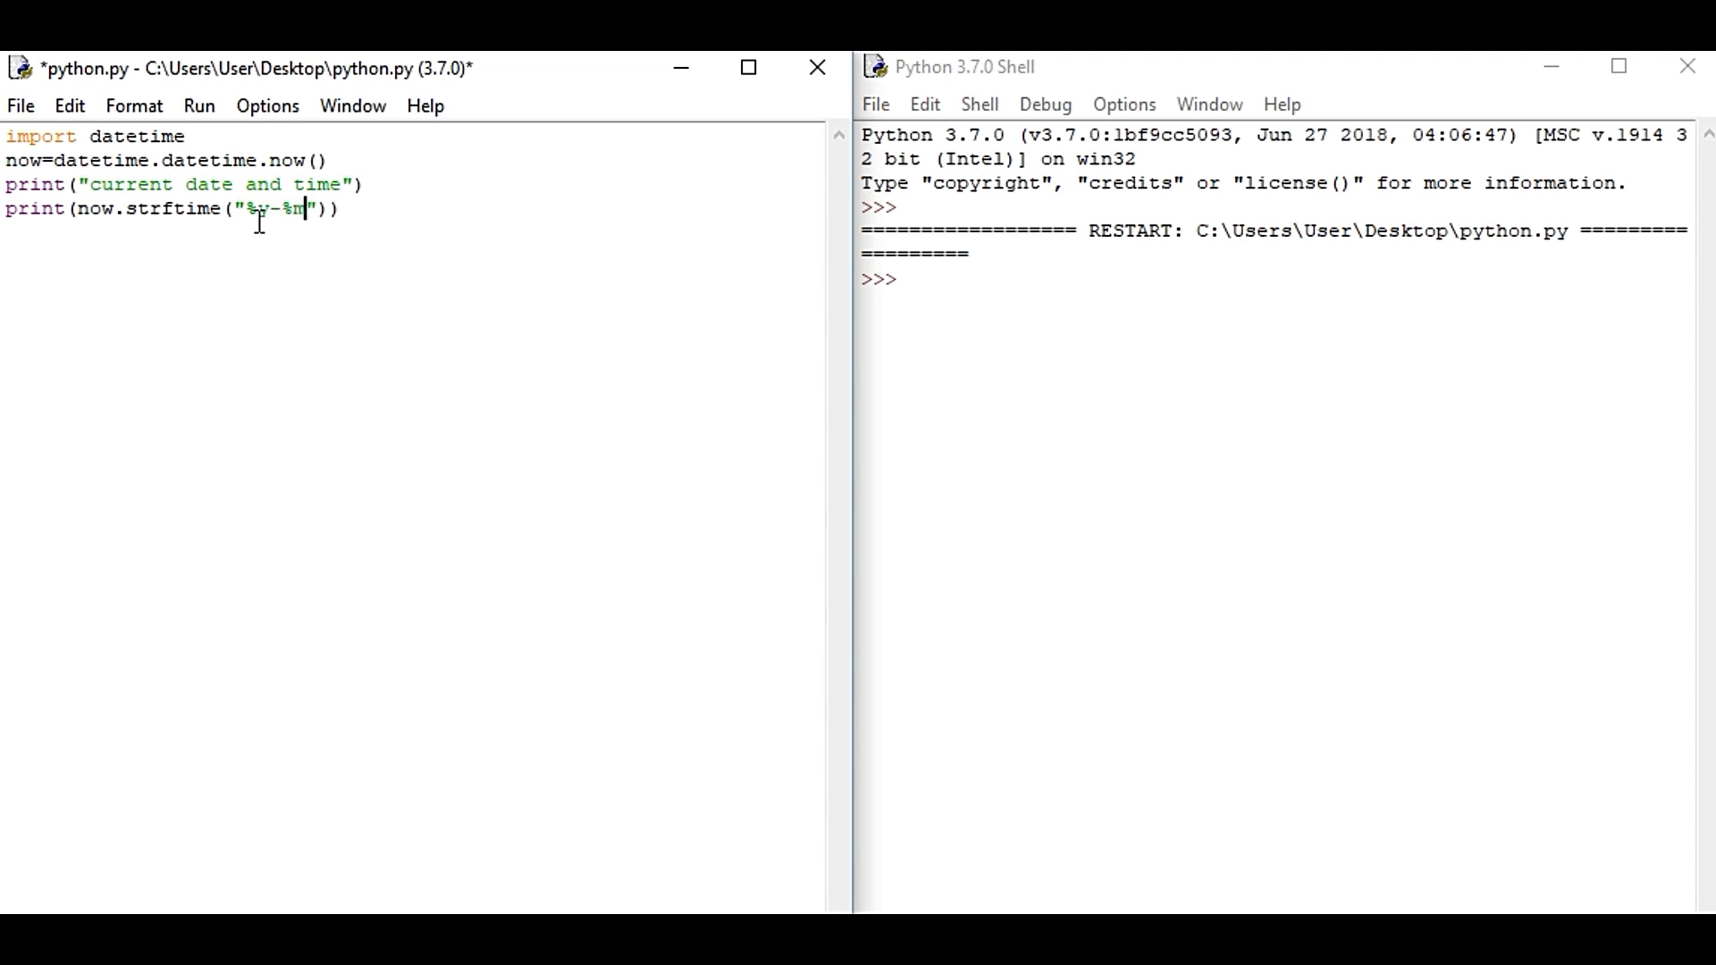
pyautogui.write('-')
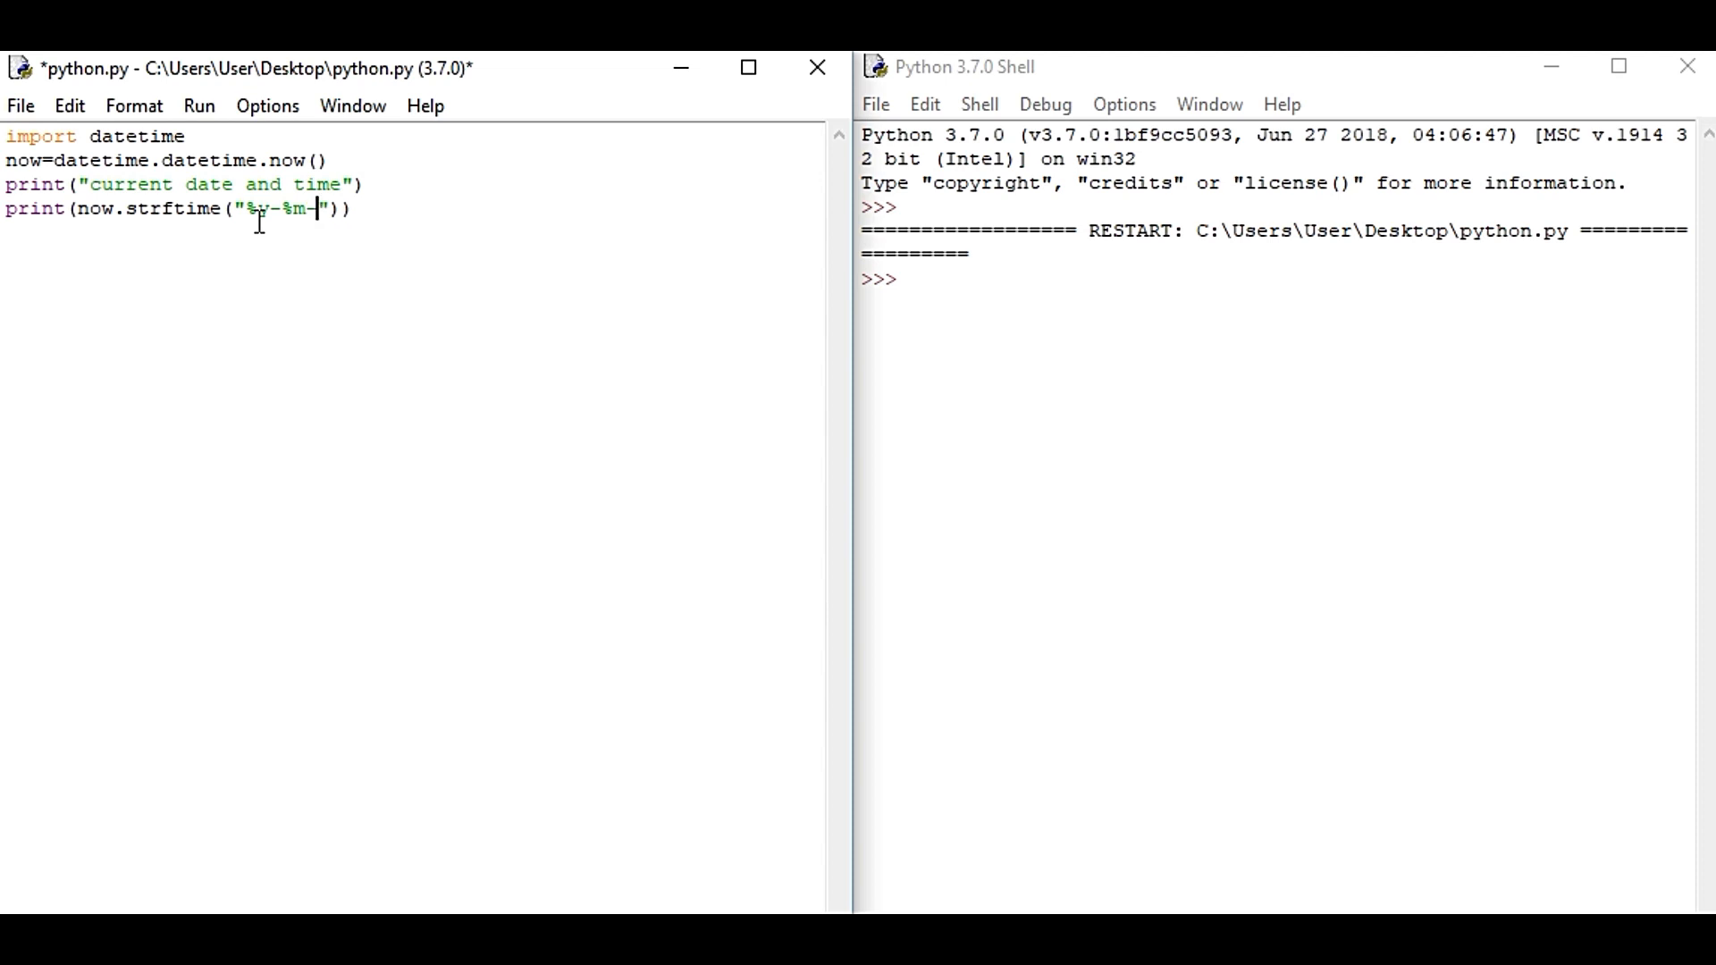
pyautogui.write('%')
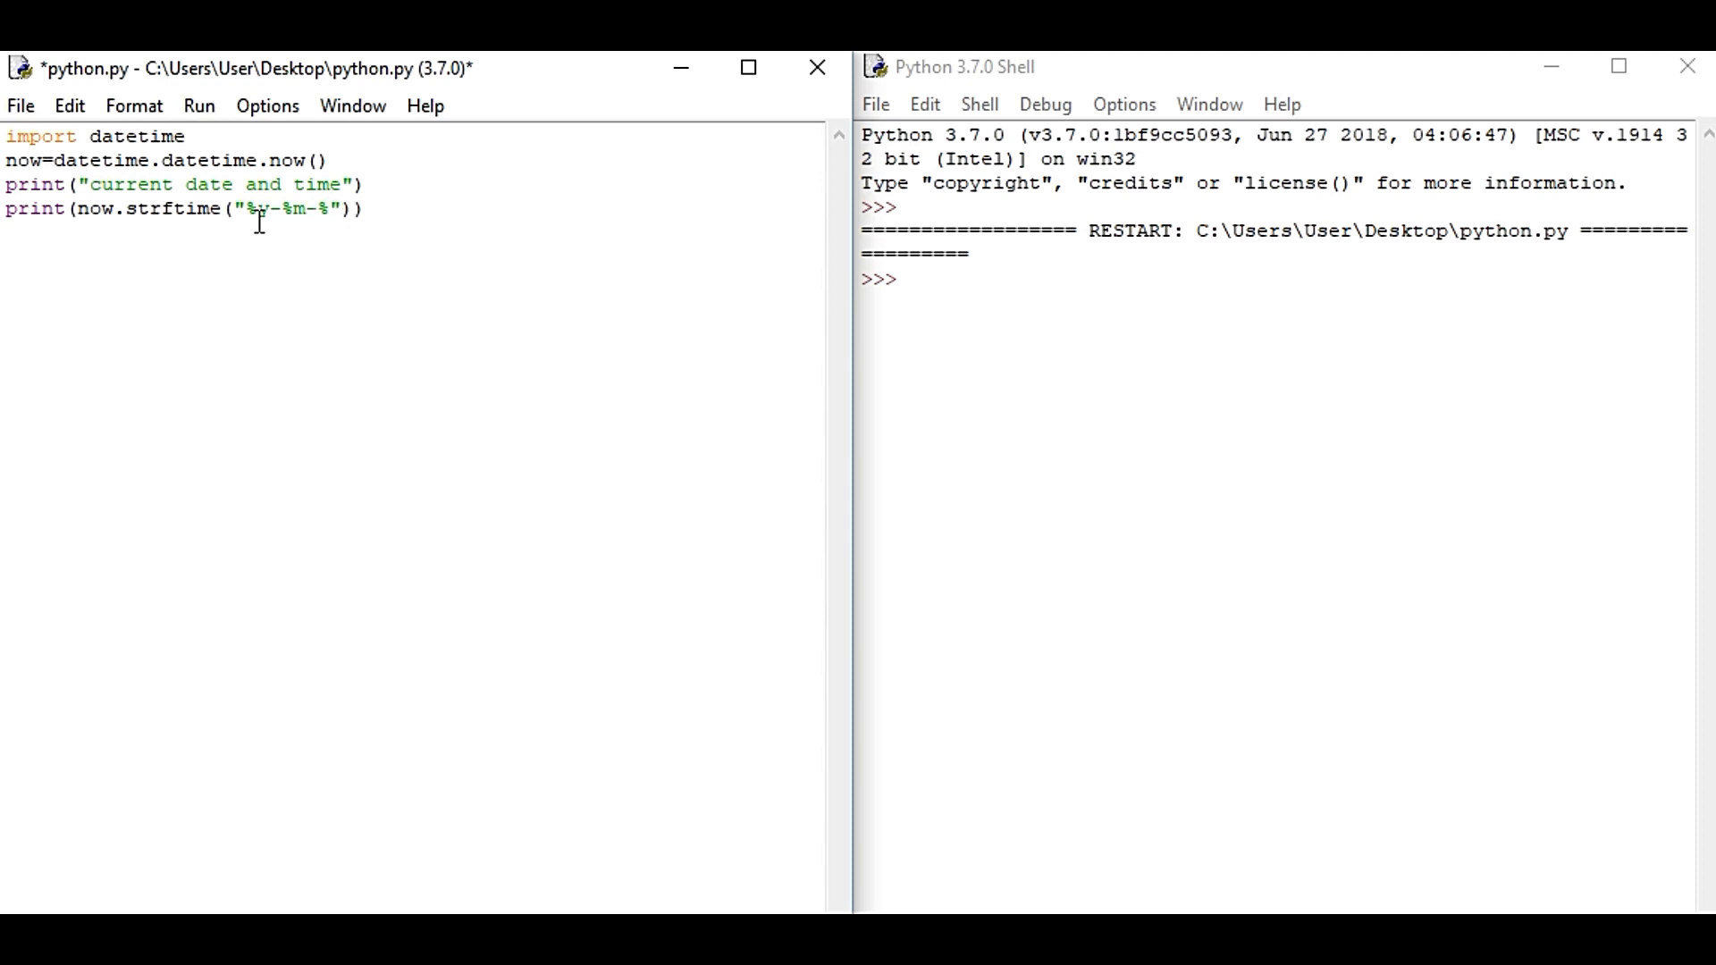
# Complete the format string as "%y-%m-%d %H:%M:%S" and save python.py.
pyautogui.write('d')
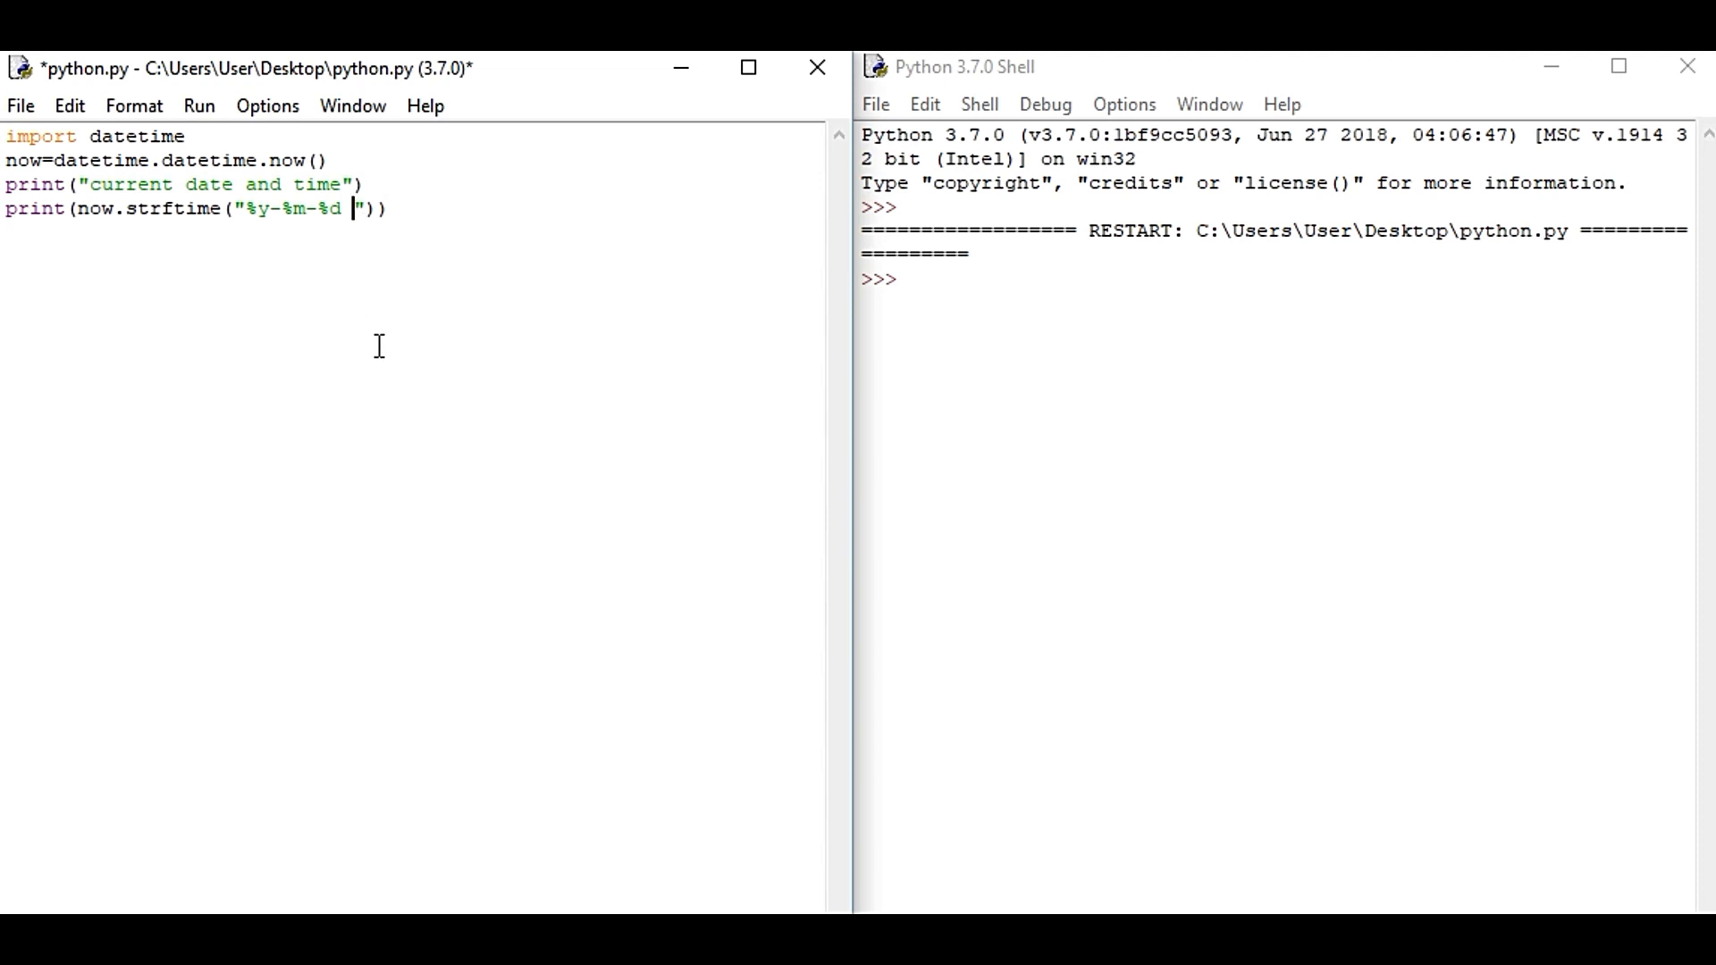
pyautogui.write('%H')
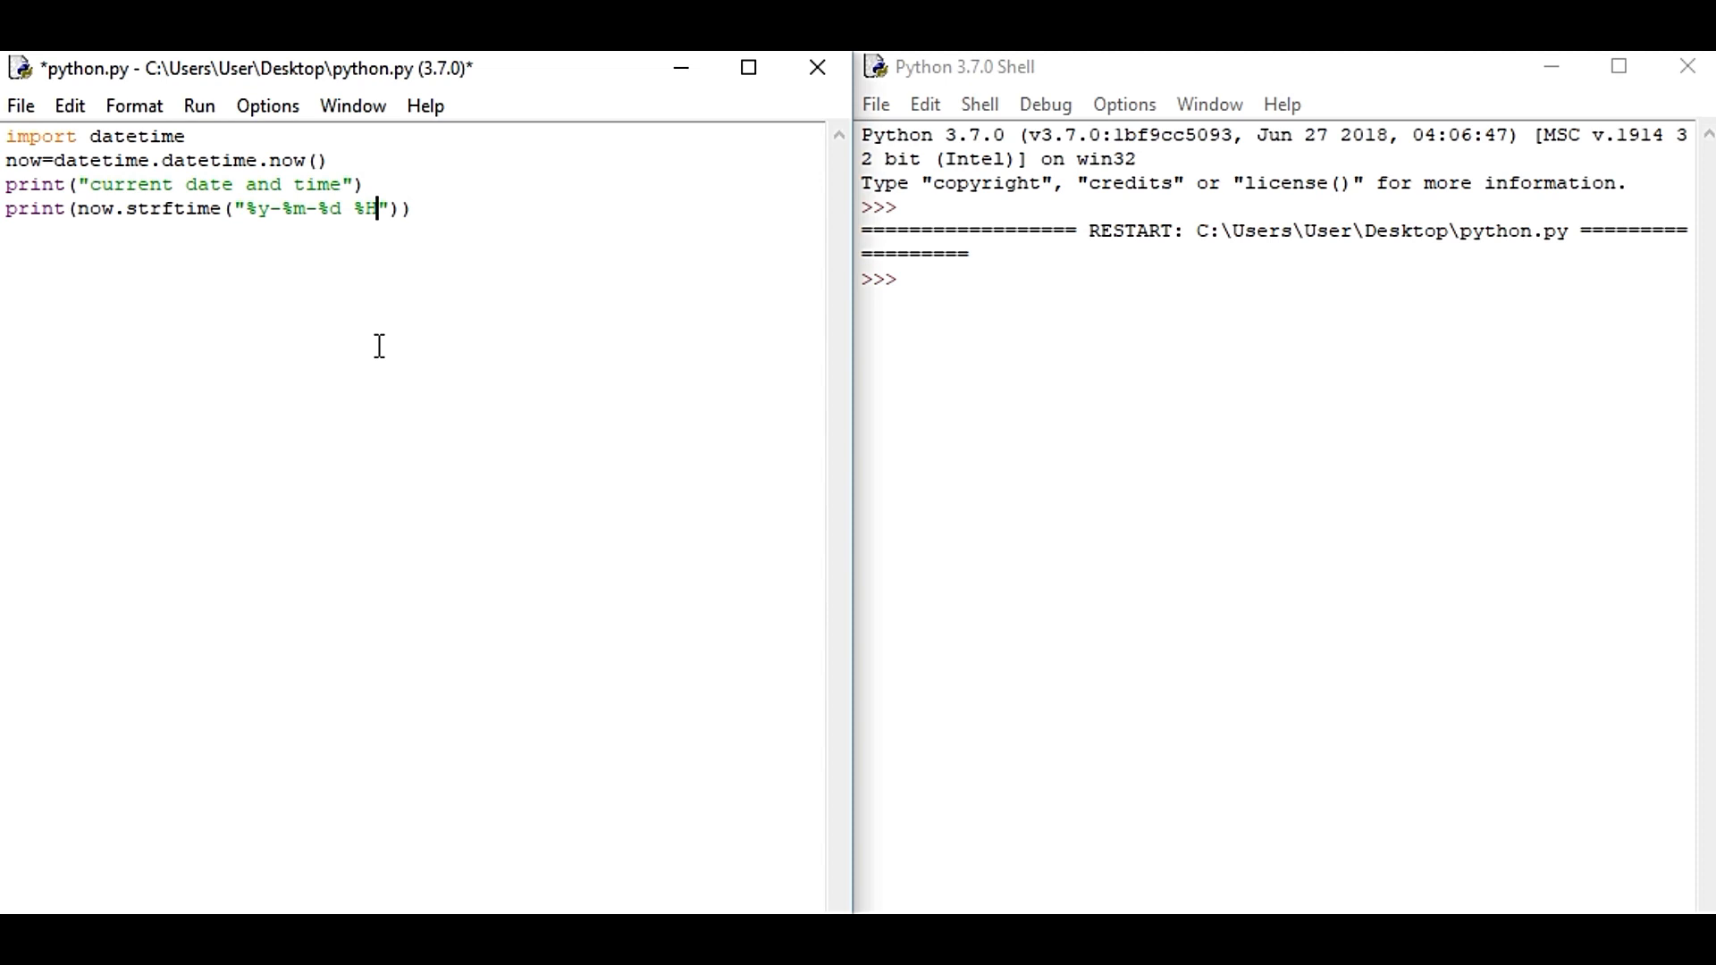
pyautogui.write(':%')
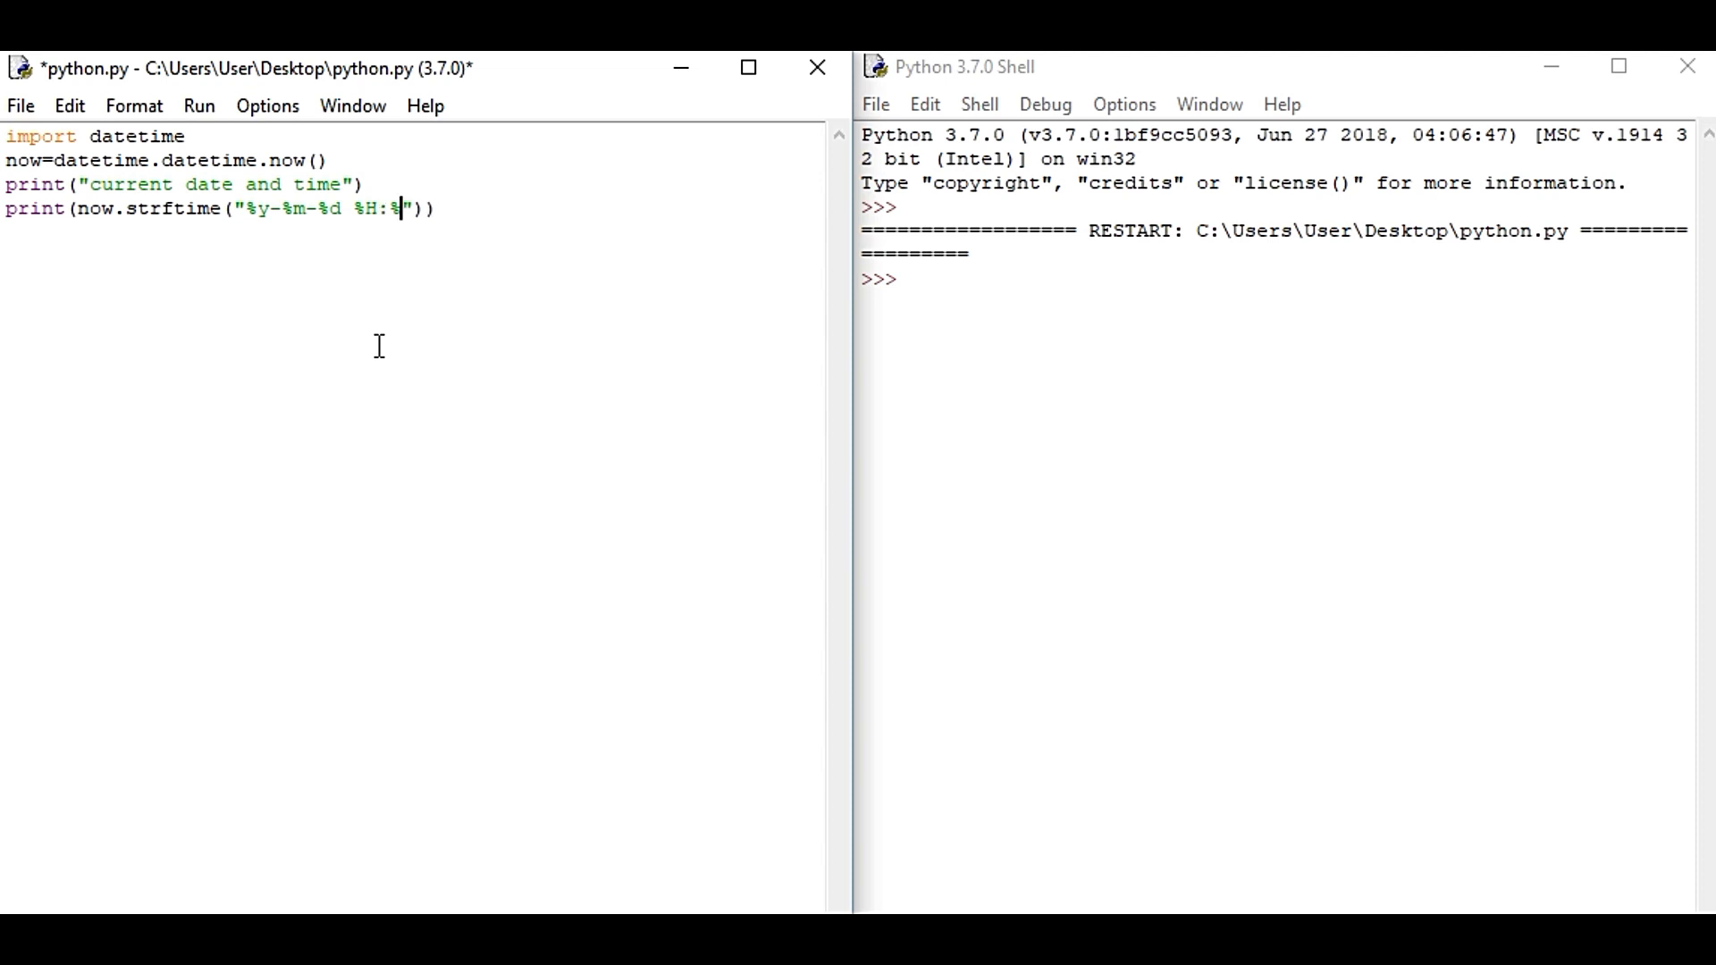
pyautogui.write('M')
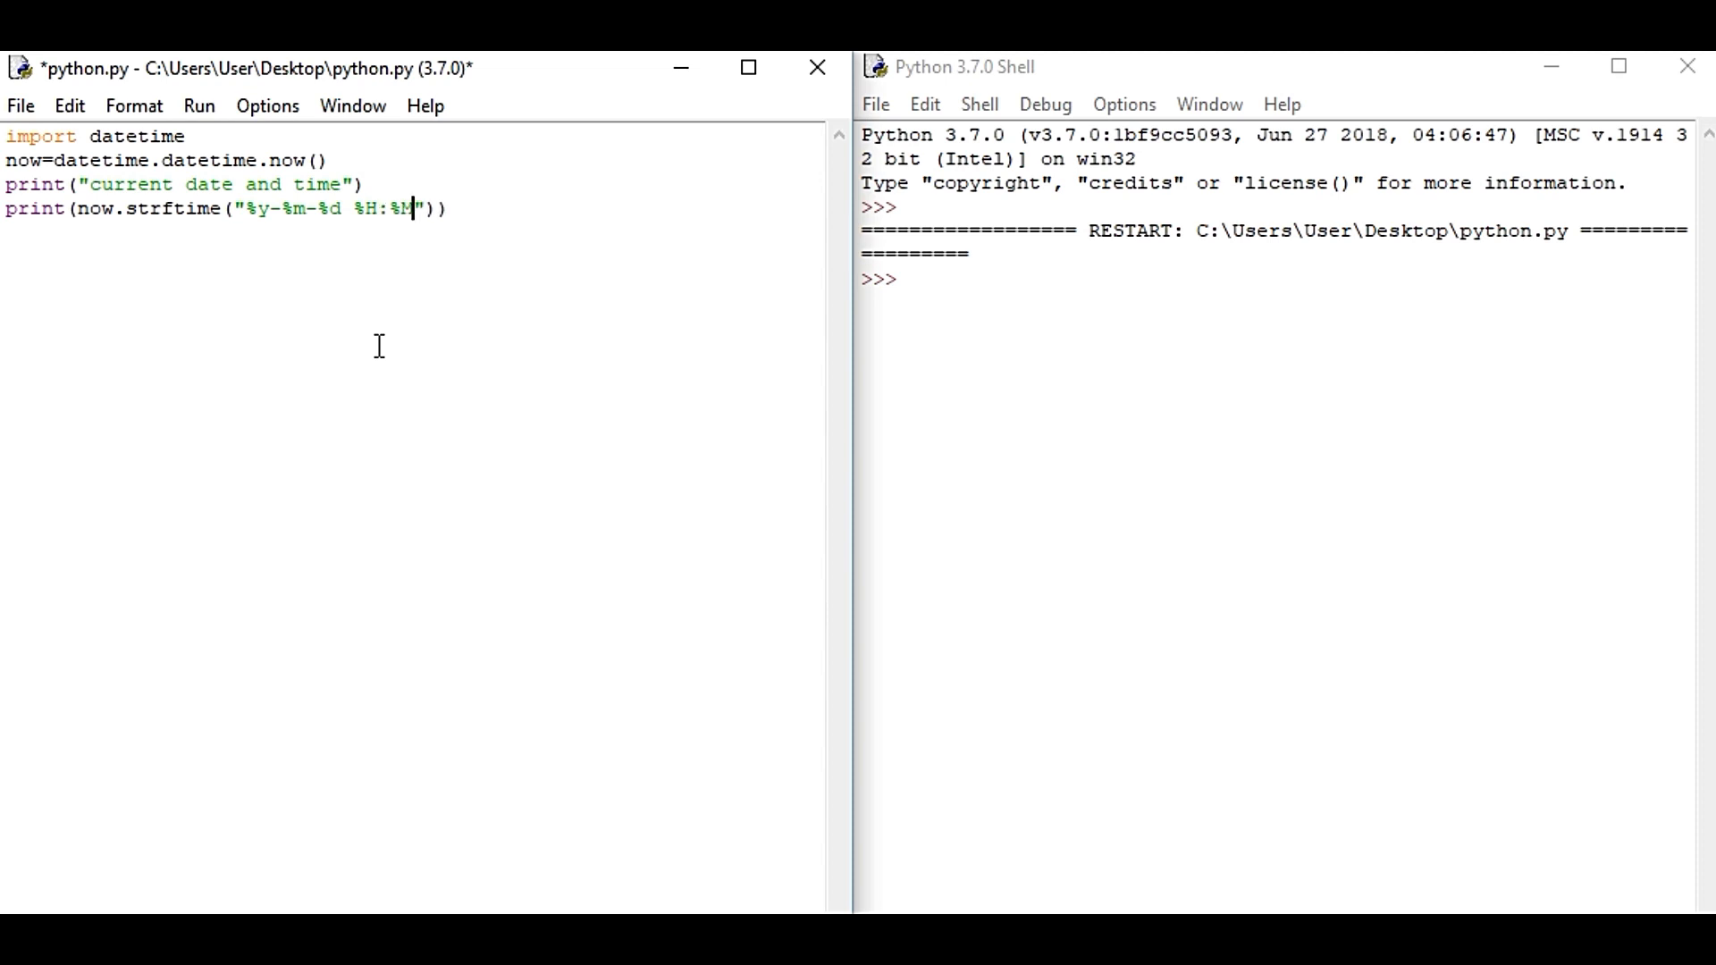
pyautogui.write(':')
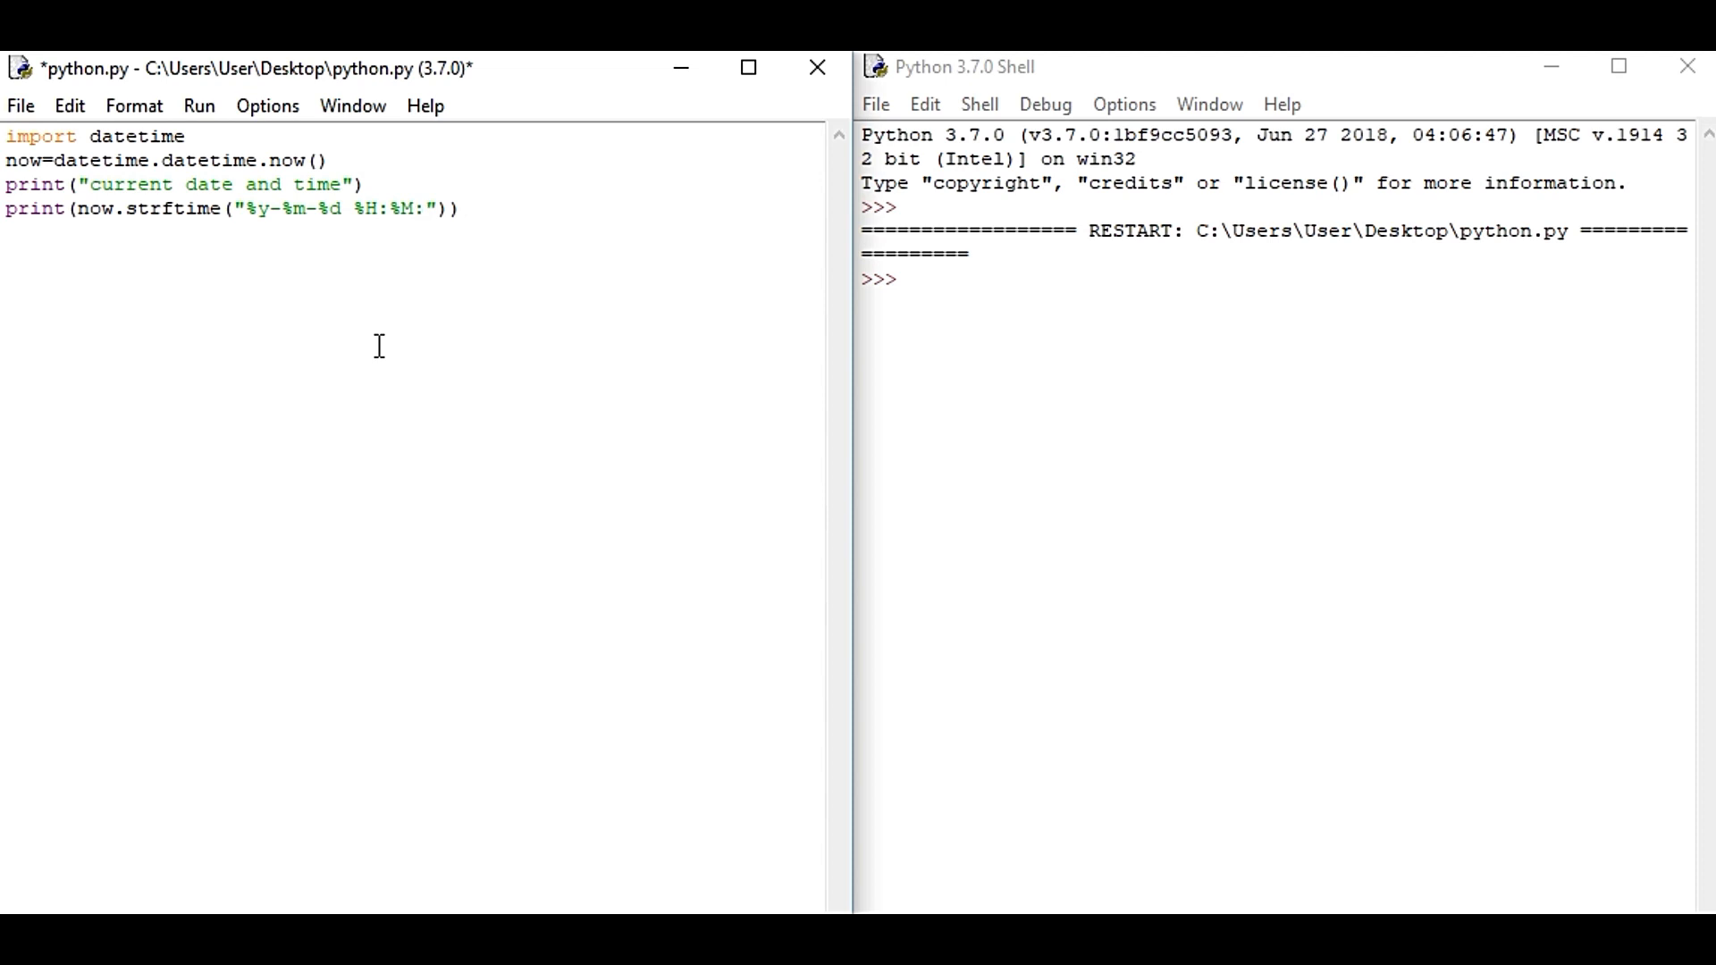
pyautogui.write('%')
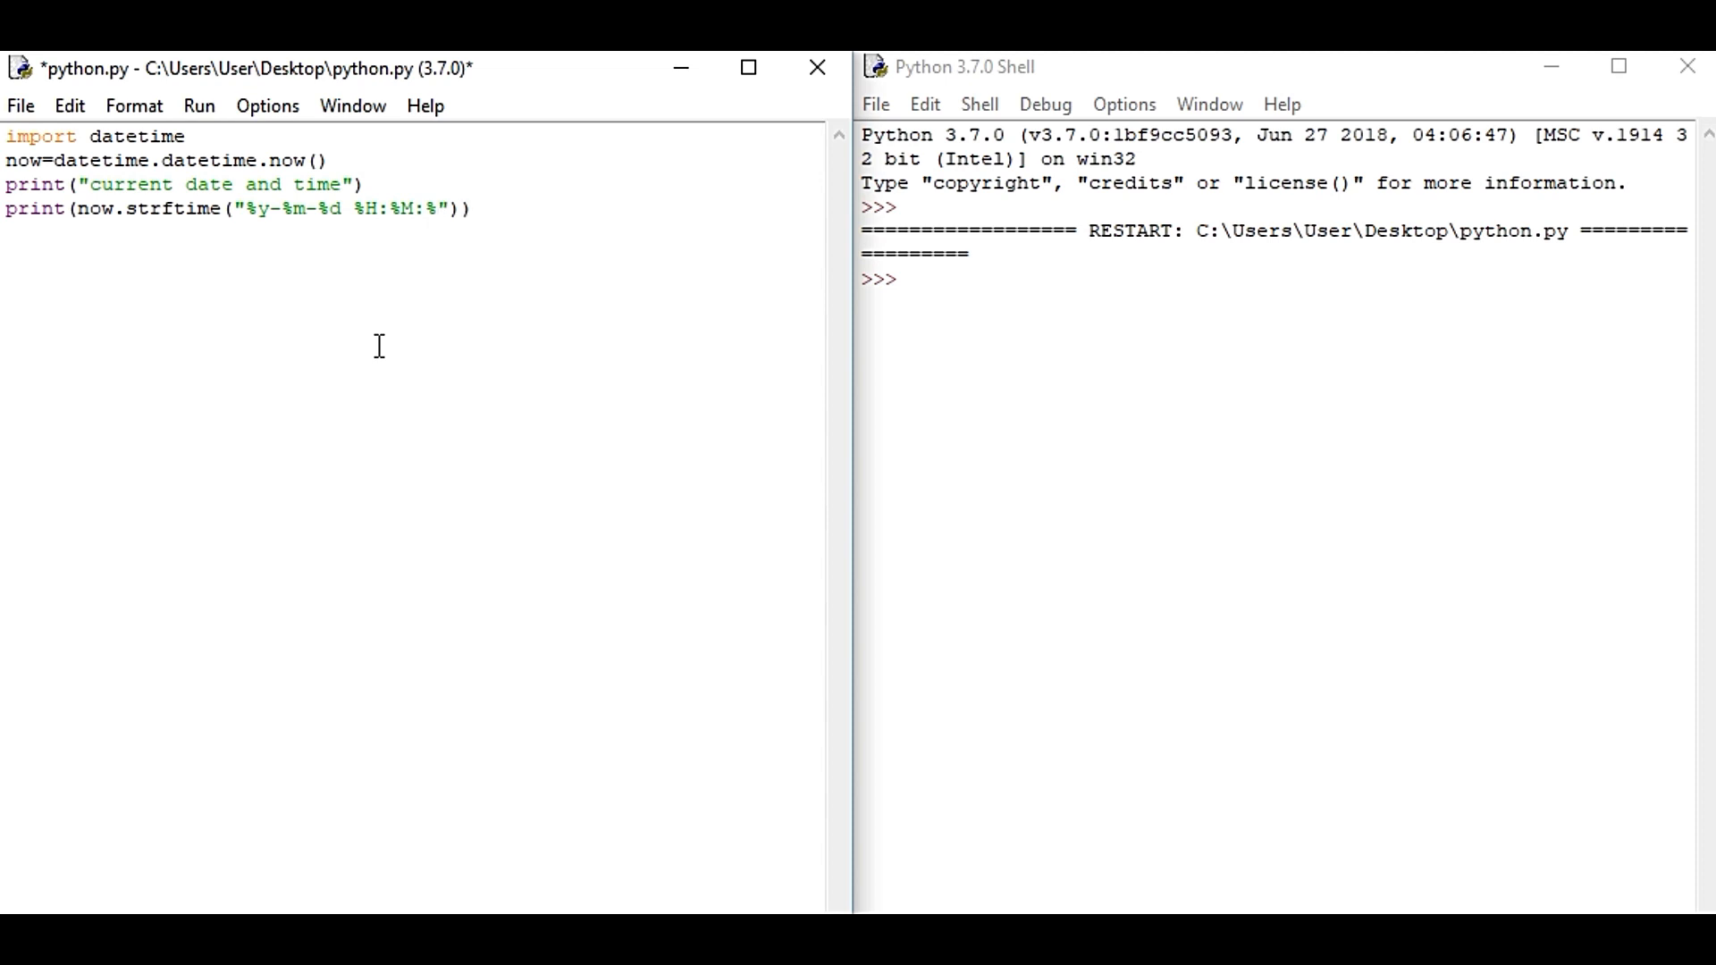
pyautogui.write('S')
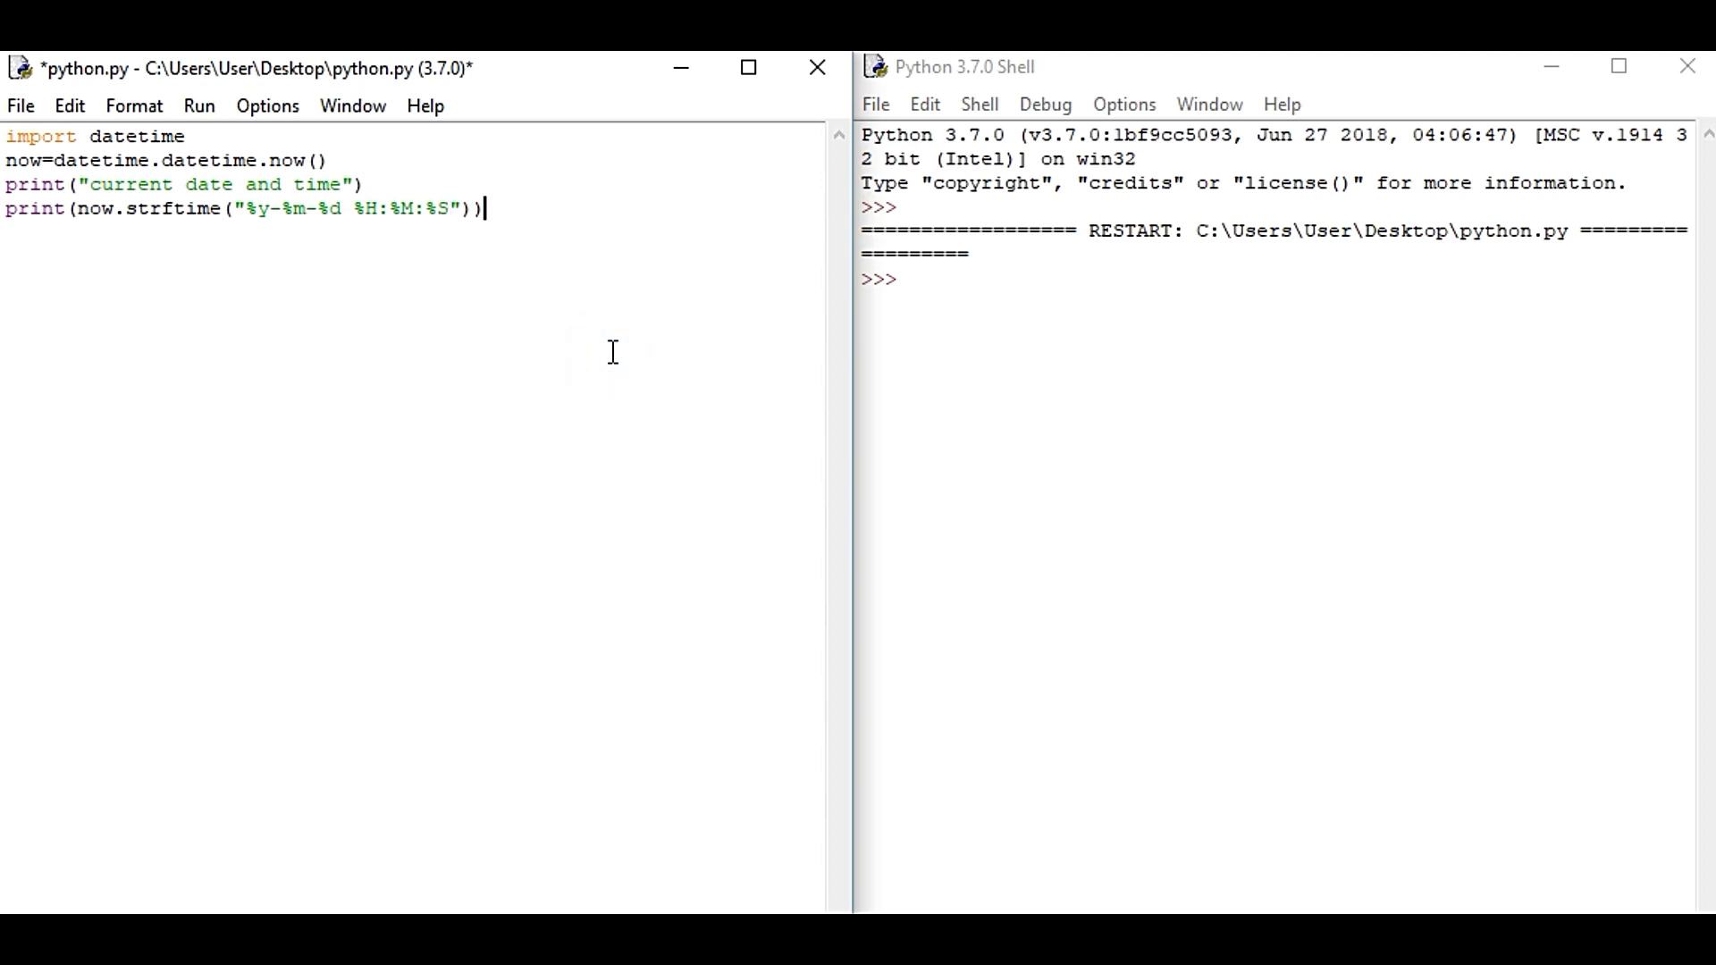
pyautogui.press('ctrl+s')
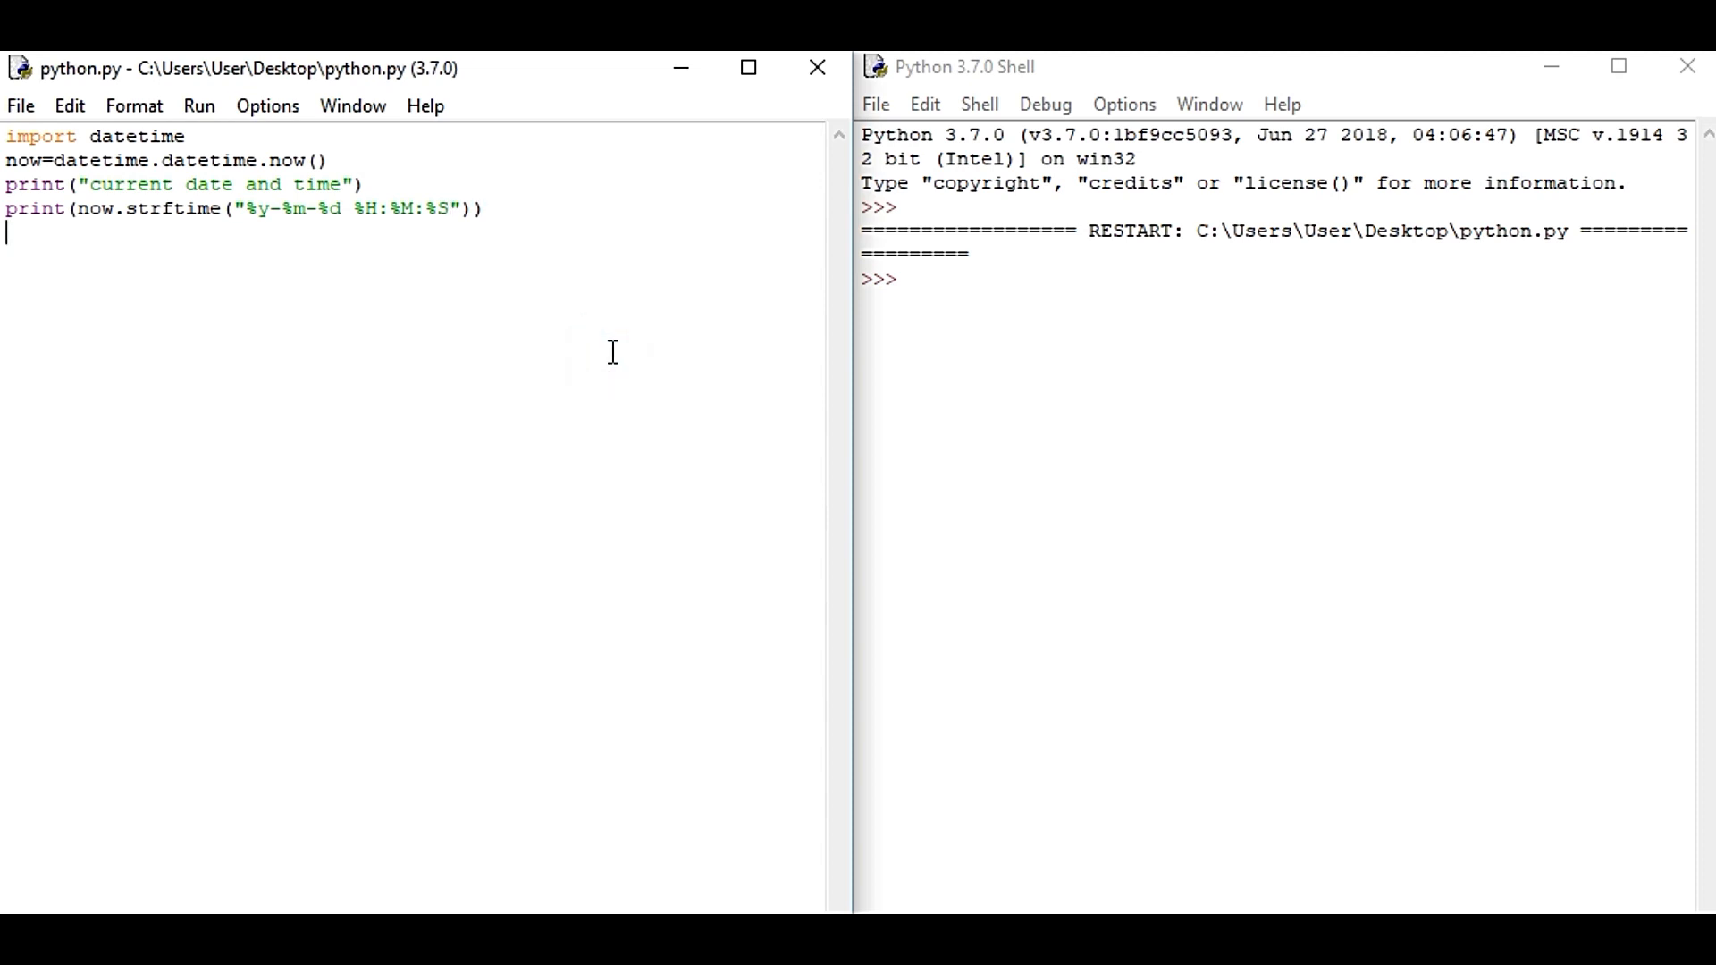
# Run python.py with F5, showing 'current date and time' and 19-02-22 18:59:12.
pyautogui.press('F5')
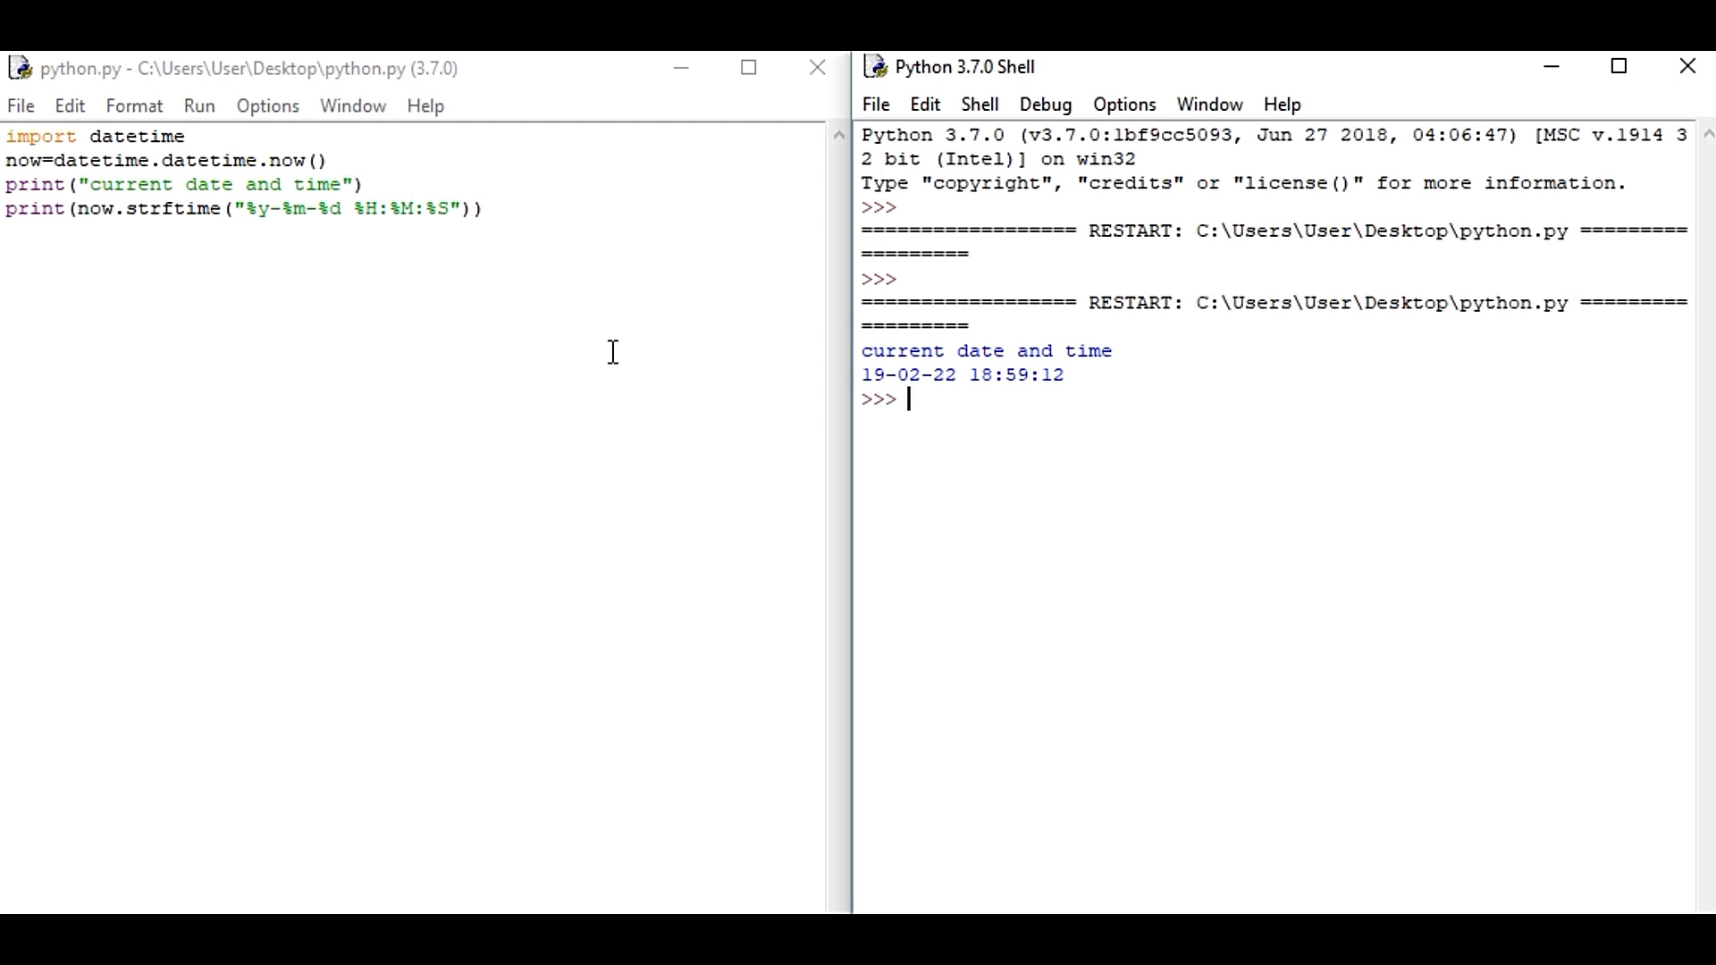
pyautogui.moveTo(954, 359)
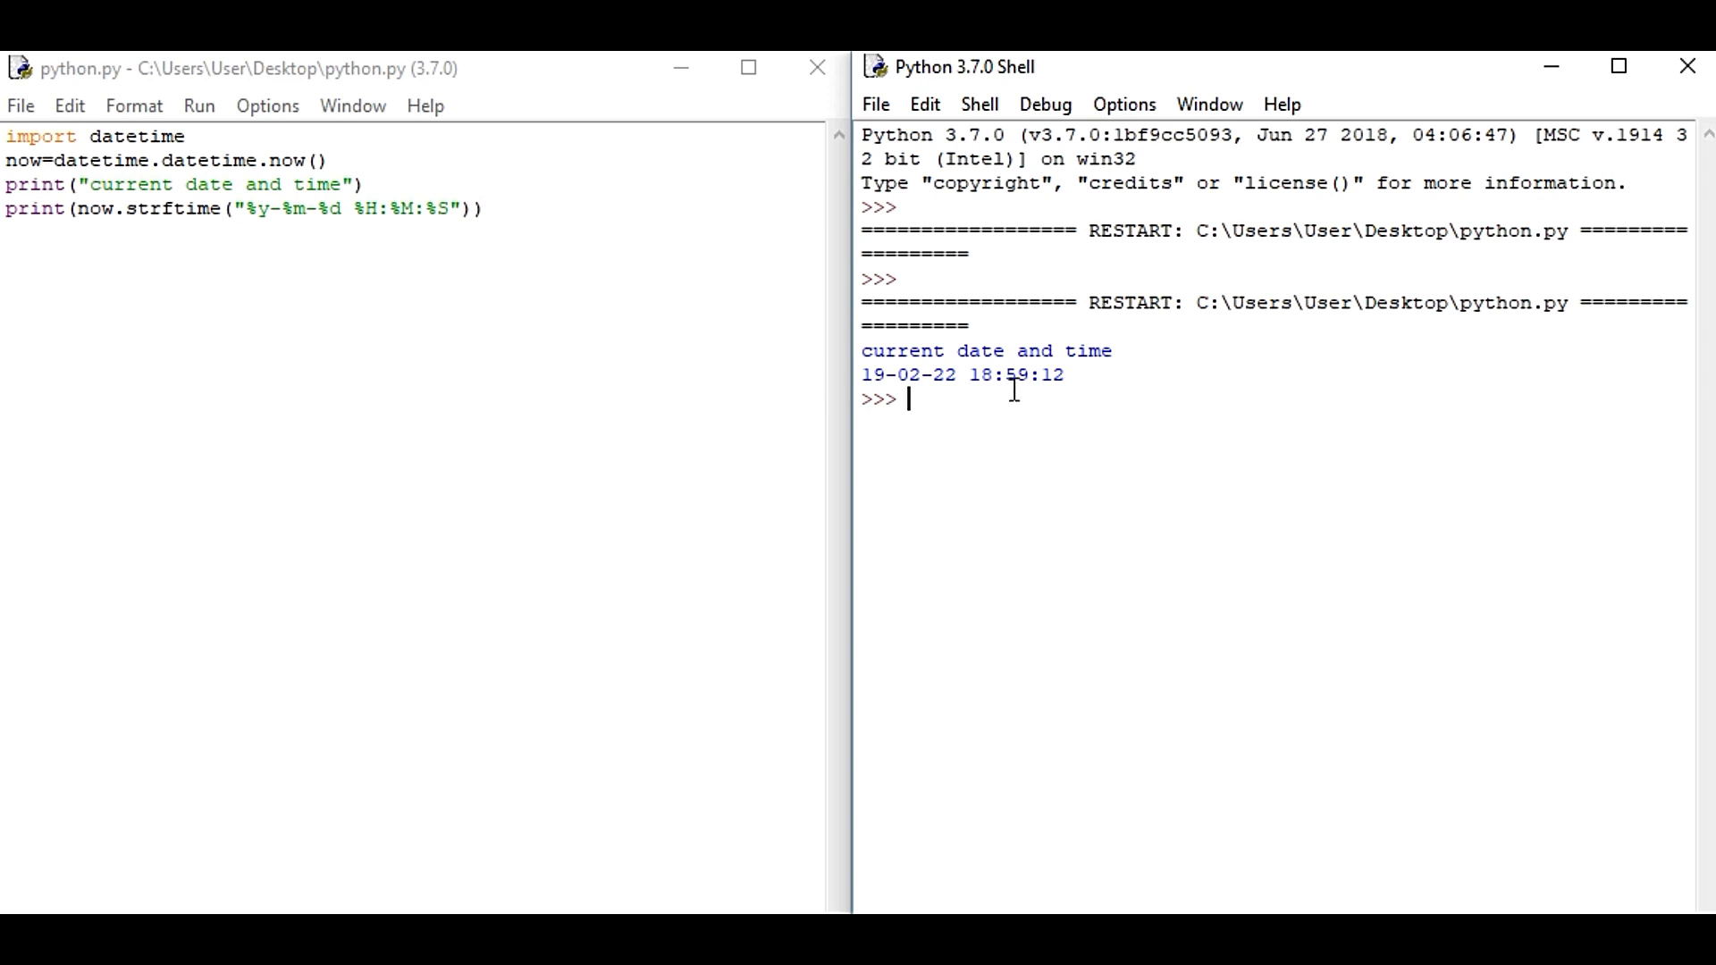
pyautogui.moveTo(928, 394)
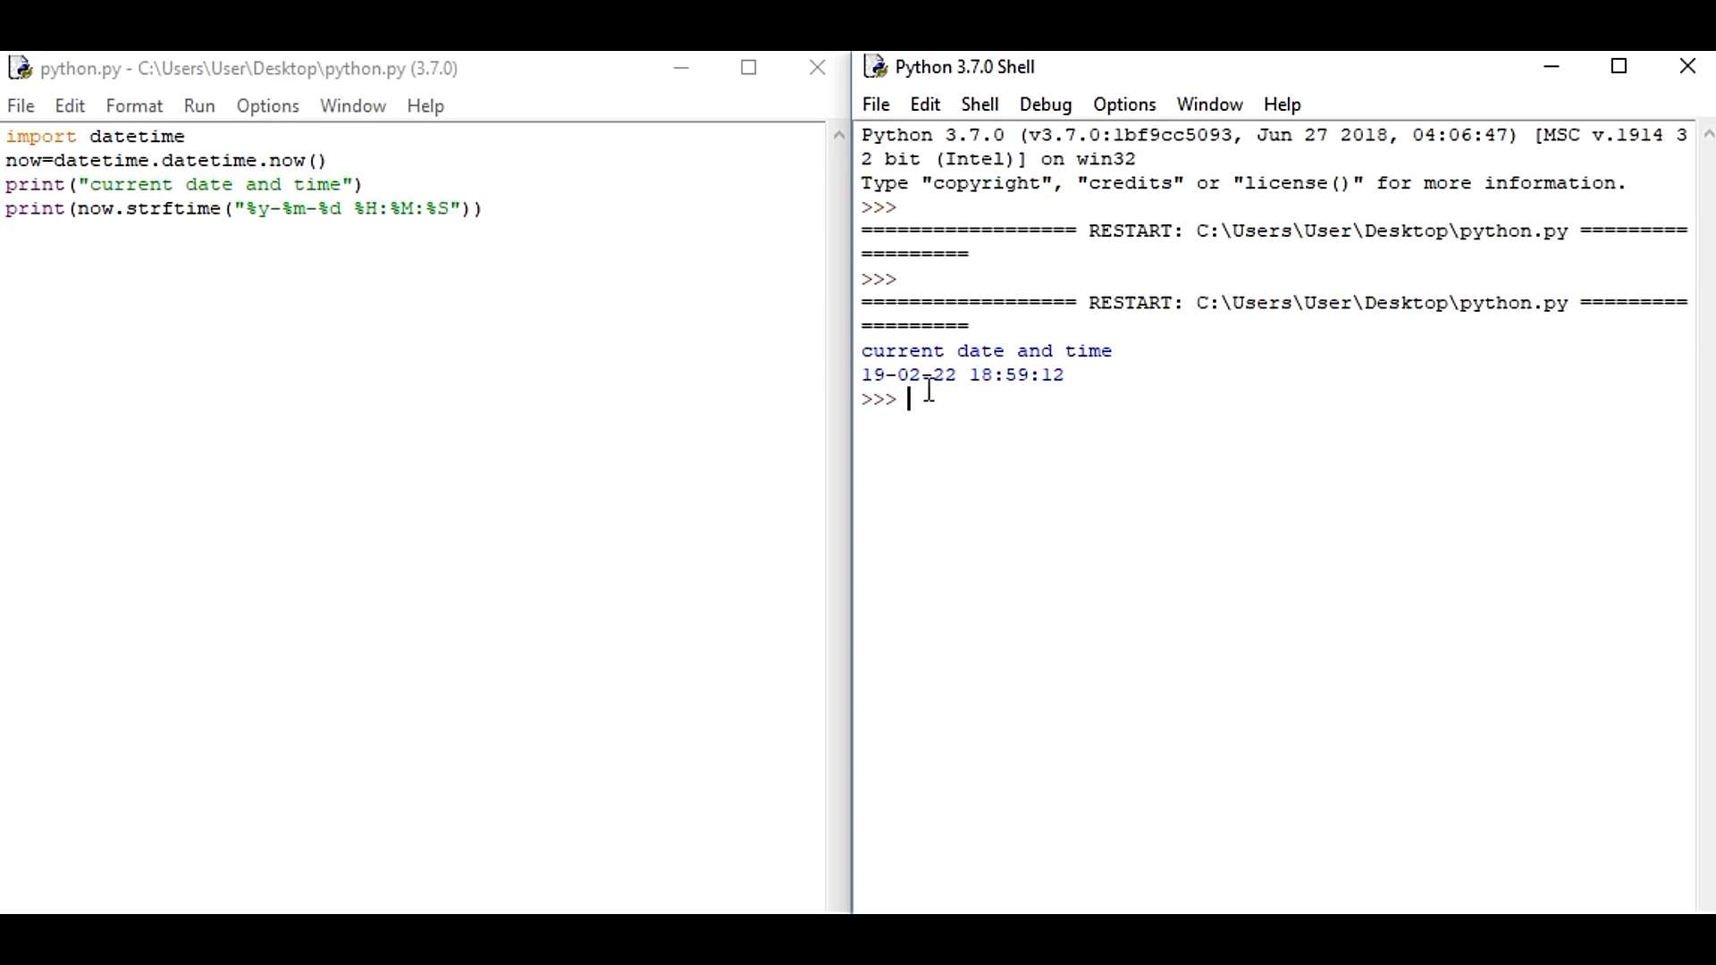